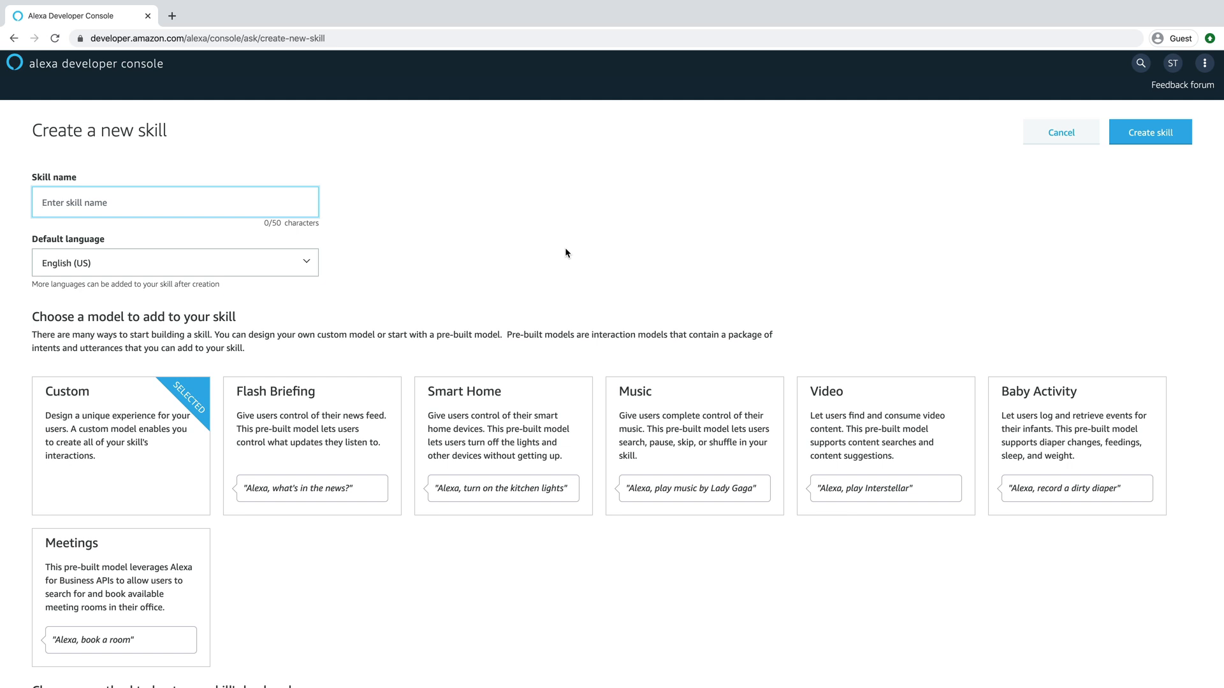
mouse_move(470, 238)
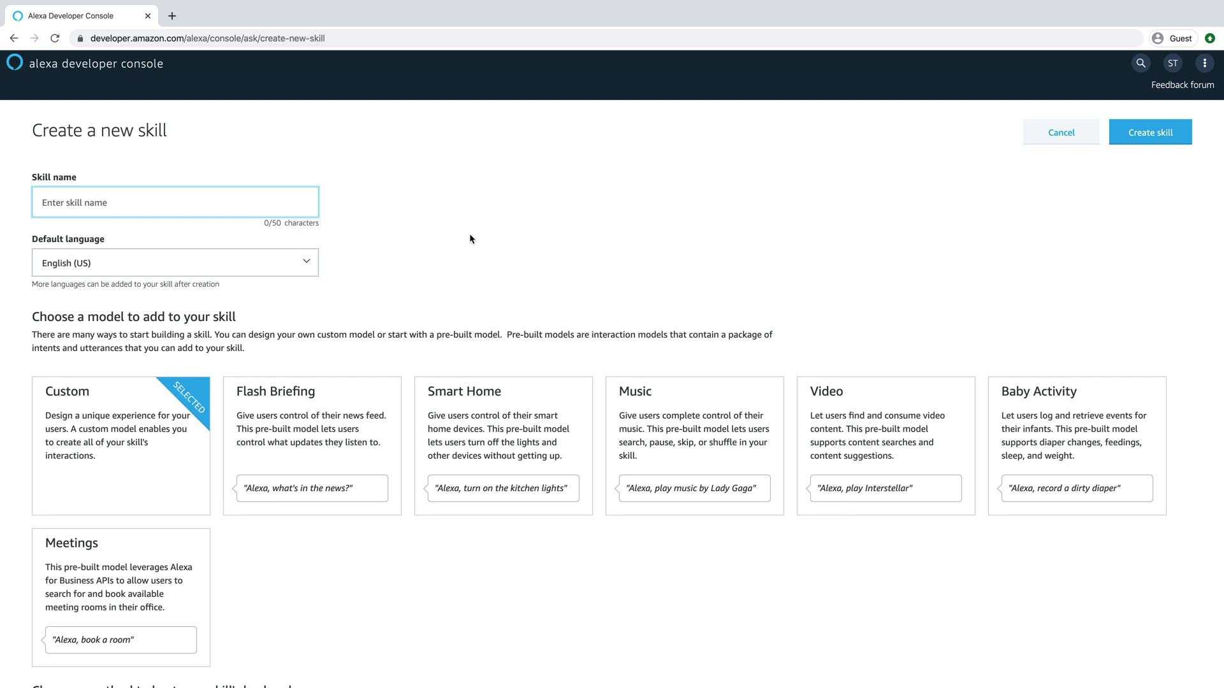
mouse_move(424, 230)
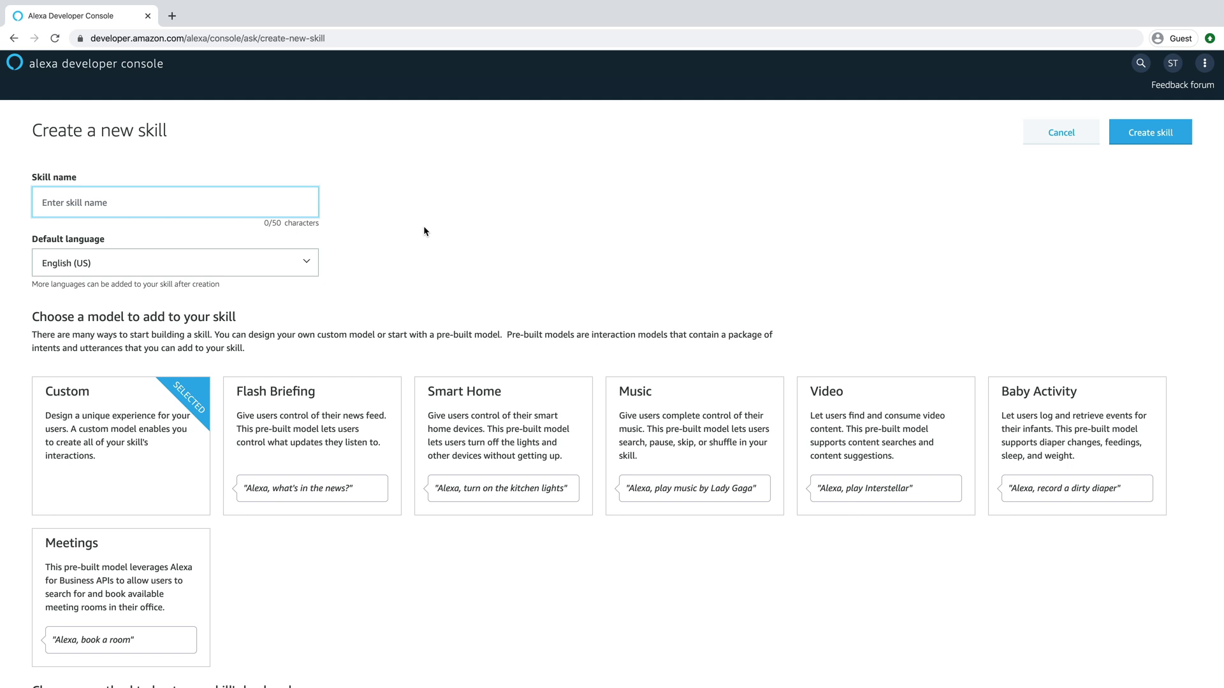
Name the new skill 'lets meet', keep the Custom model and create it
type("lets meet")
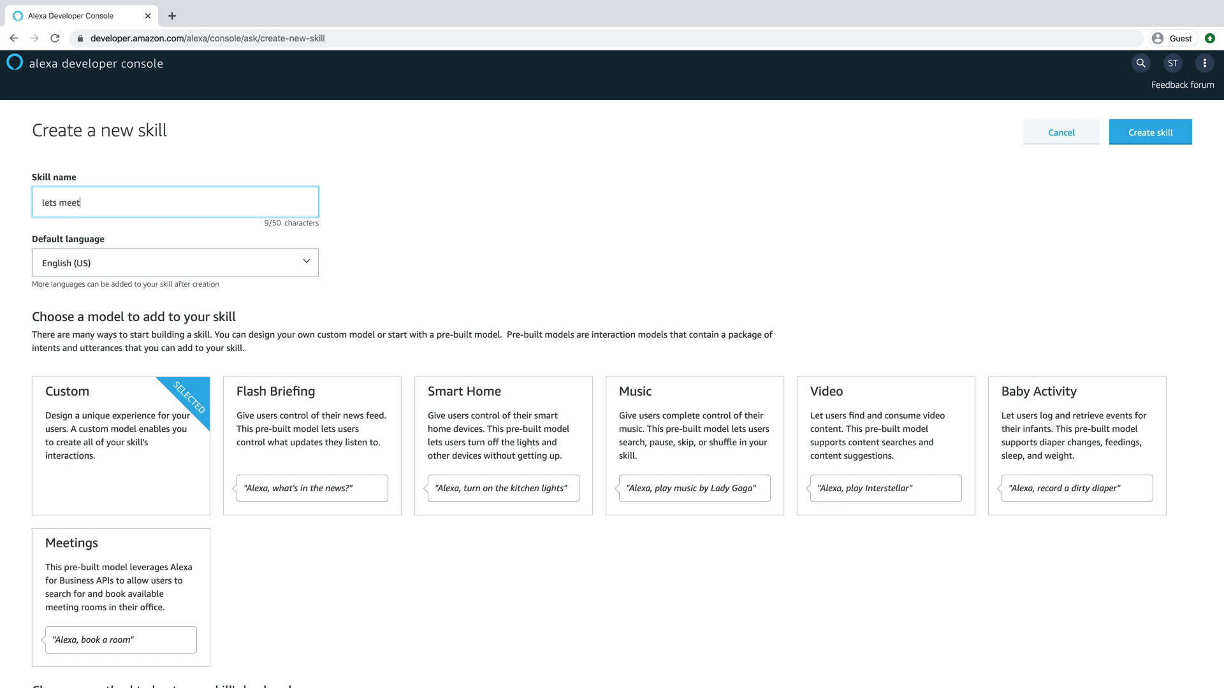
scroll("down", 3)
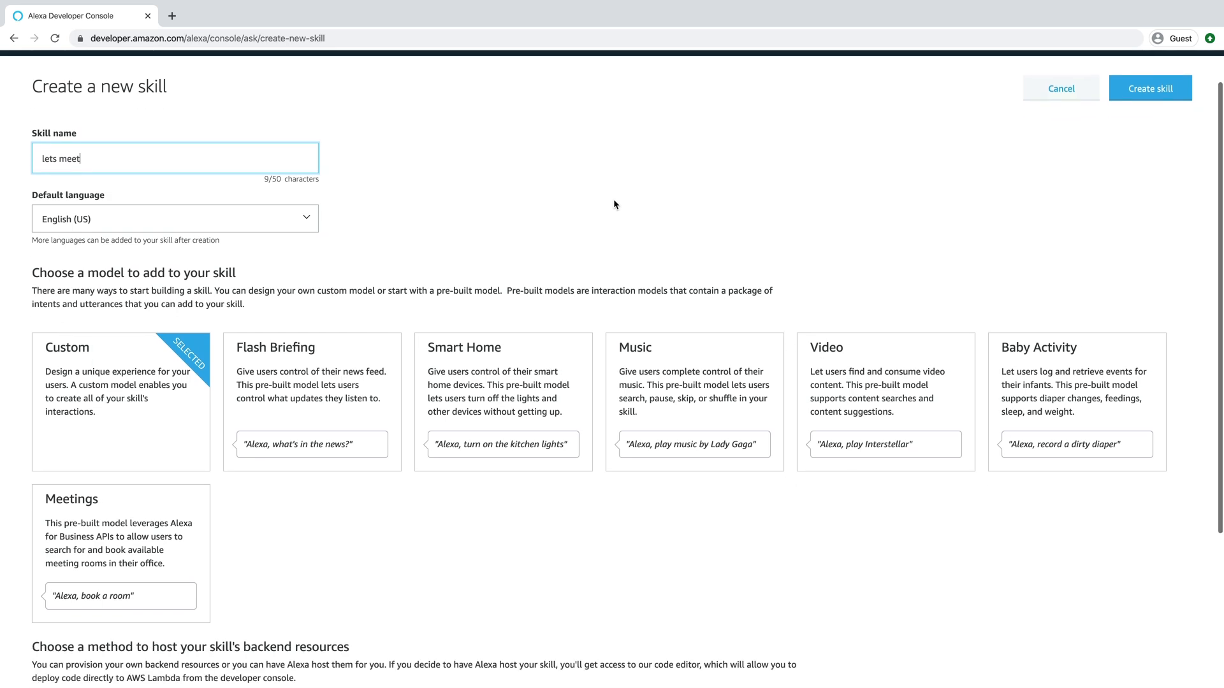
scroll("down", 3)
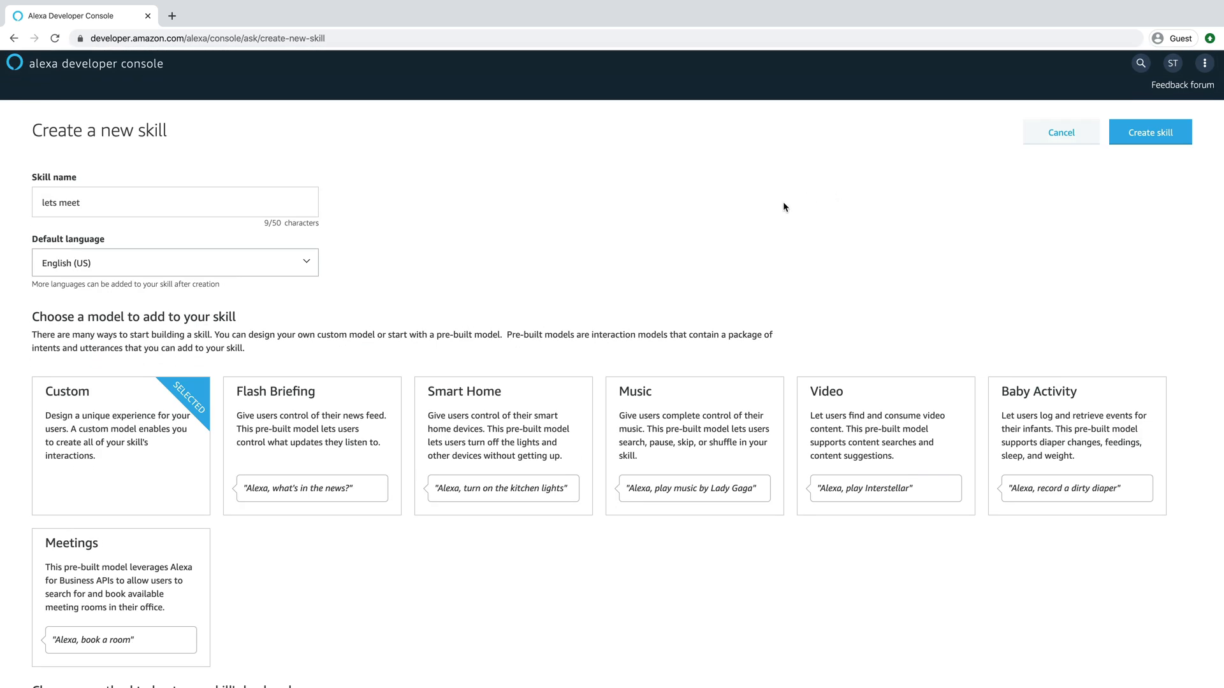
left_click(1149, 132)
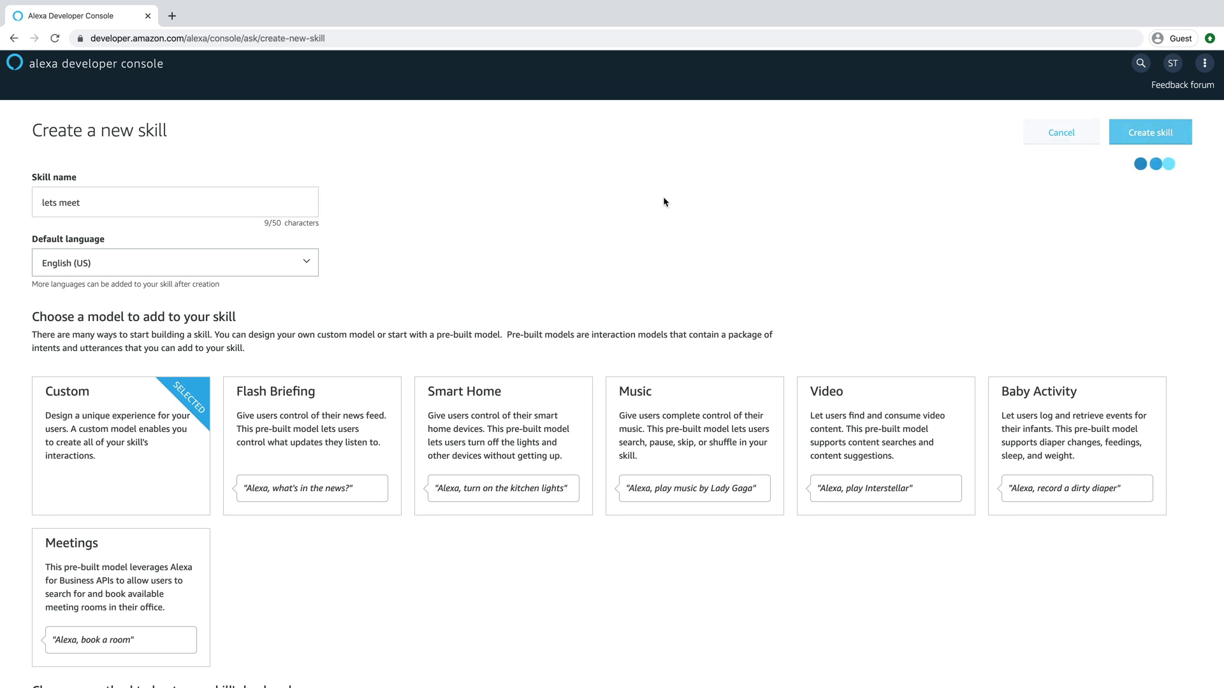
left_click(1149, 131)
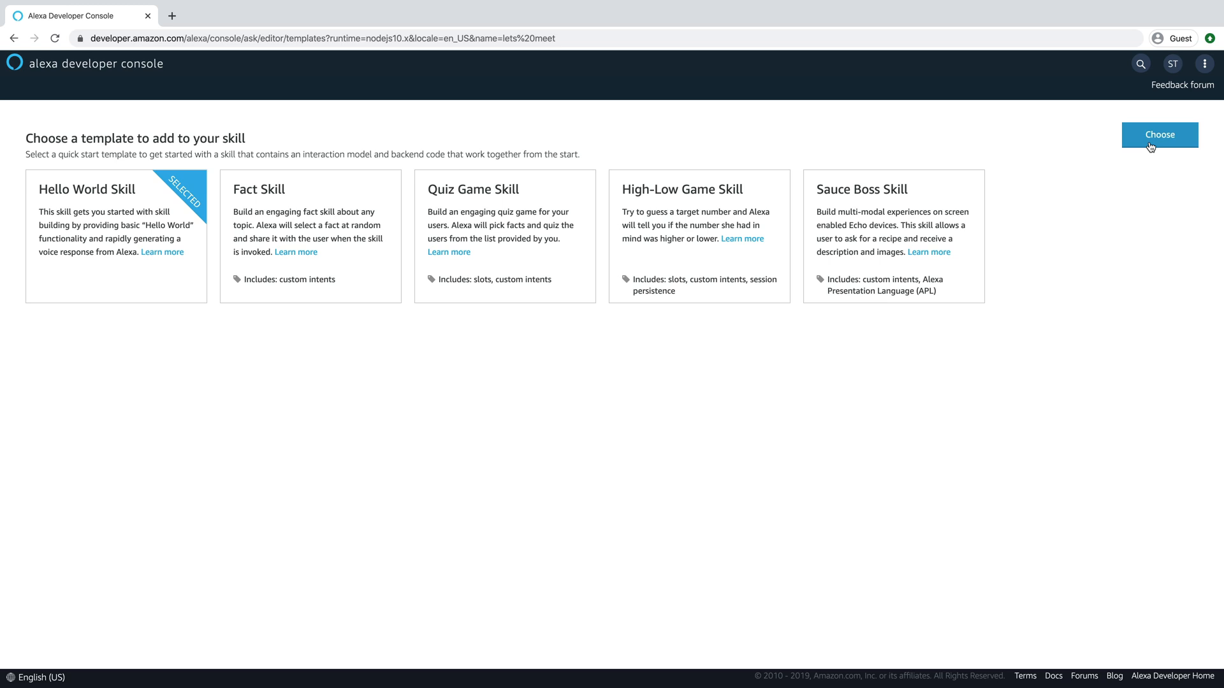
Apply the Hello World Skill template and wait for the full build to succeed
left_click(1159, 134)
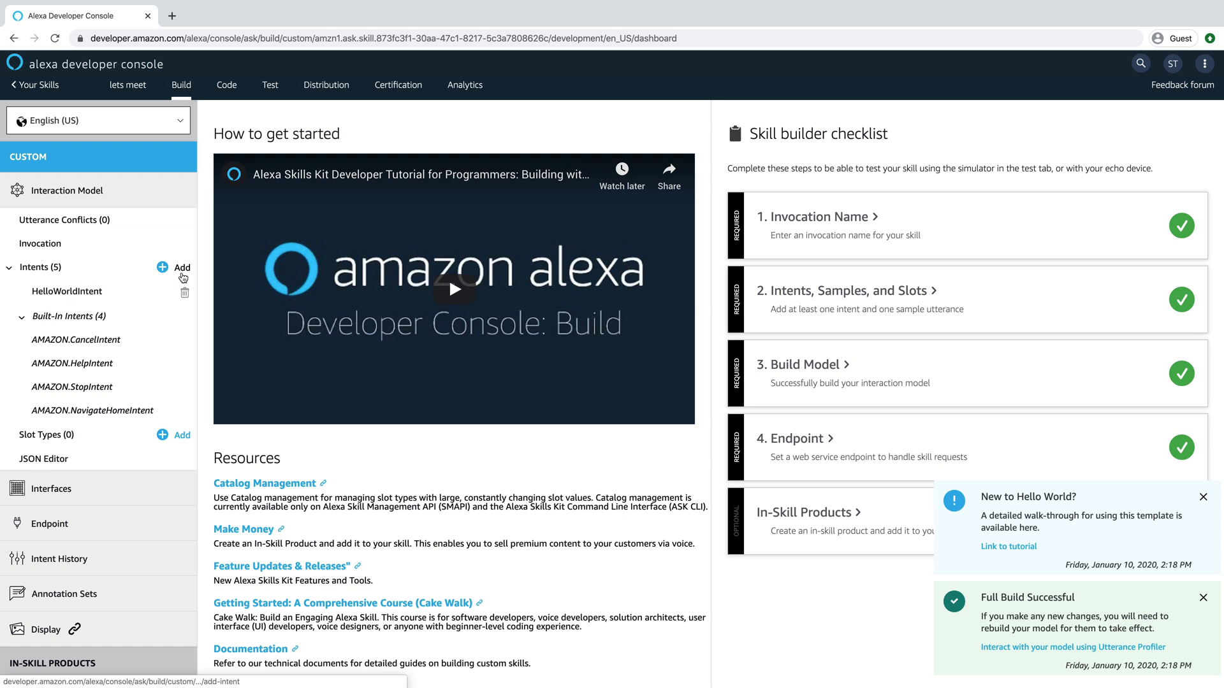
Create a custom intent named ScheduleMeetingIntent
left_click(182, 266)
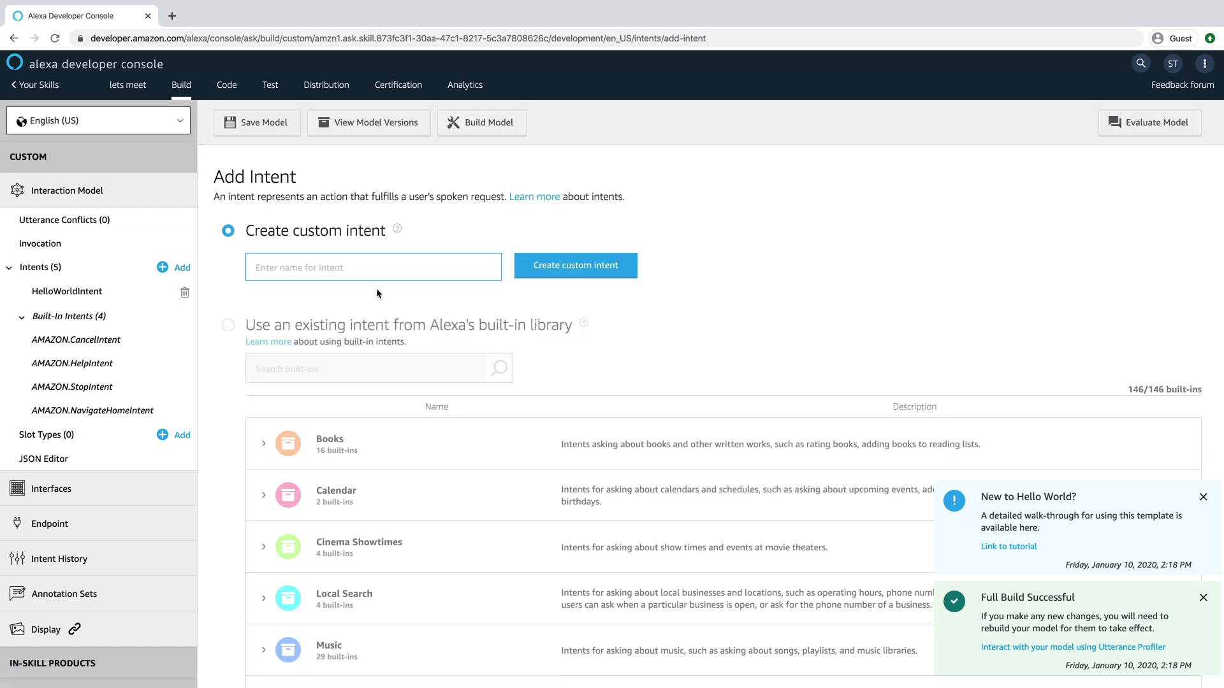
type("Schedule")
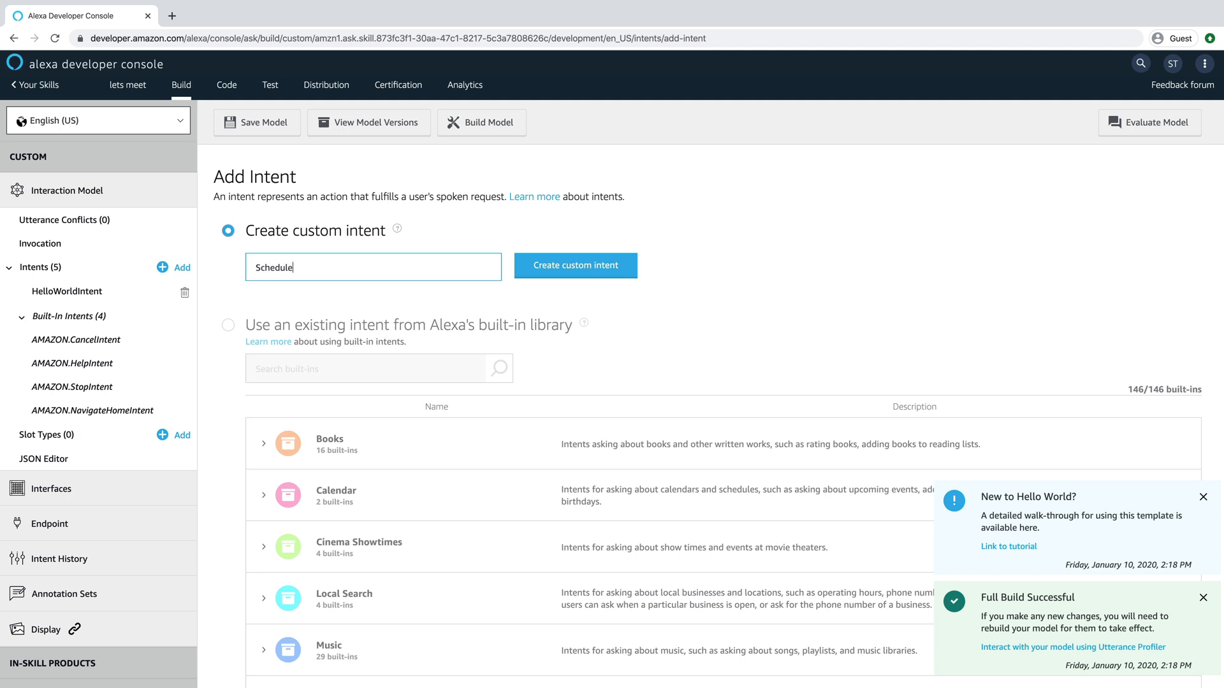
type("Meeting")
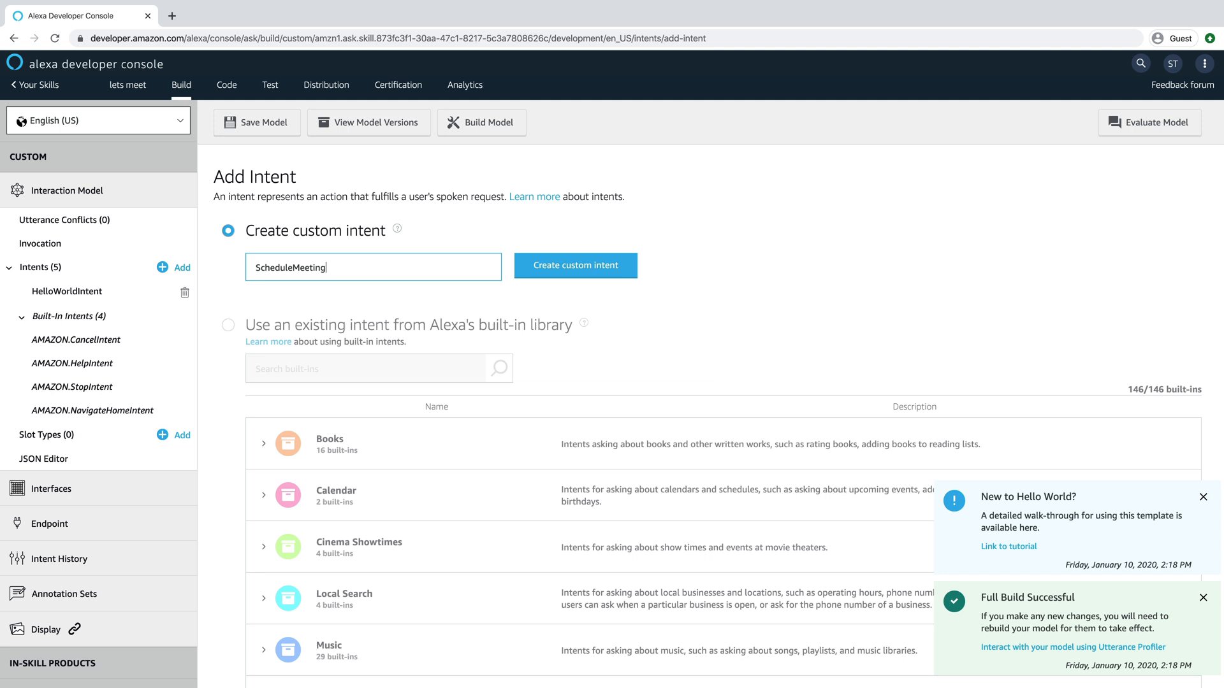
type("Intent")
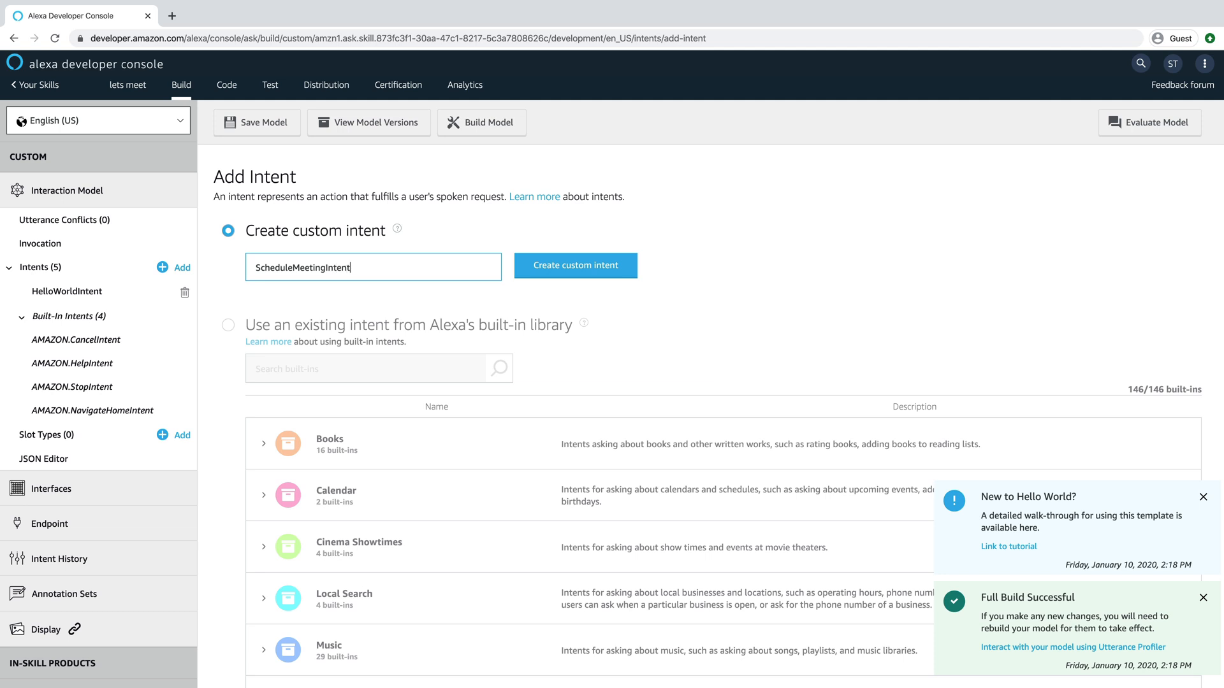
left_click(575, 265)
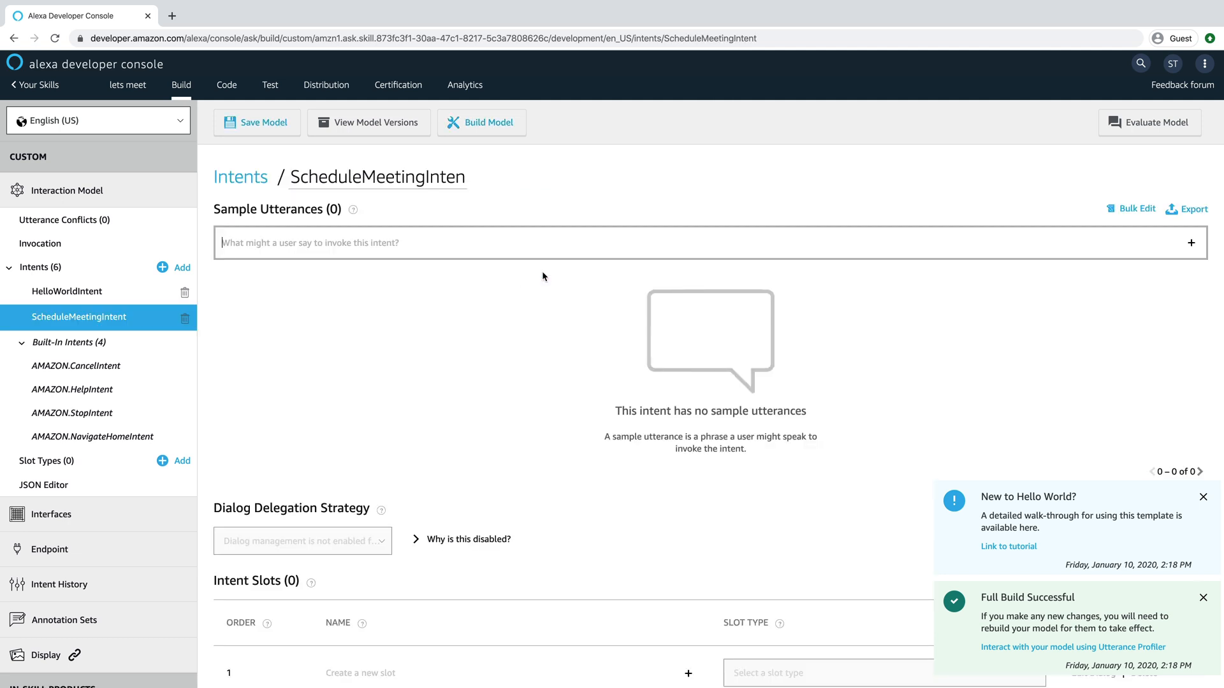
Add the sample utterances 'schedule a meeting' and 'setup a meeting'
type("schedule a")
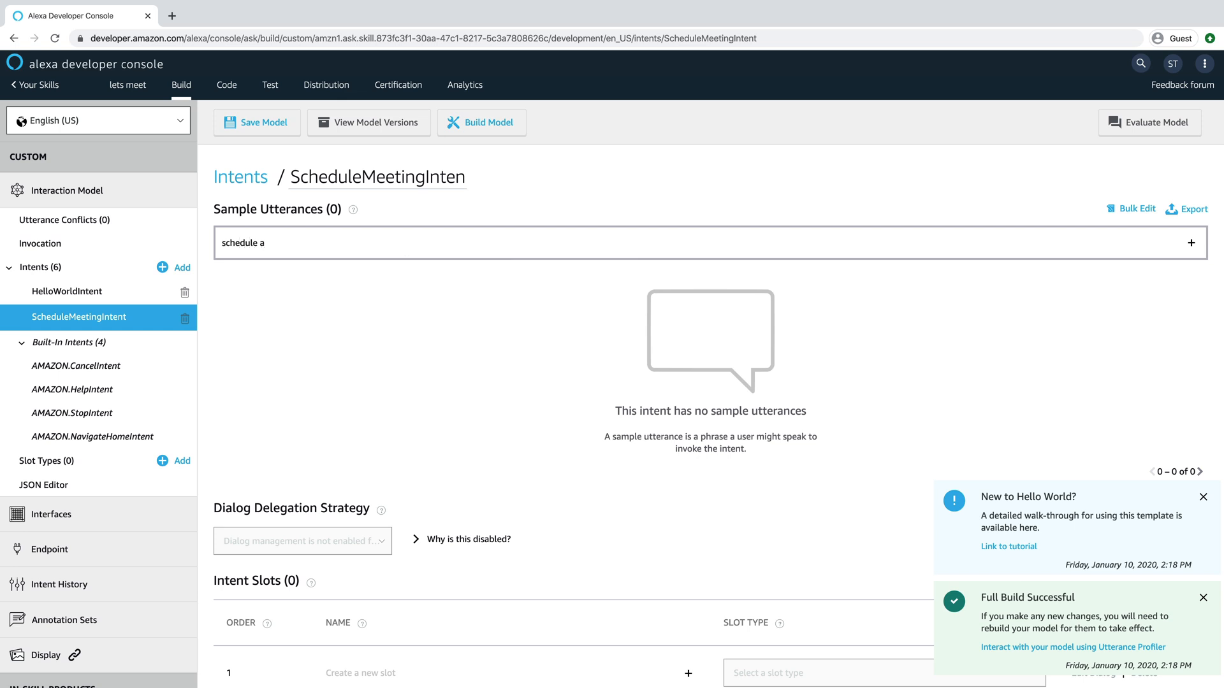
key("Enter")
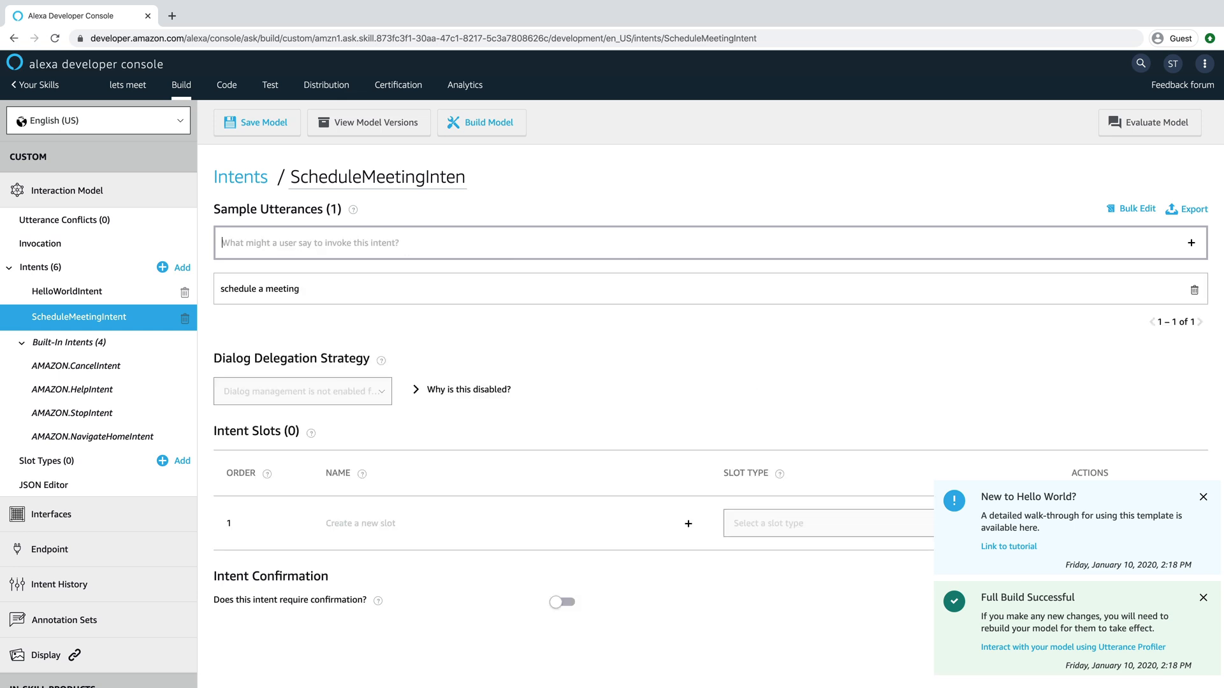
type("setup a m")
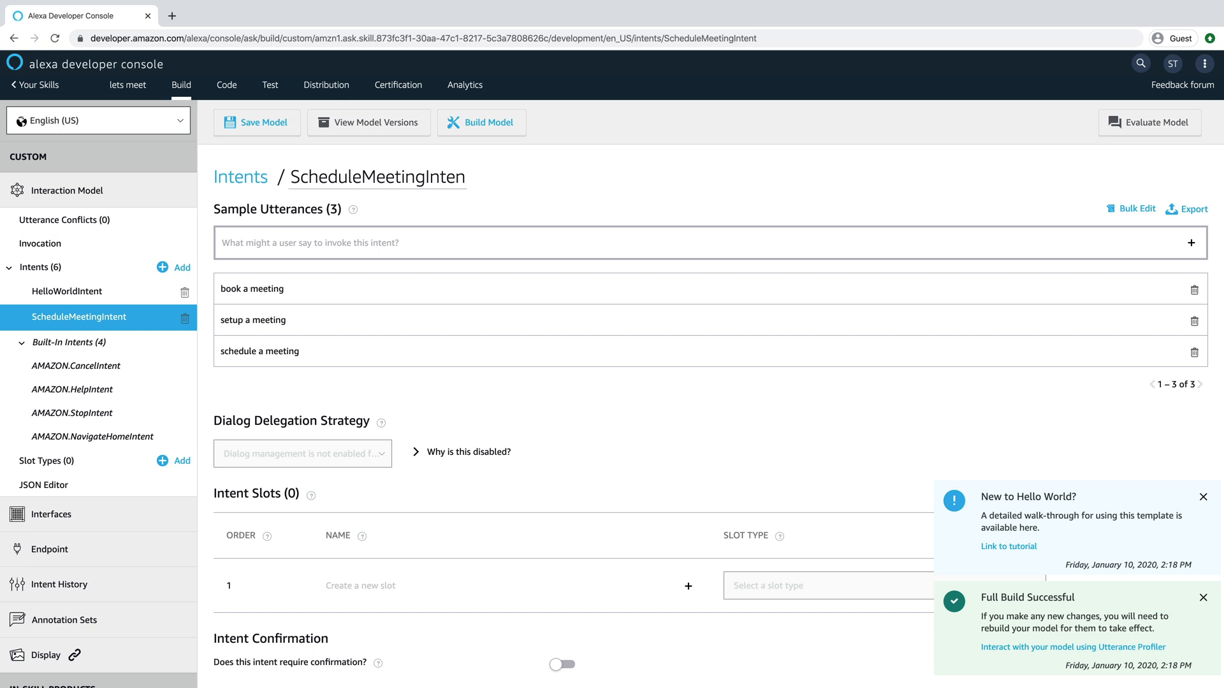
Add slots day as AMAZON.DATE, time as AMAZON.TIME and phone as AMAZON.PhoneNumber
scroll("down", 3)
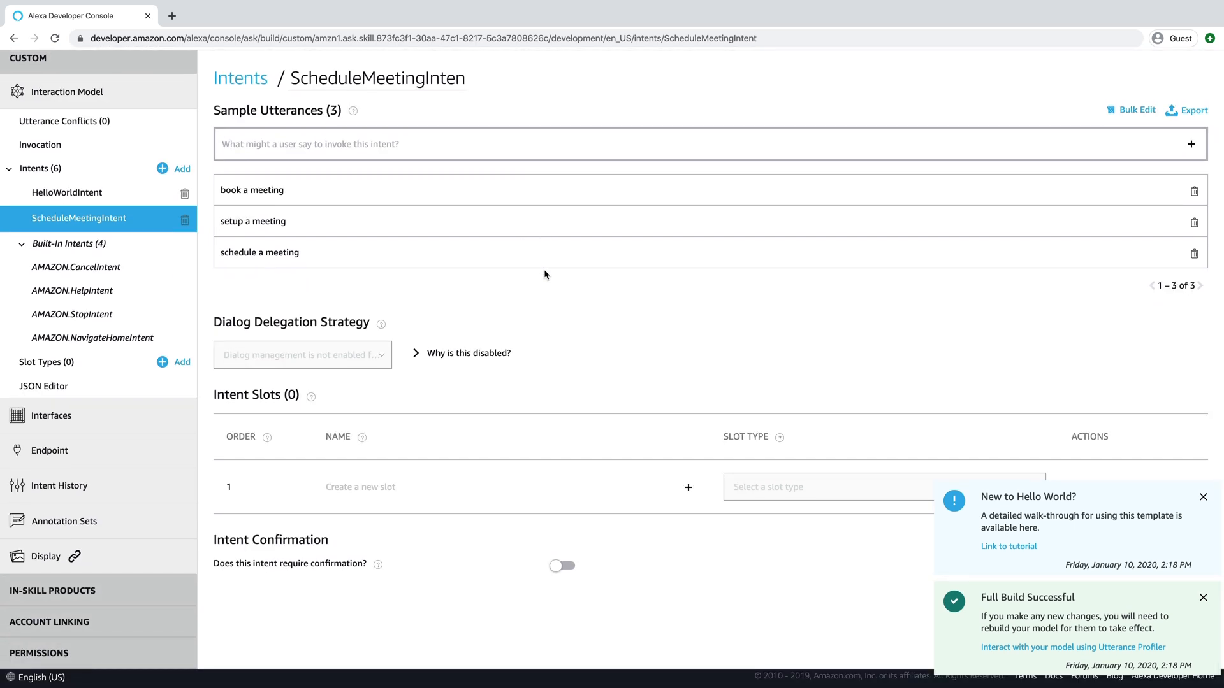
mouse_move(460, 280)
type("day")
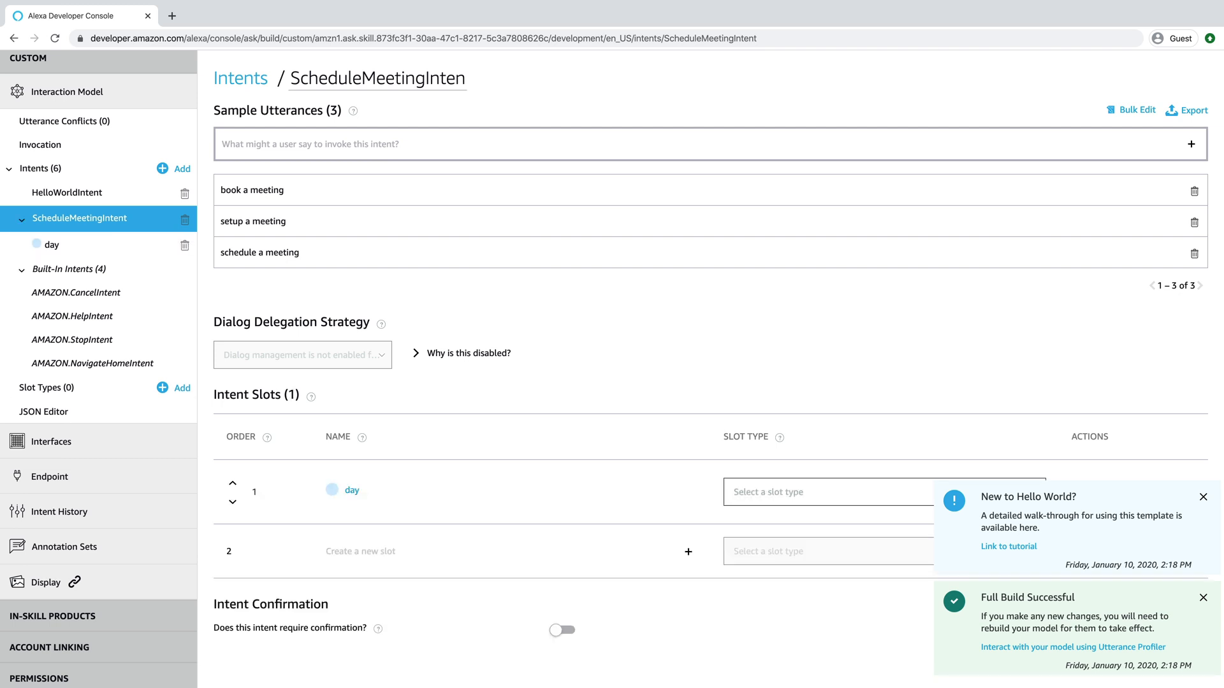
left_click(827, 492)
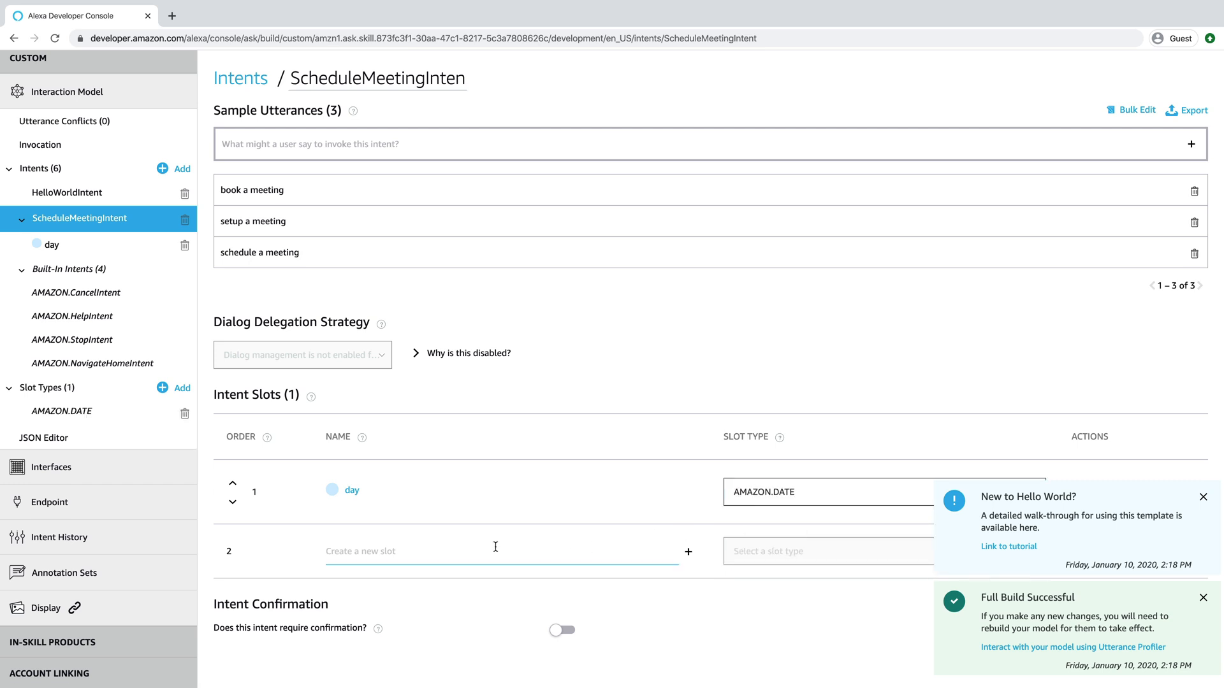
type("time")
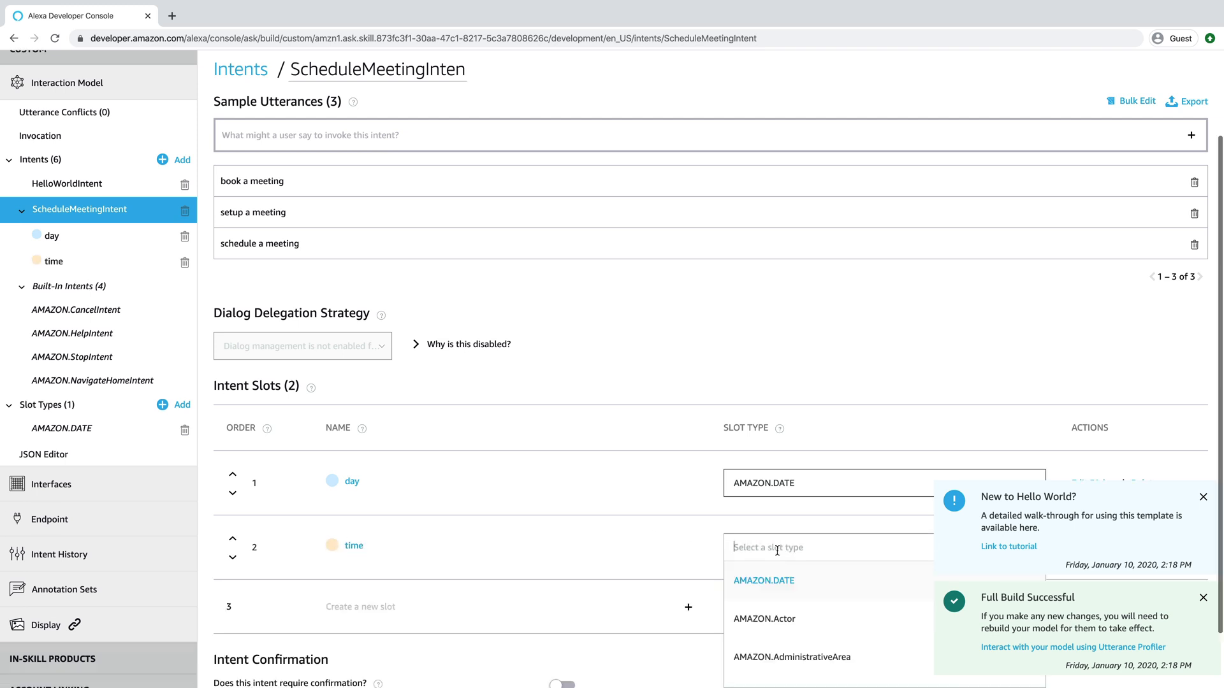
type("time")
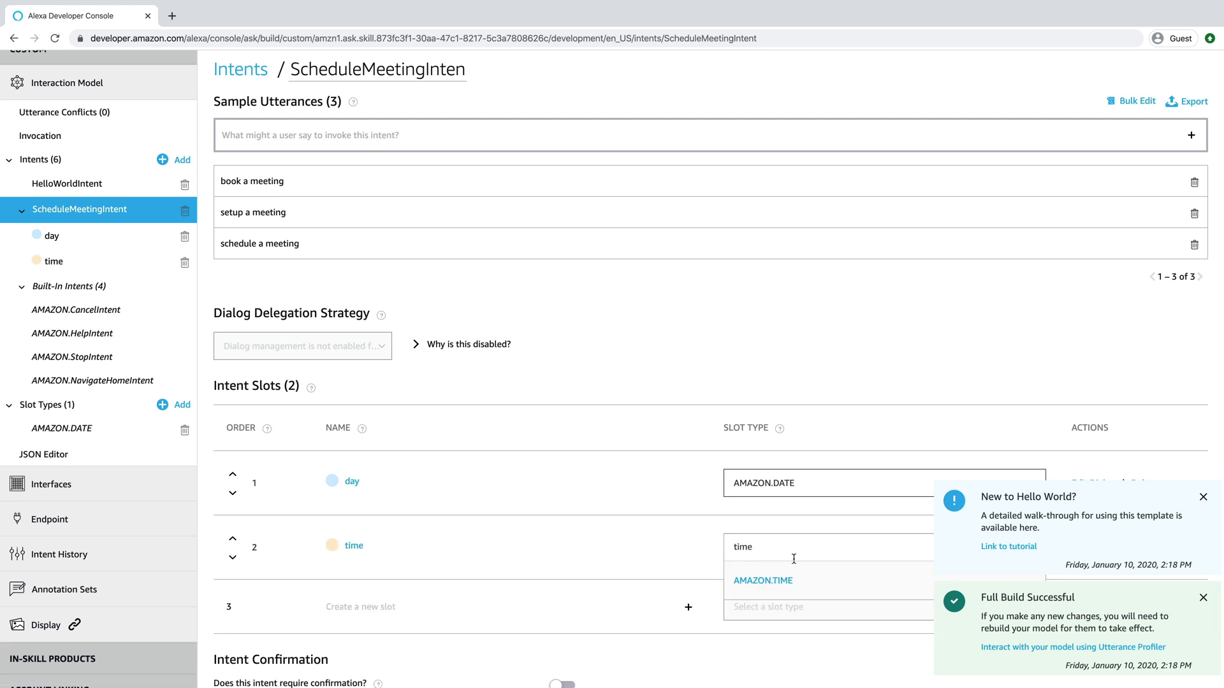
left_click(762, 581)
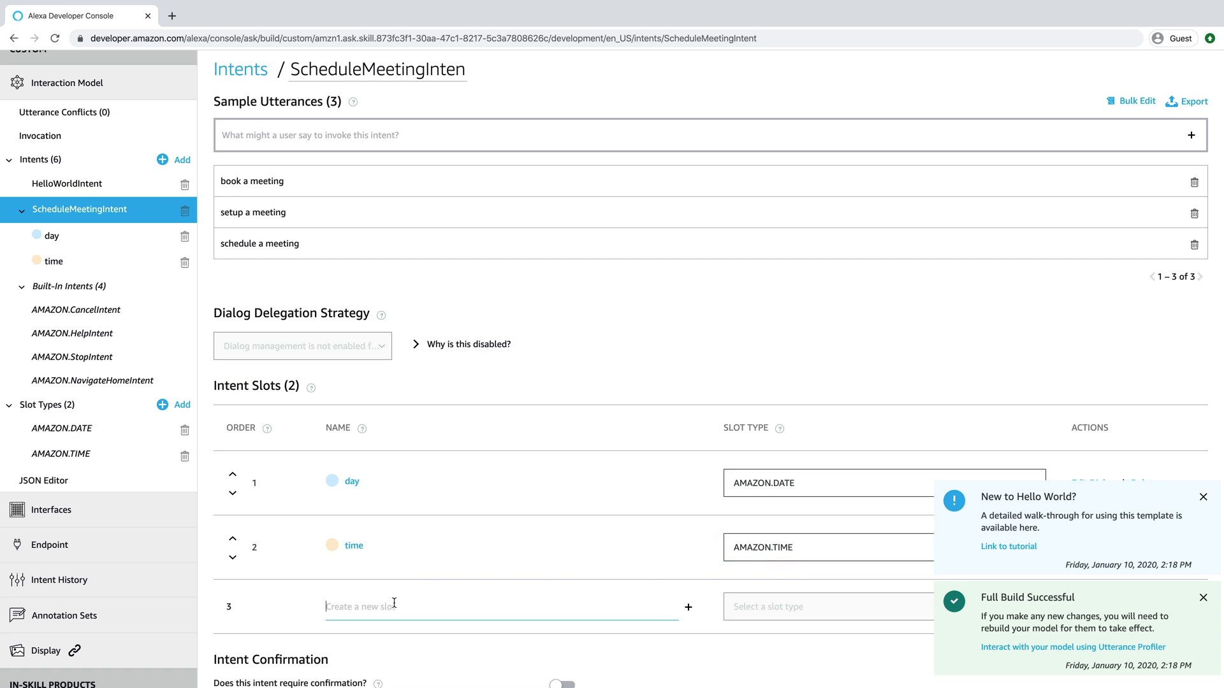
type("phone")
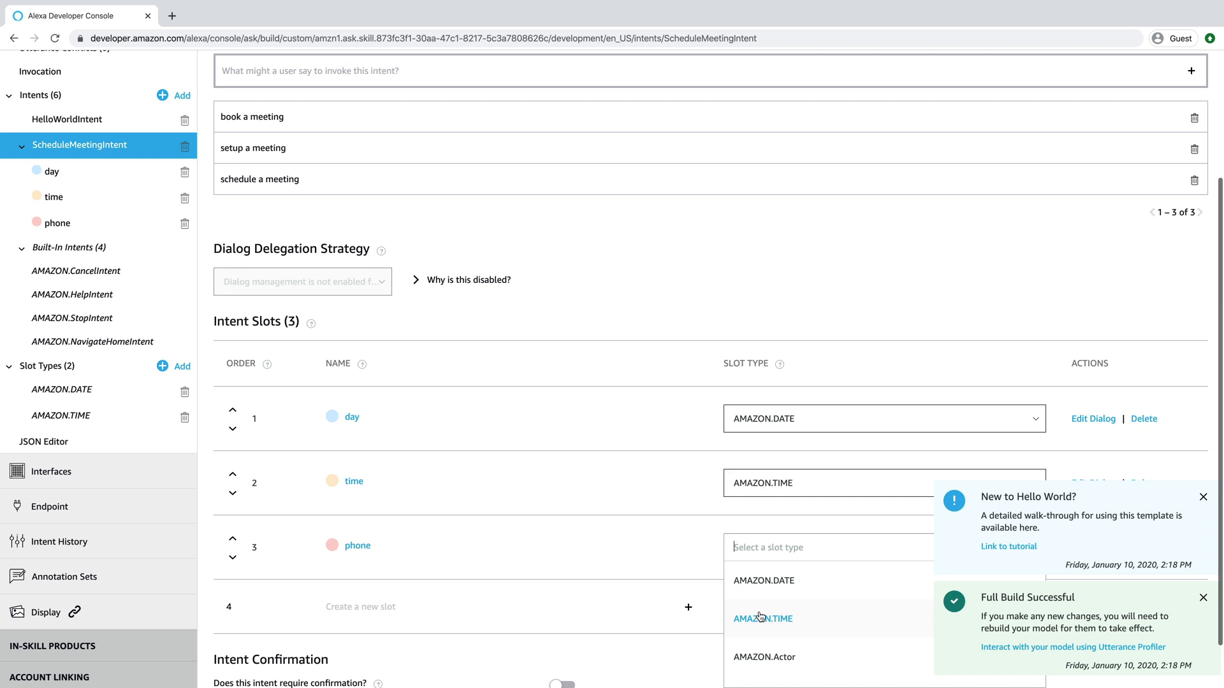
type("phon")
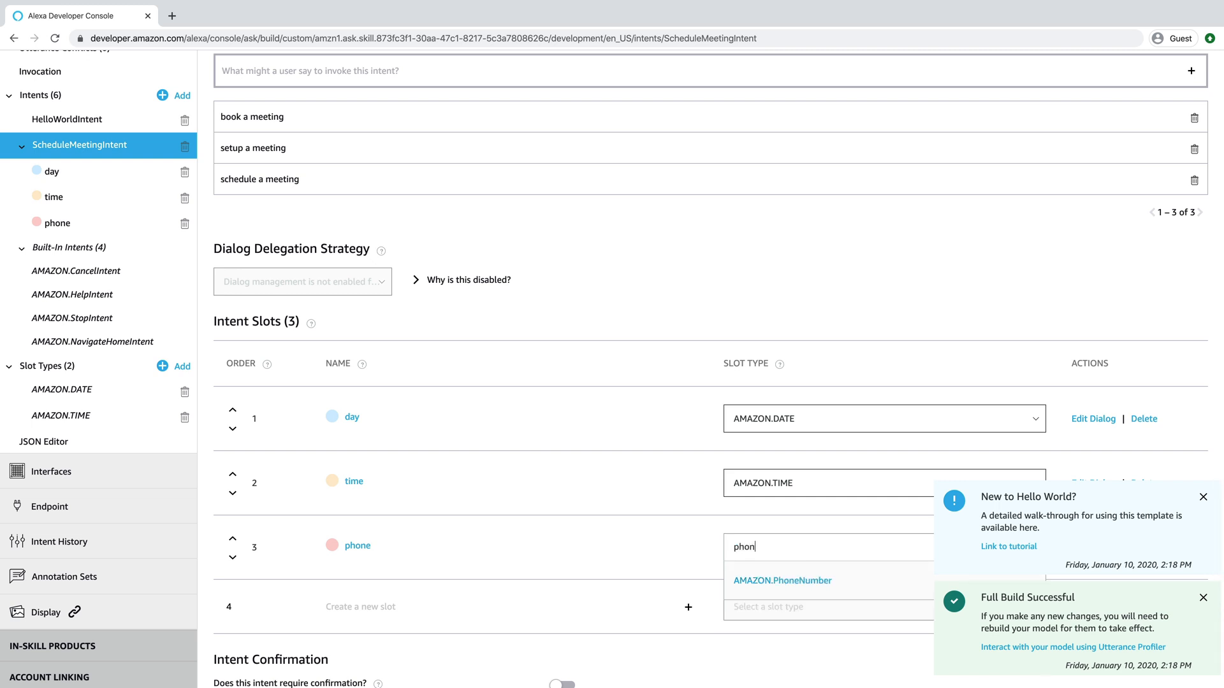
left_click(781, 582)
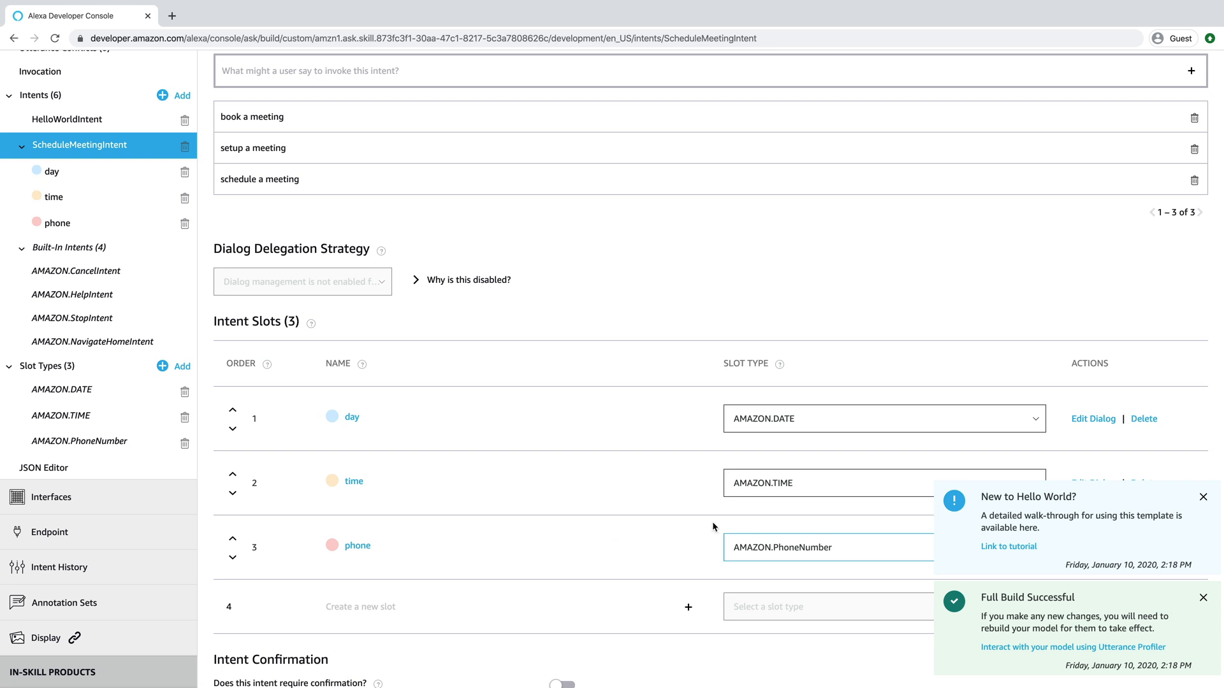
Dismiss the Hello World walkthrough and build successful notices
left_click(1202, 497)
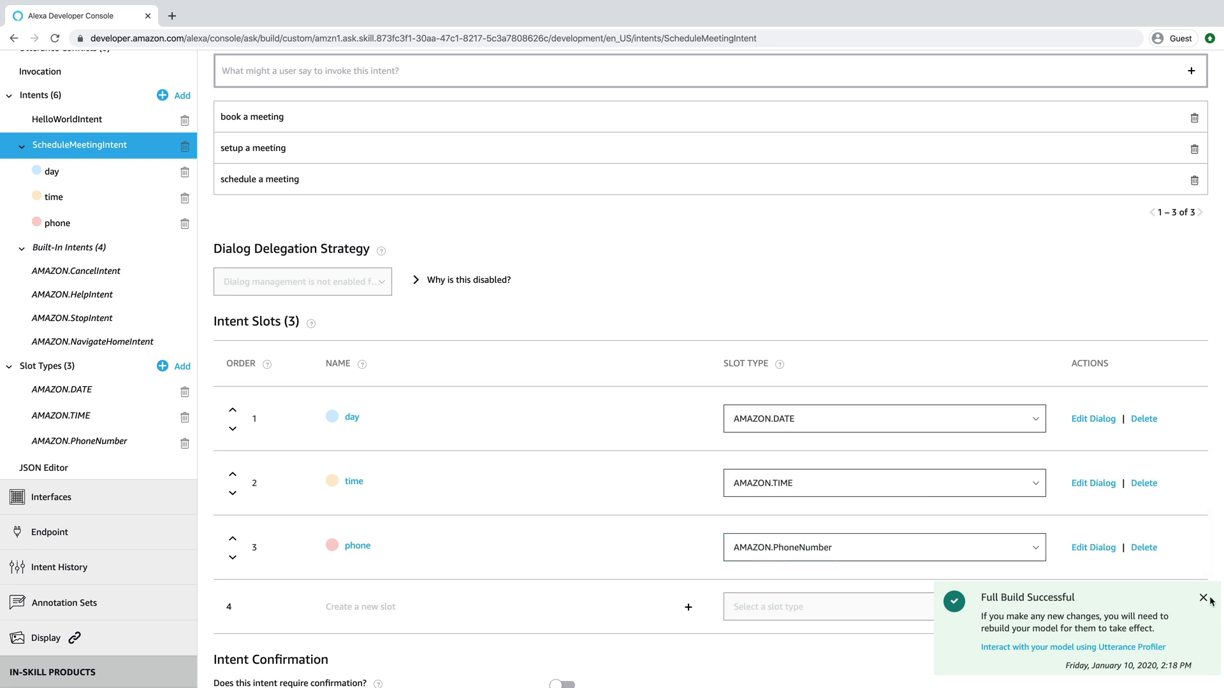
left_click(1202, 598)
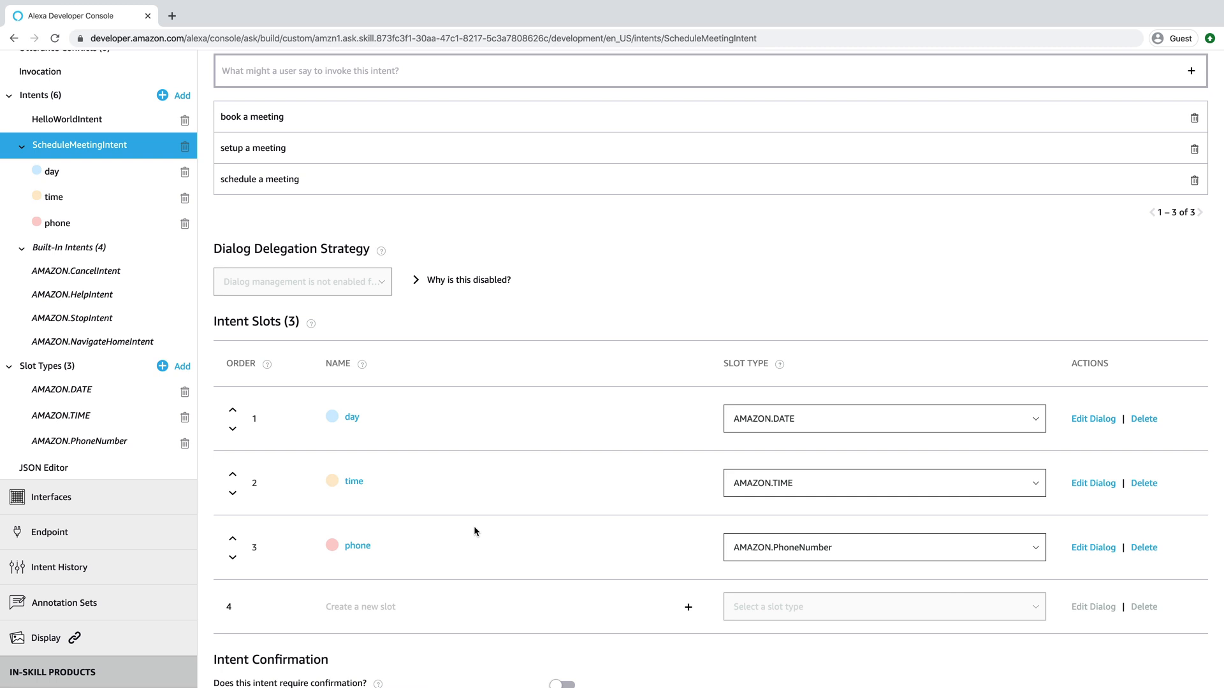
mouse_move(425, 492)
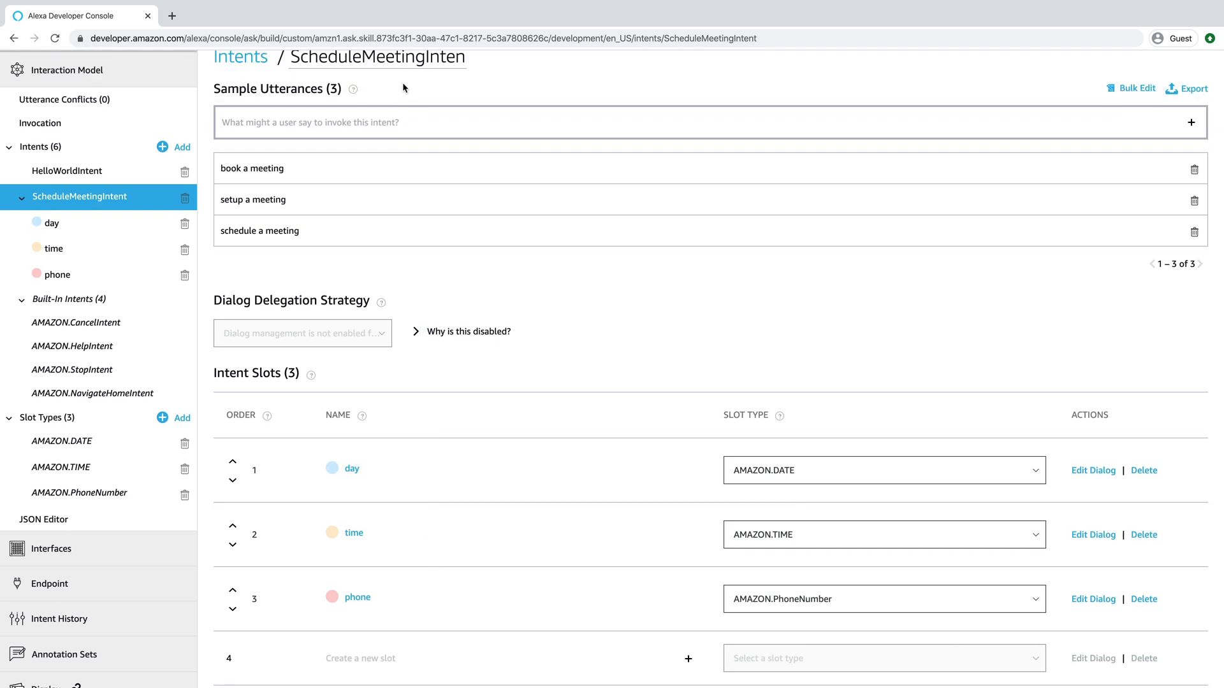
Make the day slot required with prompt 'what day would you like to meet?' and utterance {day}
scroll("down", 3)
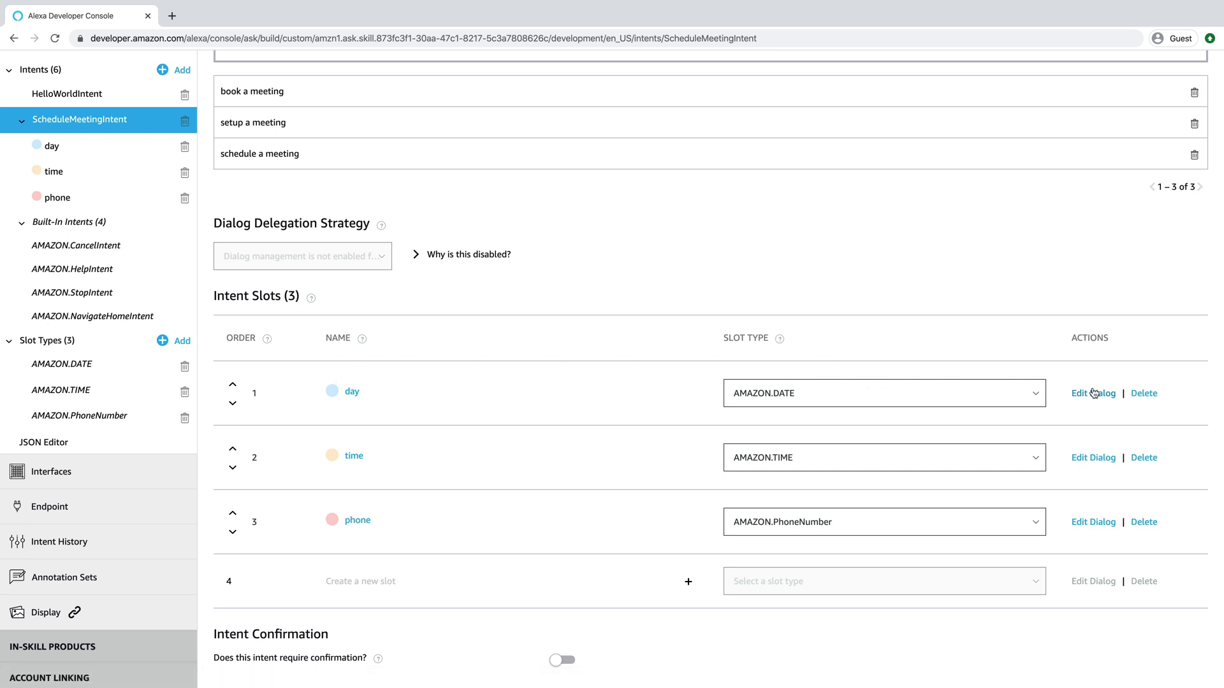
left_click(1092, 392)
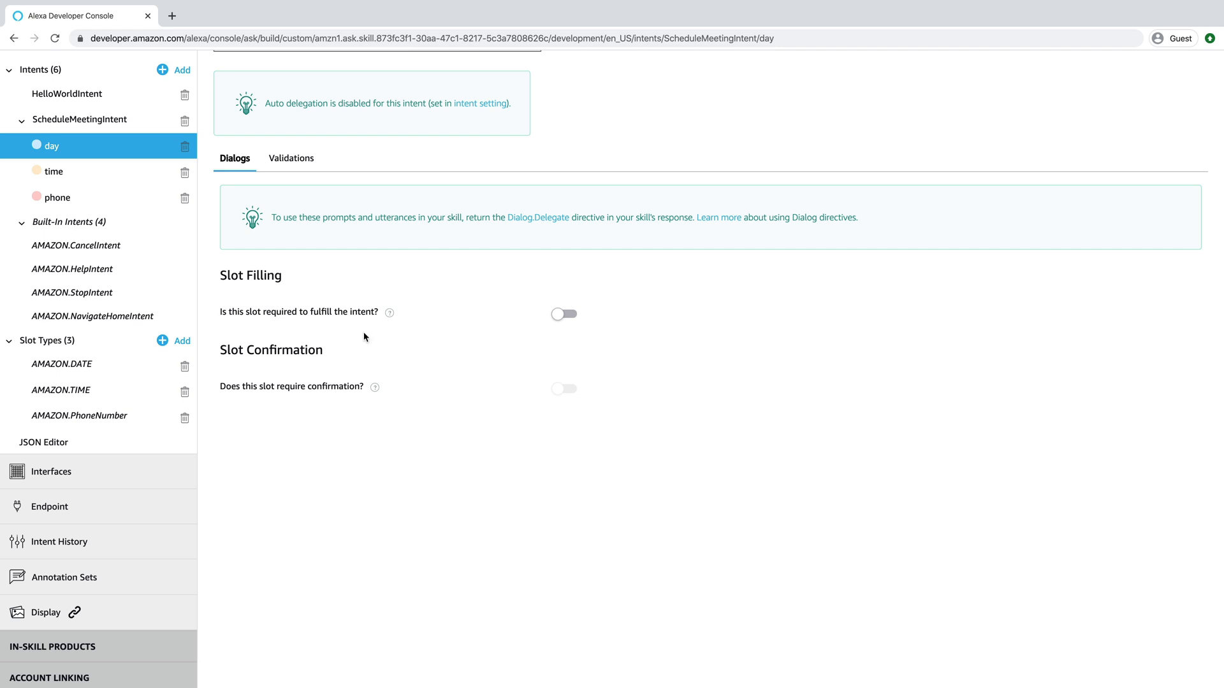
mouse_move(663, 335)
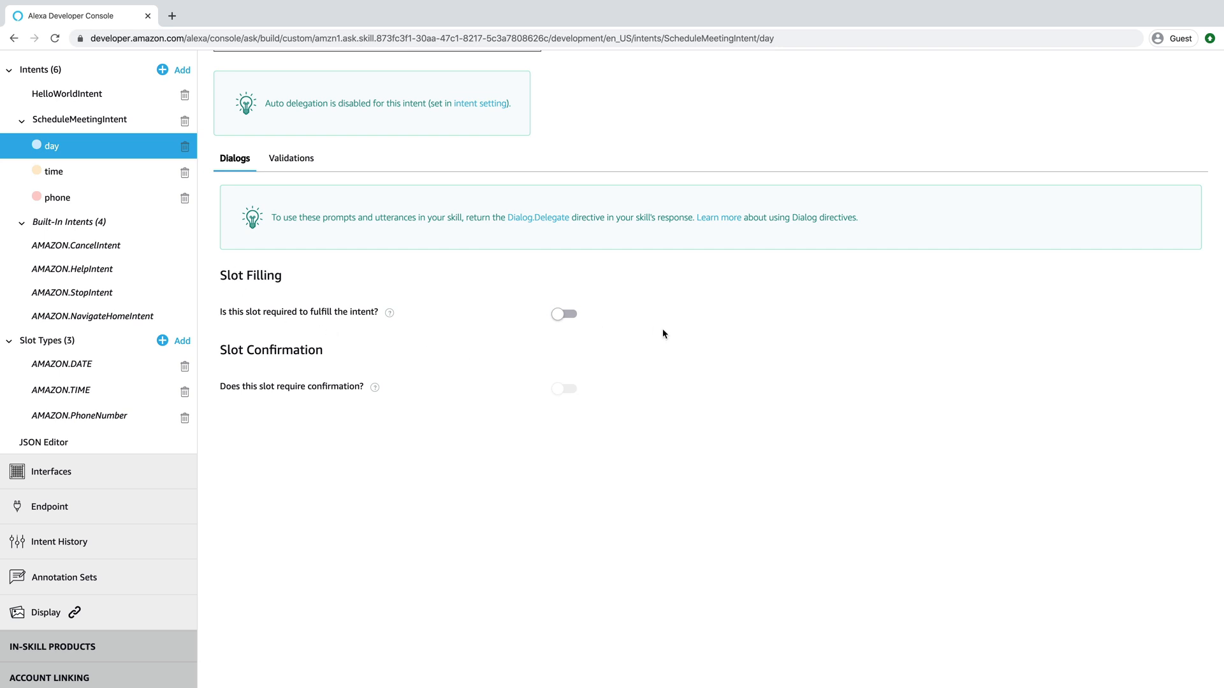
left_click(562, 314)
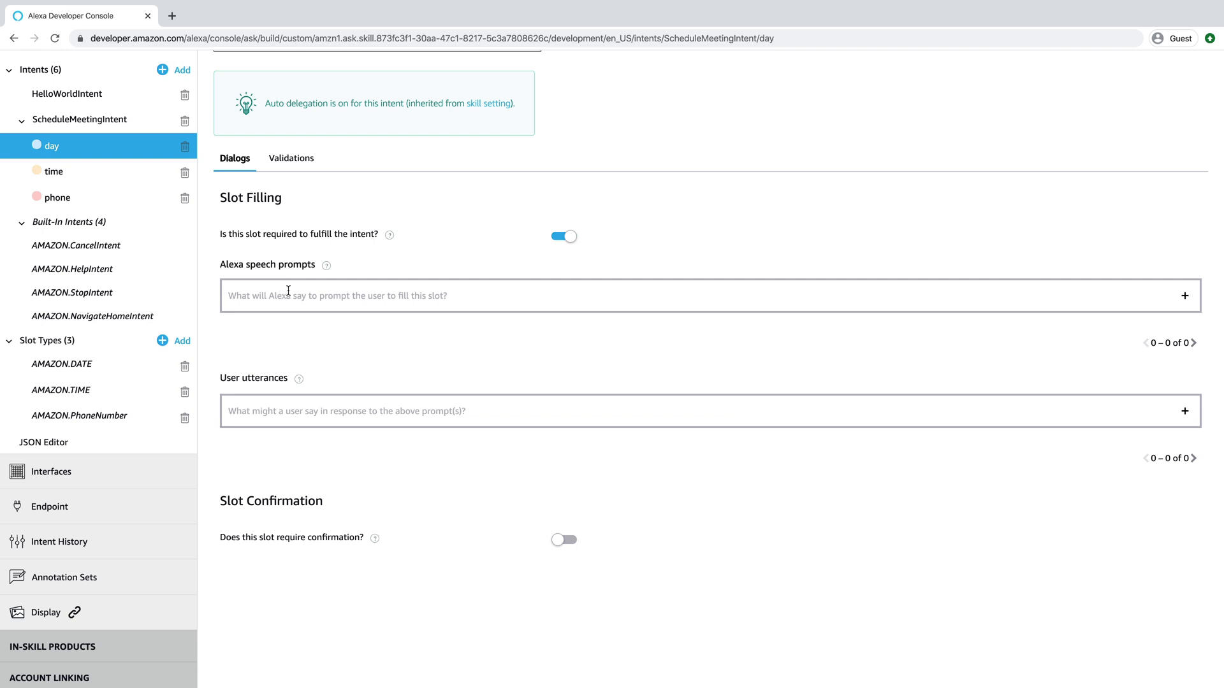
mouse_move(250, 287)
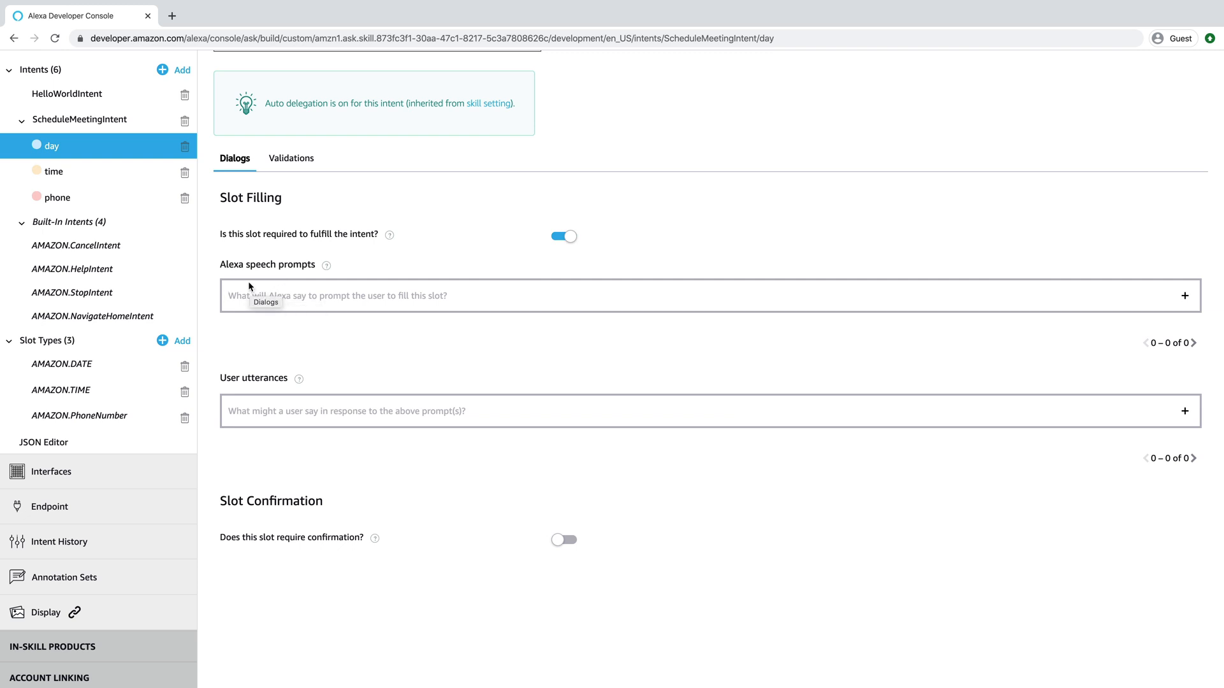
mouse_move(246, 391)
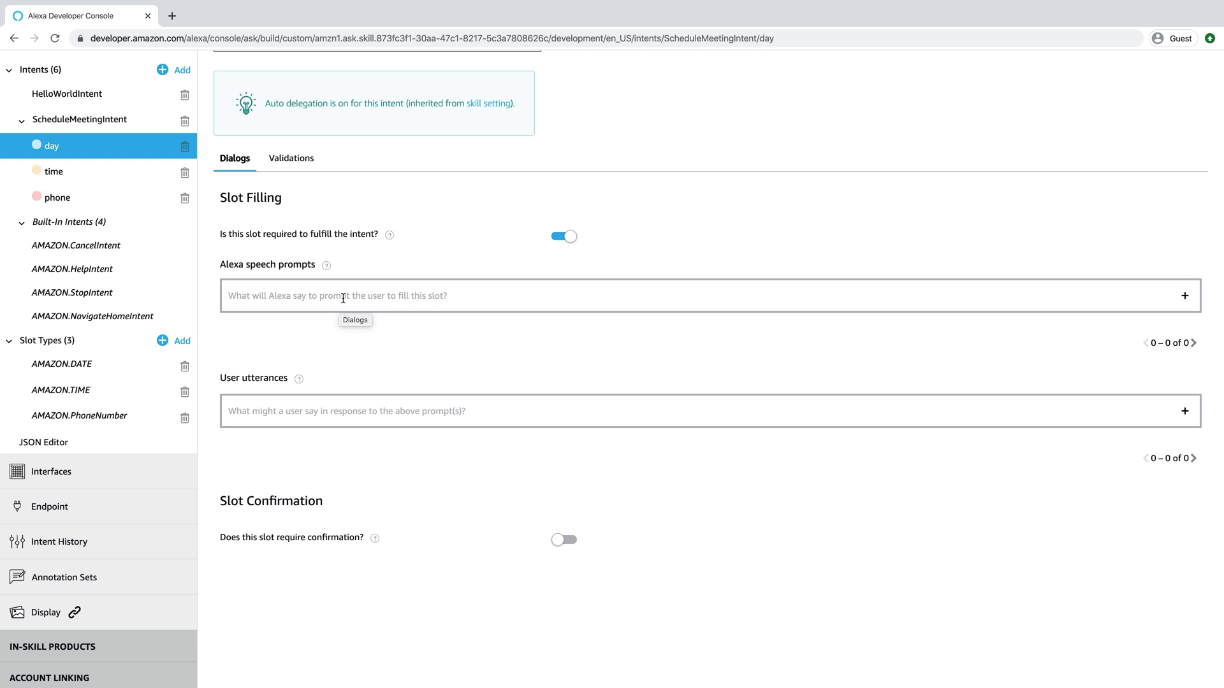
type("what day would you")
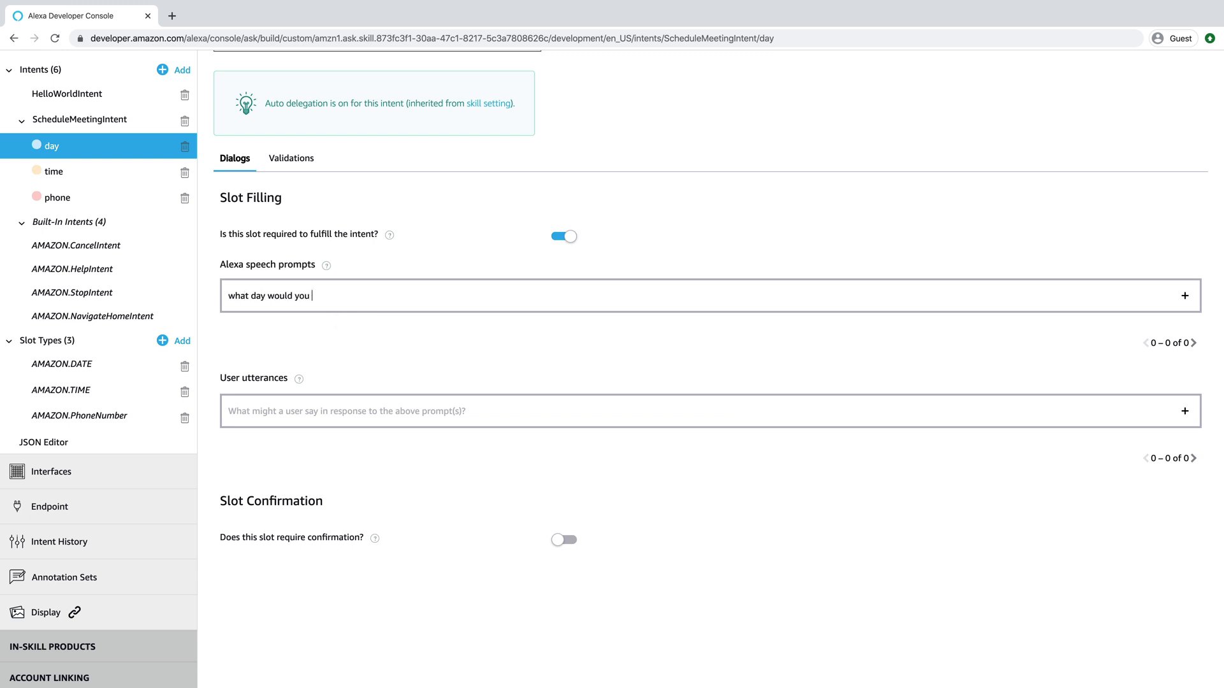
type("like to me")
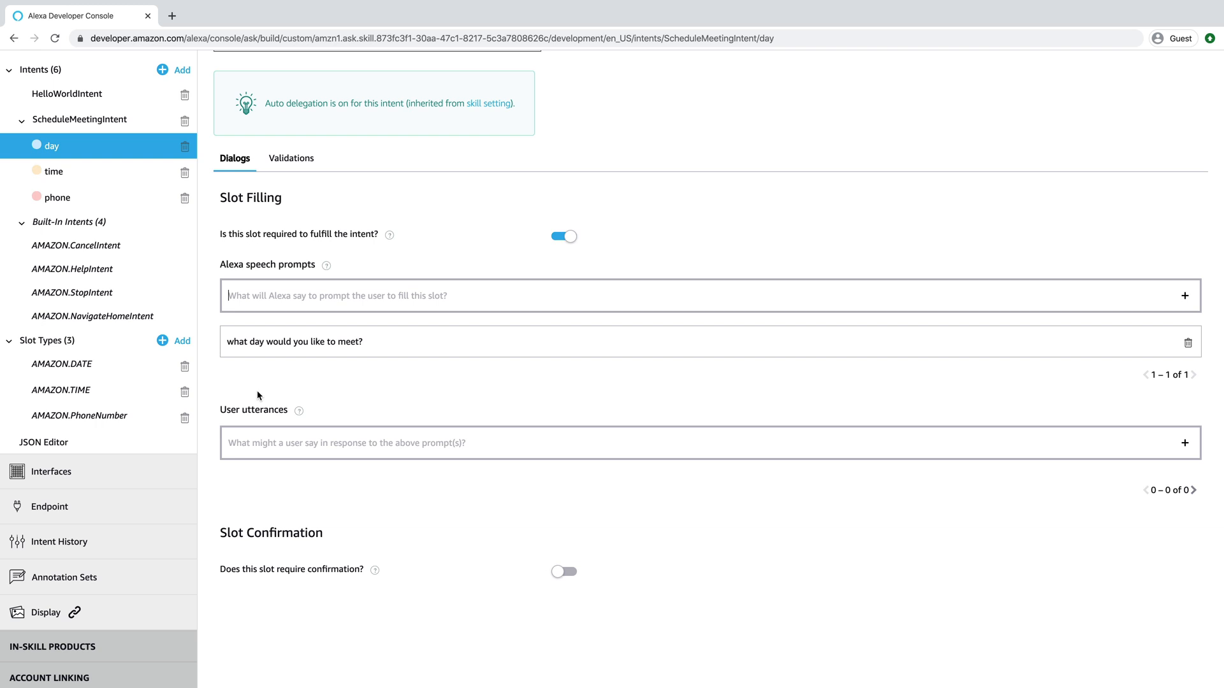
type("{d")
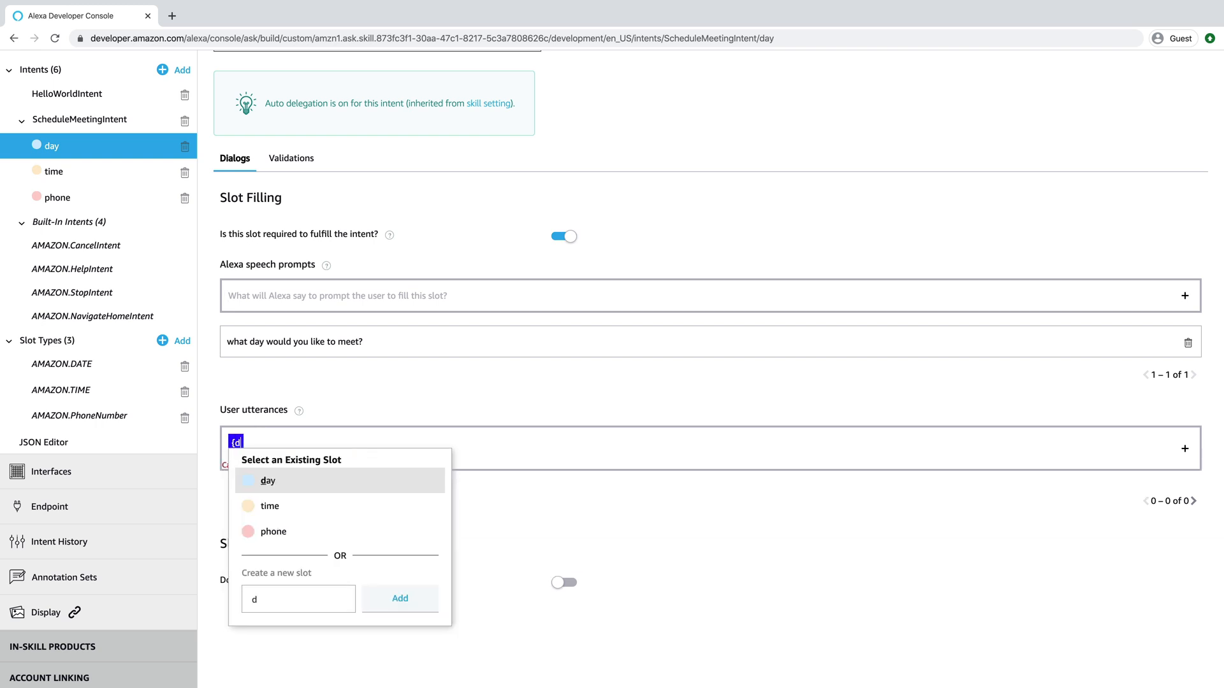
left_click(267, 481)
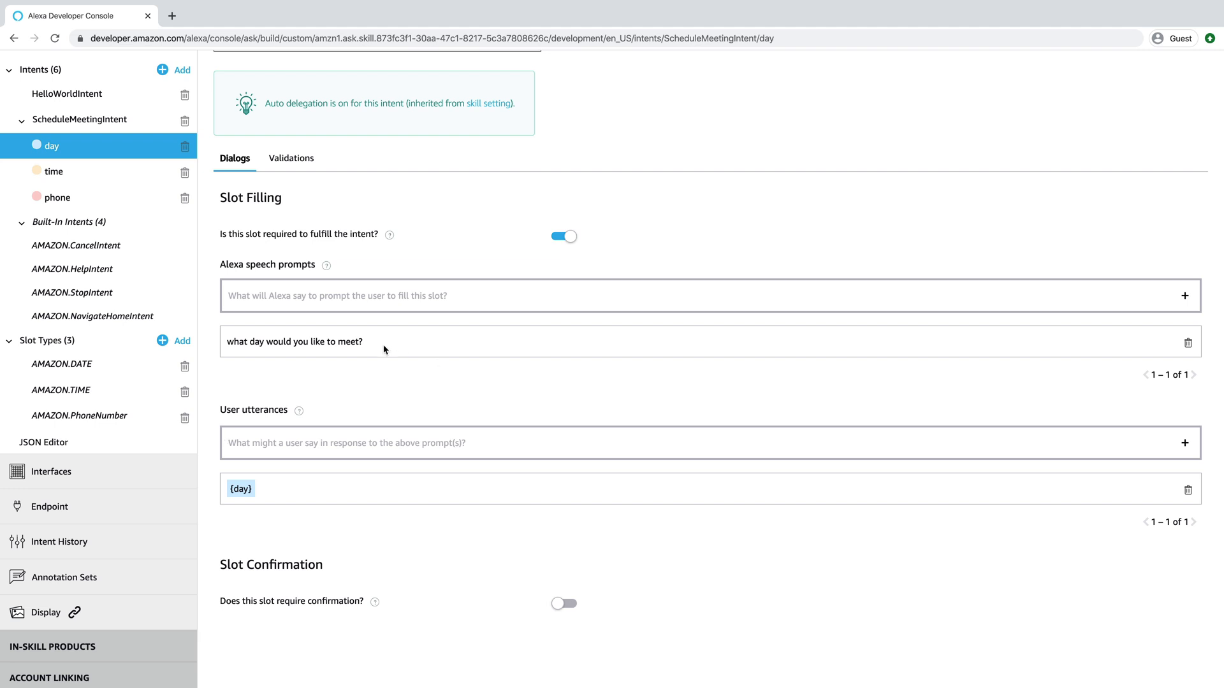
mouse_move(353, 363)
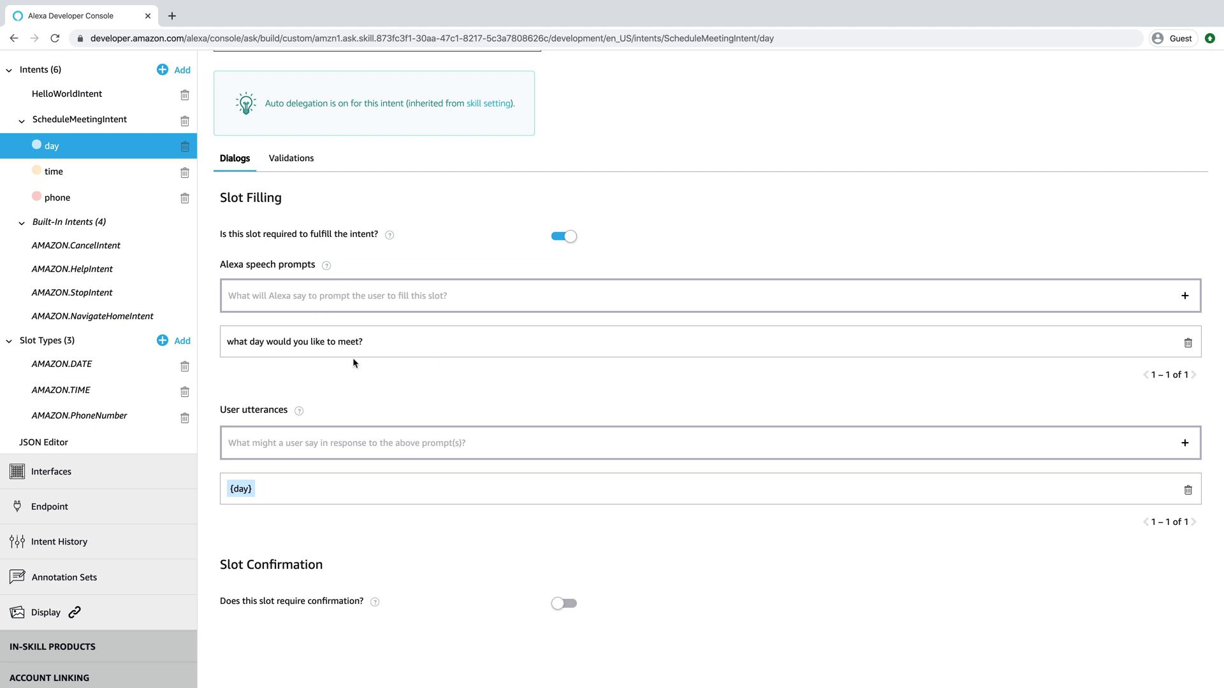
mouse_move(297, 314)
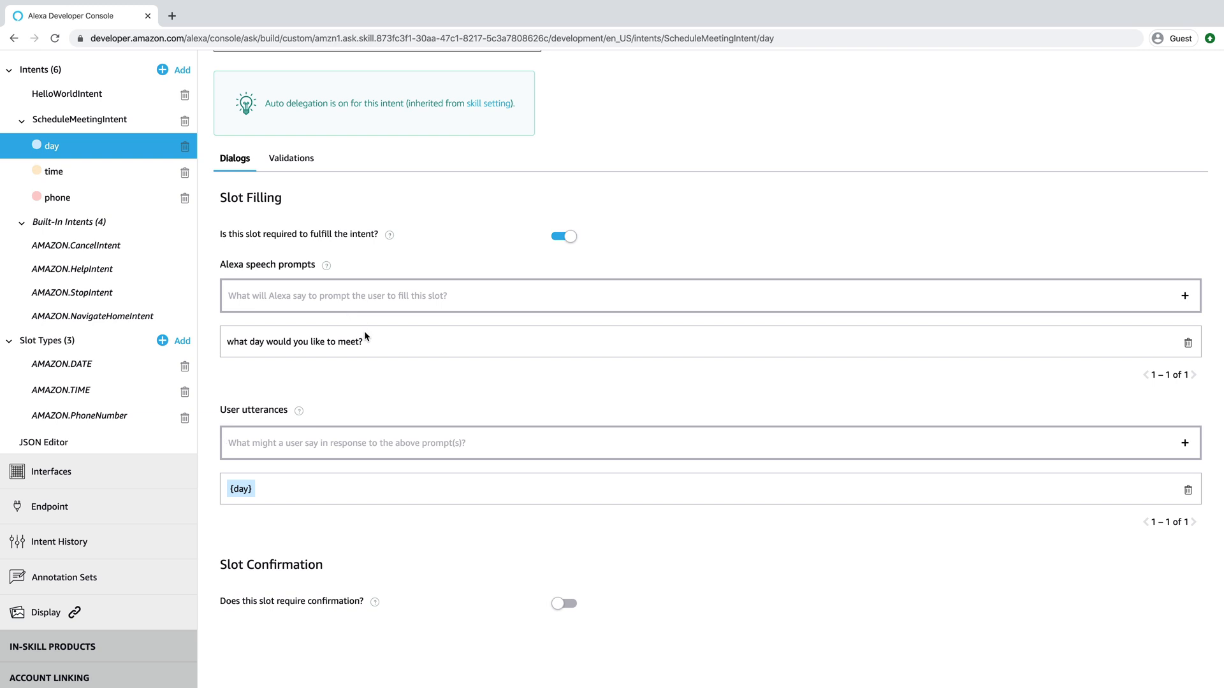
mouse_move(395, 366)
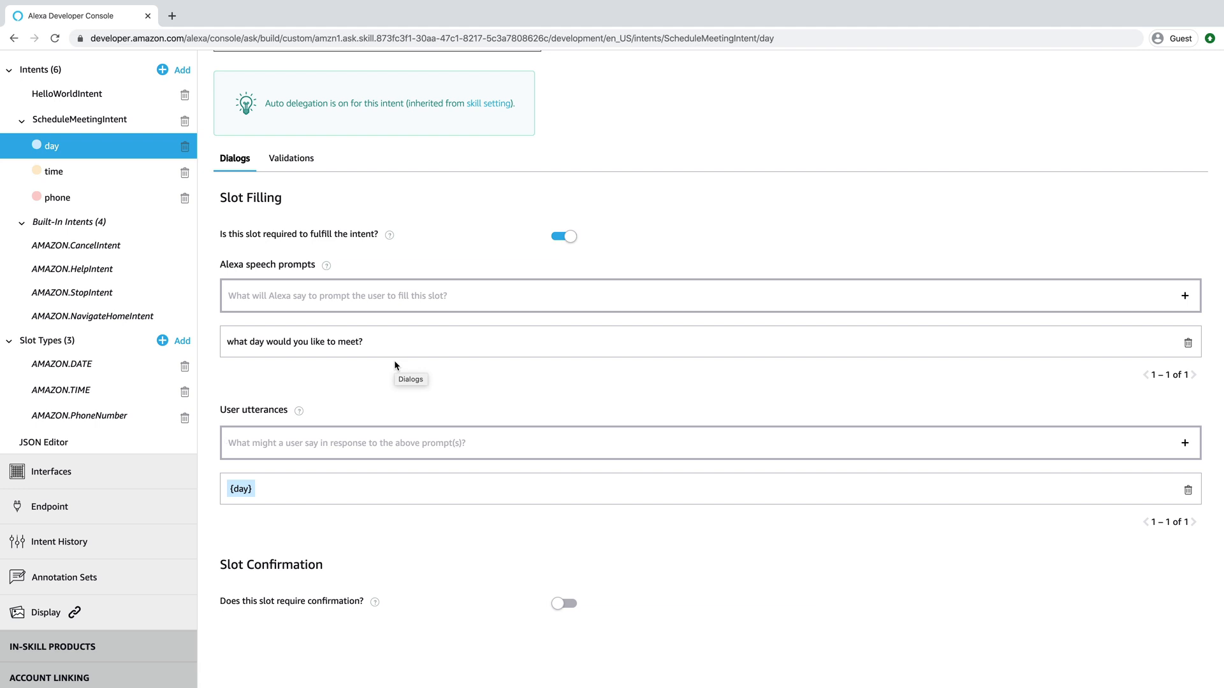
Toggle the day slot's confirmation on and back off, leaving it disabled
scroll("down", 3)
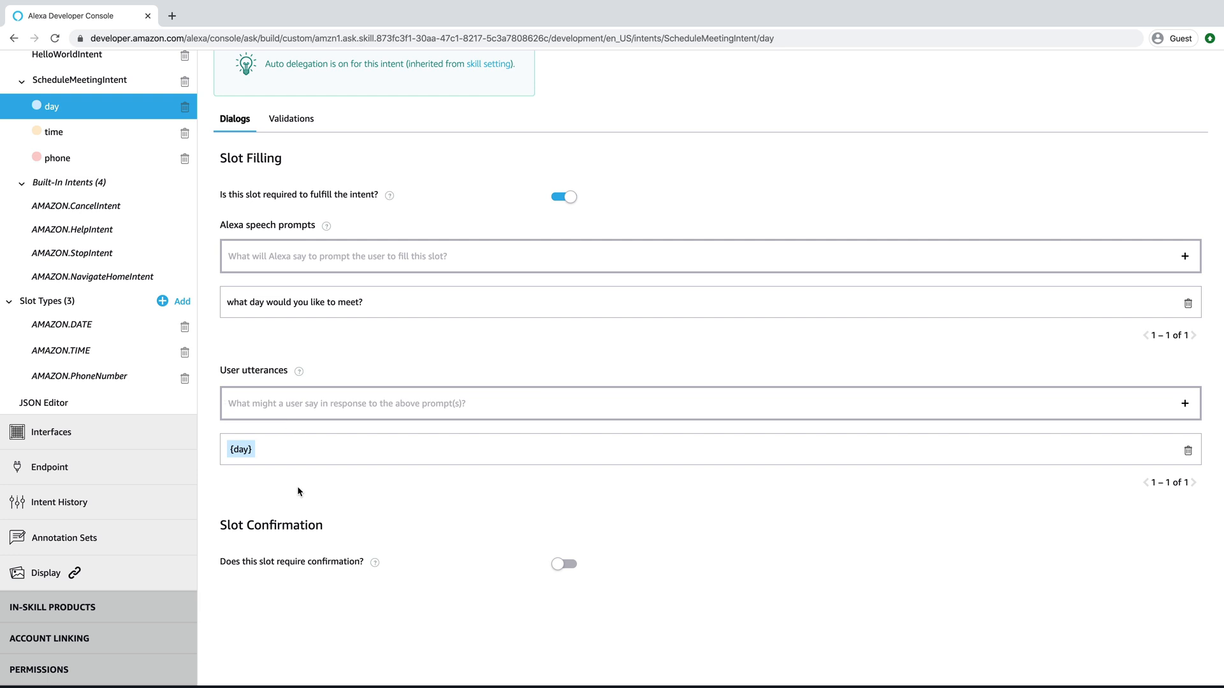
mouse_move(307, 411)
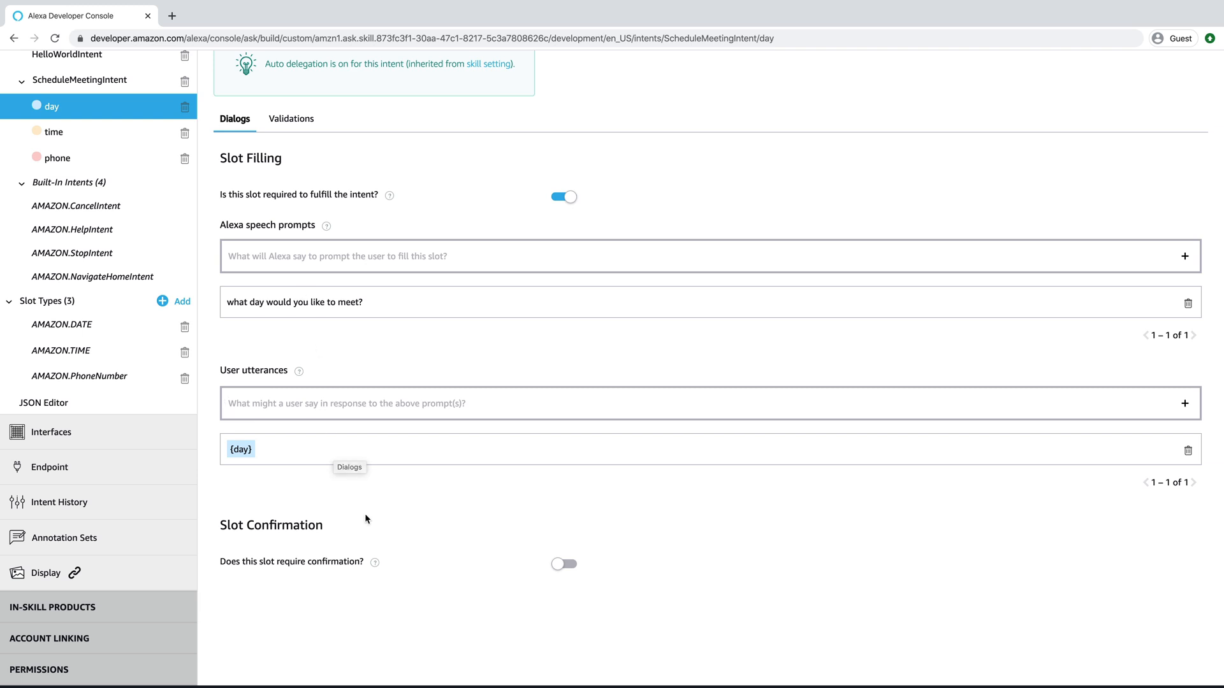
scroll("down", 3)
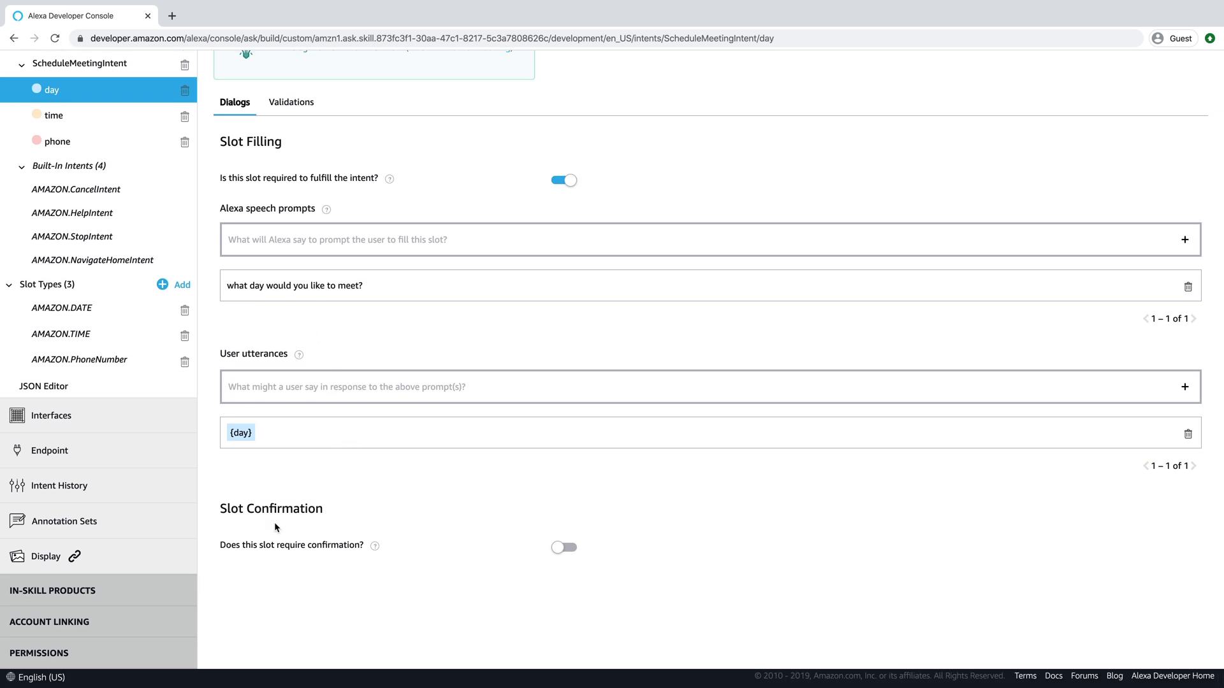
mouse_move(360, 558)
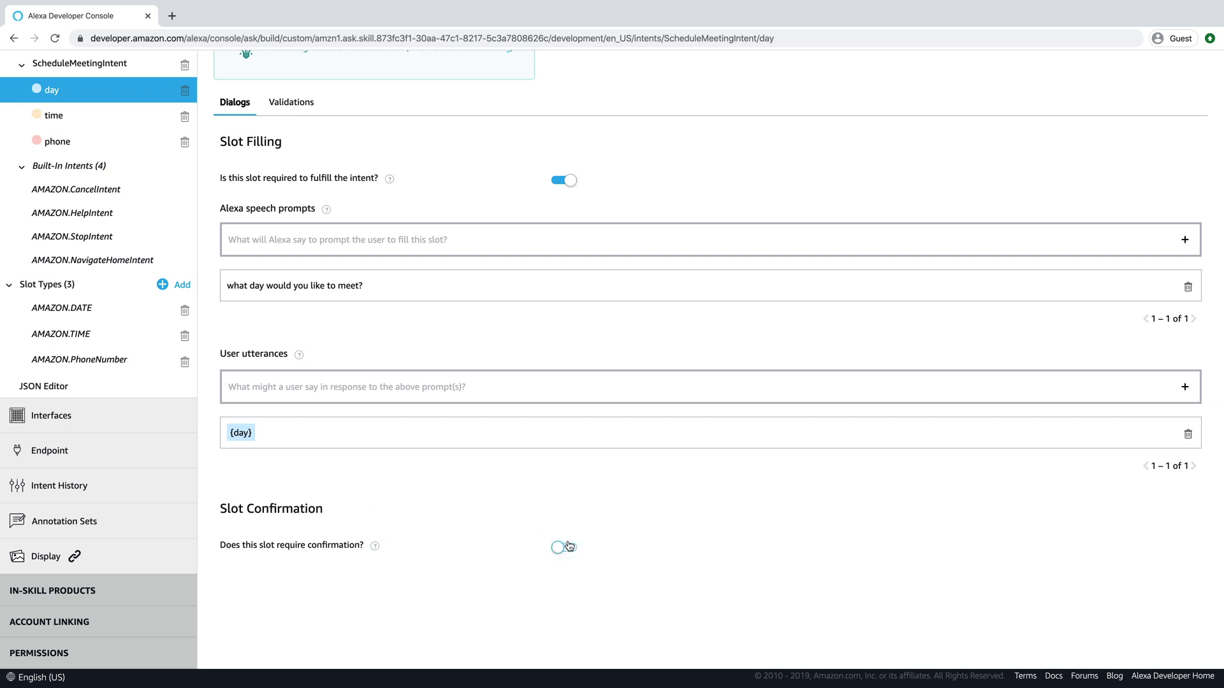
left_click(562, 546)
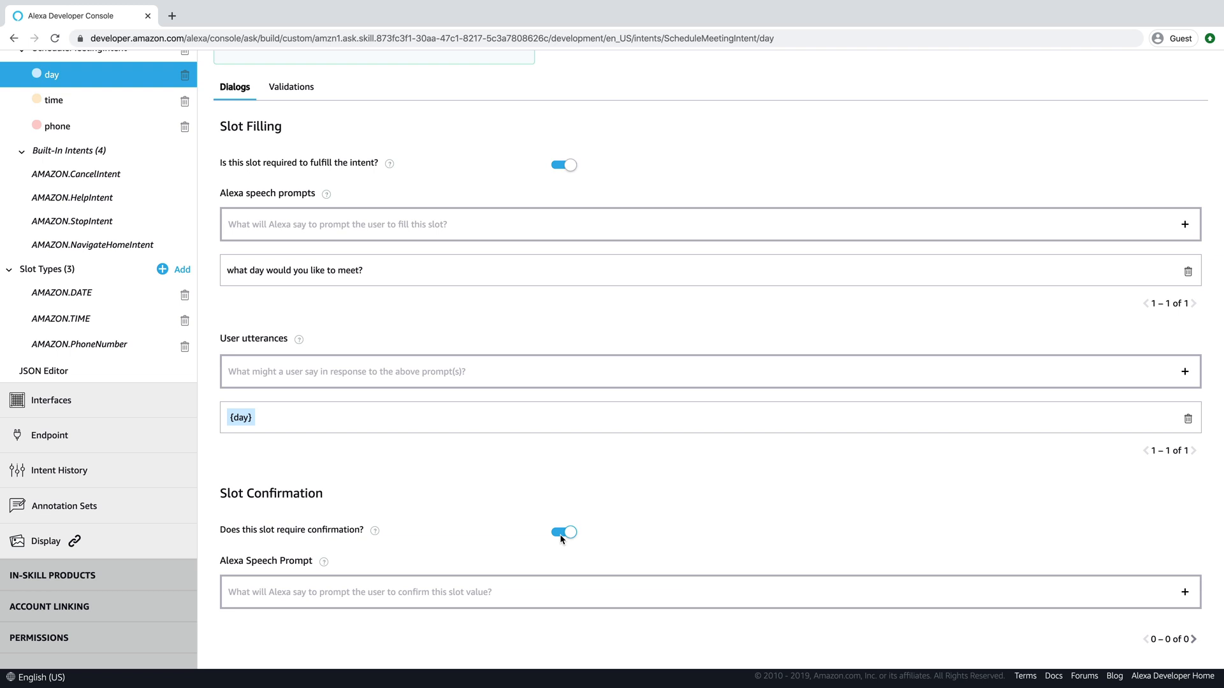
left_click(562, 538)
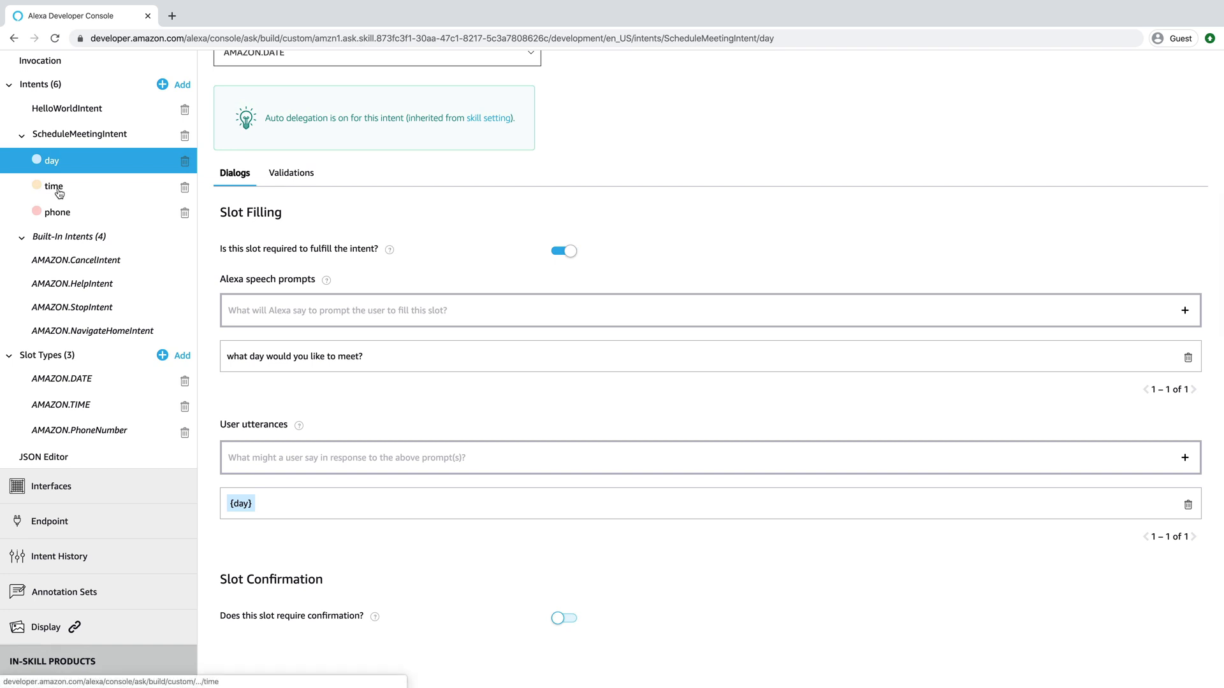
Make the time slot required with prompt 'what time would you like to meet?' and utterance {time}
left_click(54, 186)
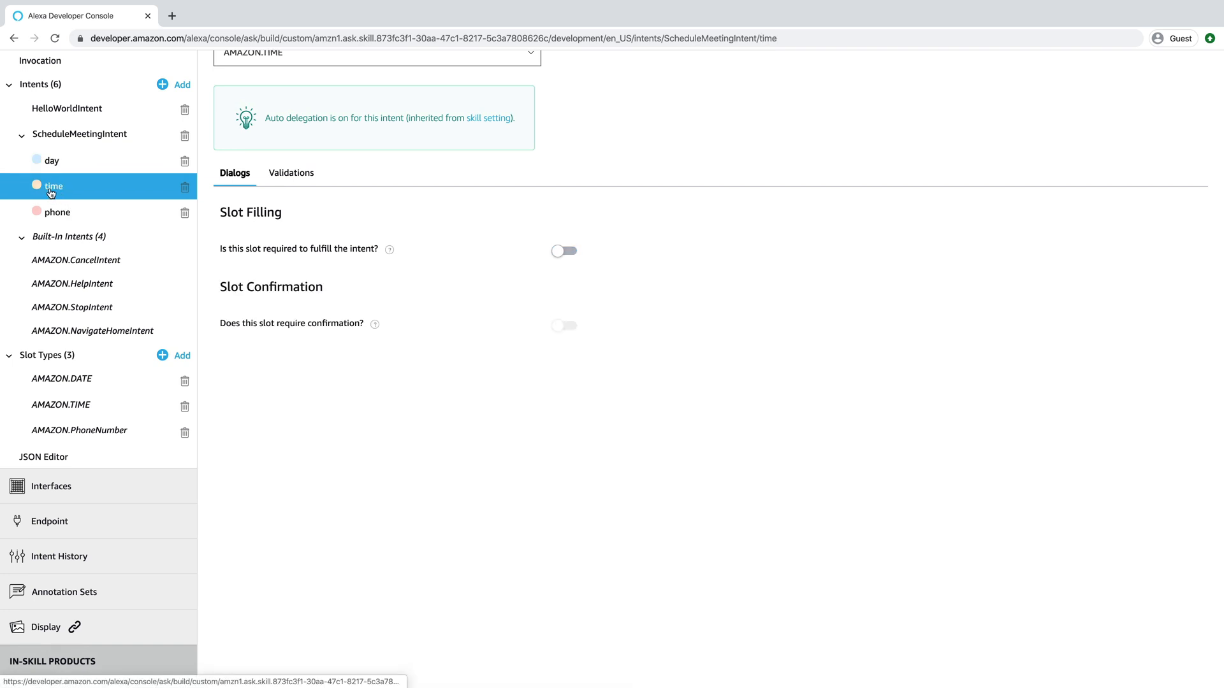
left_click(562, 251)
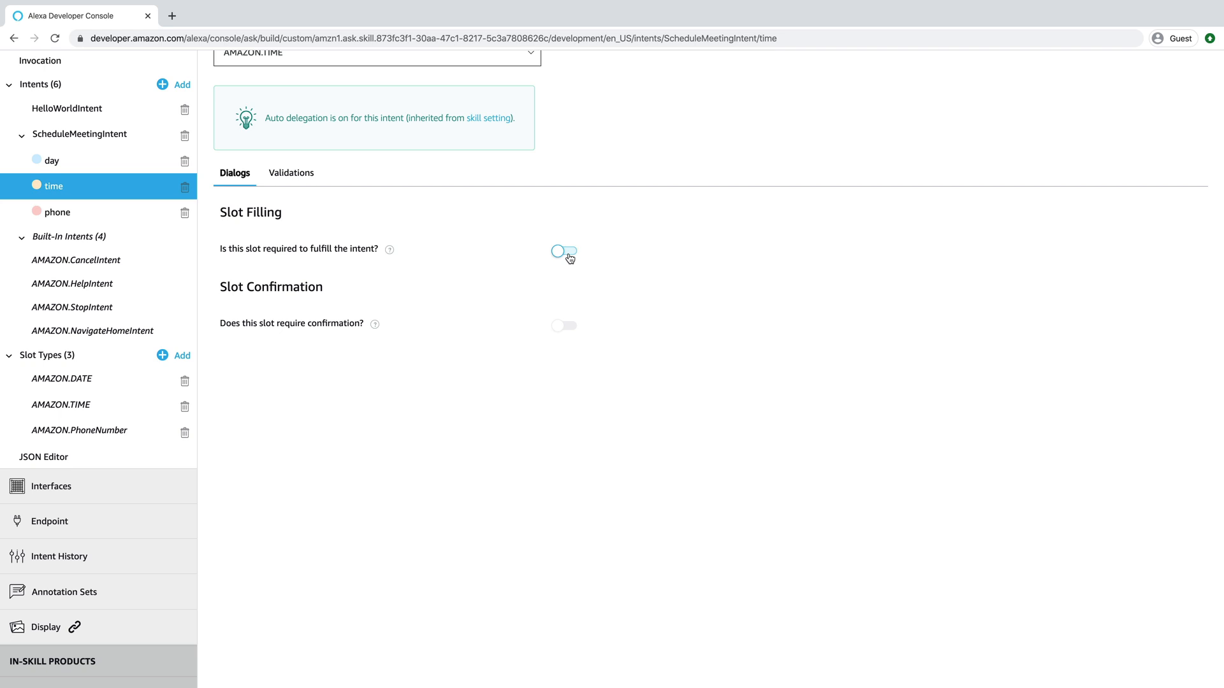
left_click(562, 251)
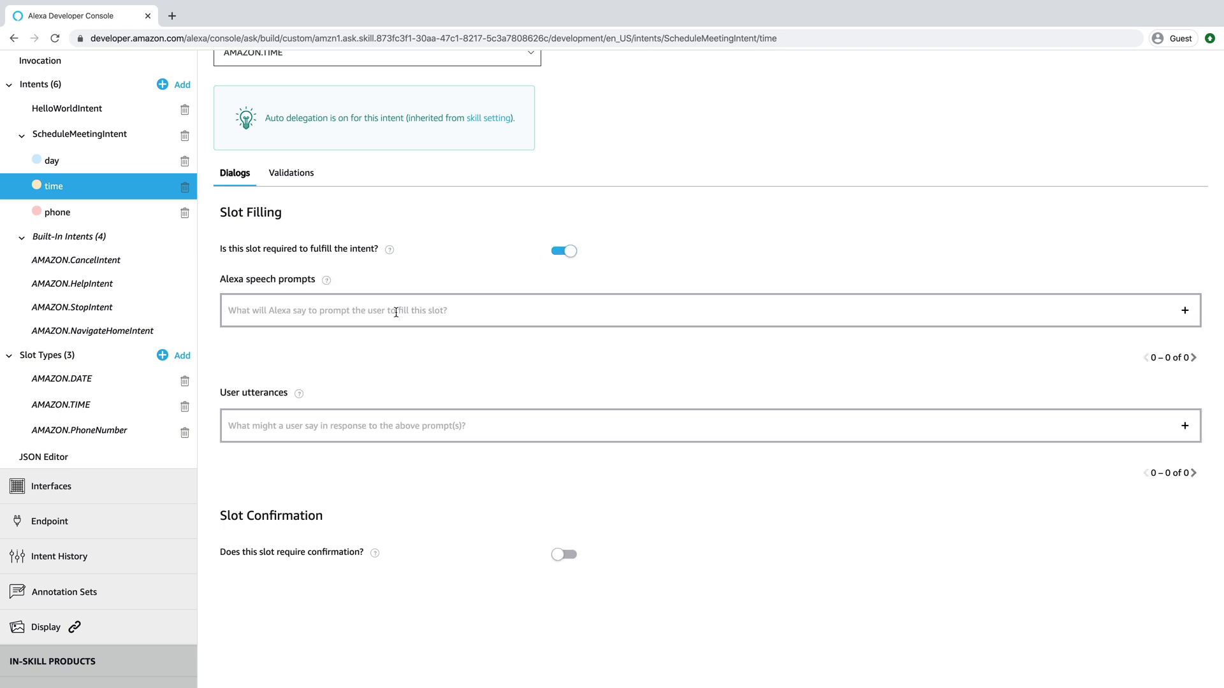
type("what jtime would you like to meet?")
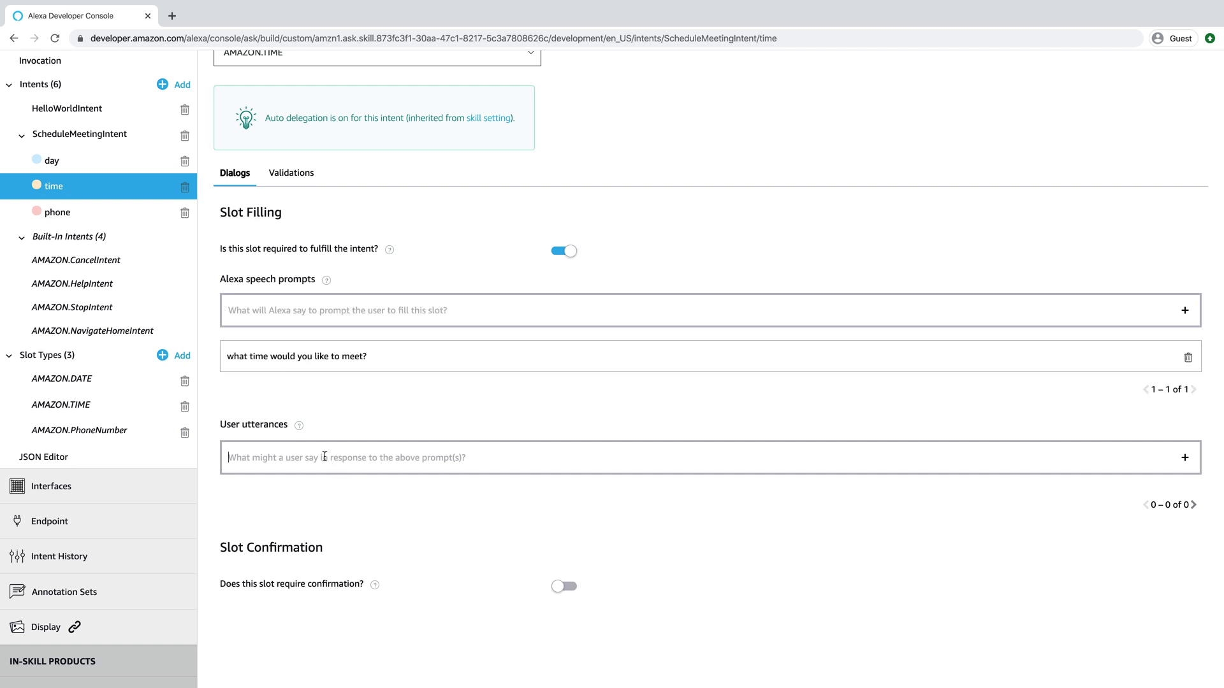
type("{time}")
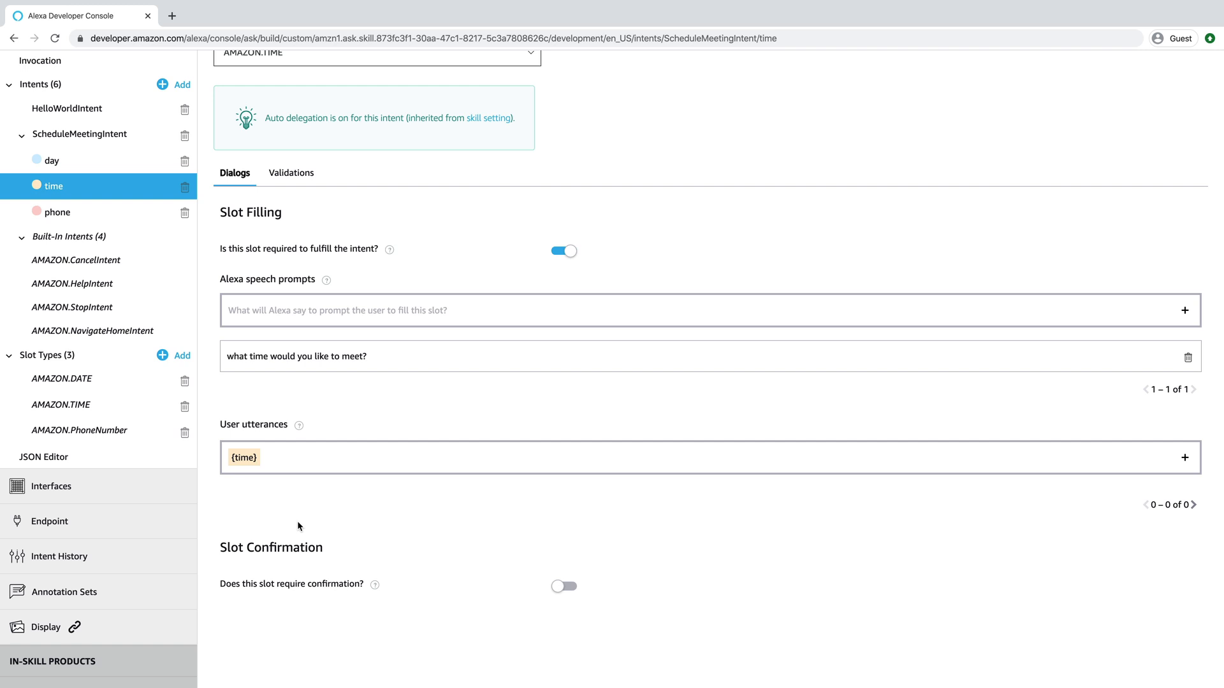
left_click(1184, 457)
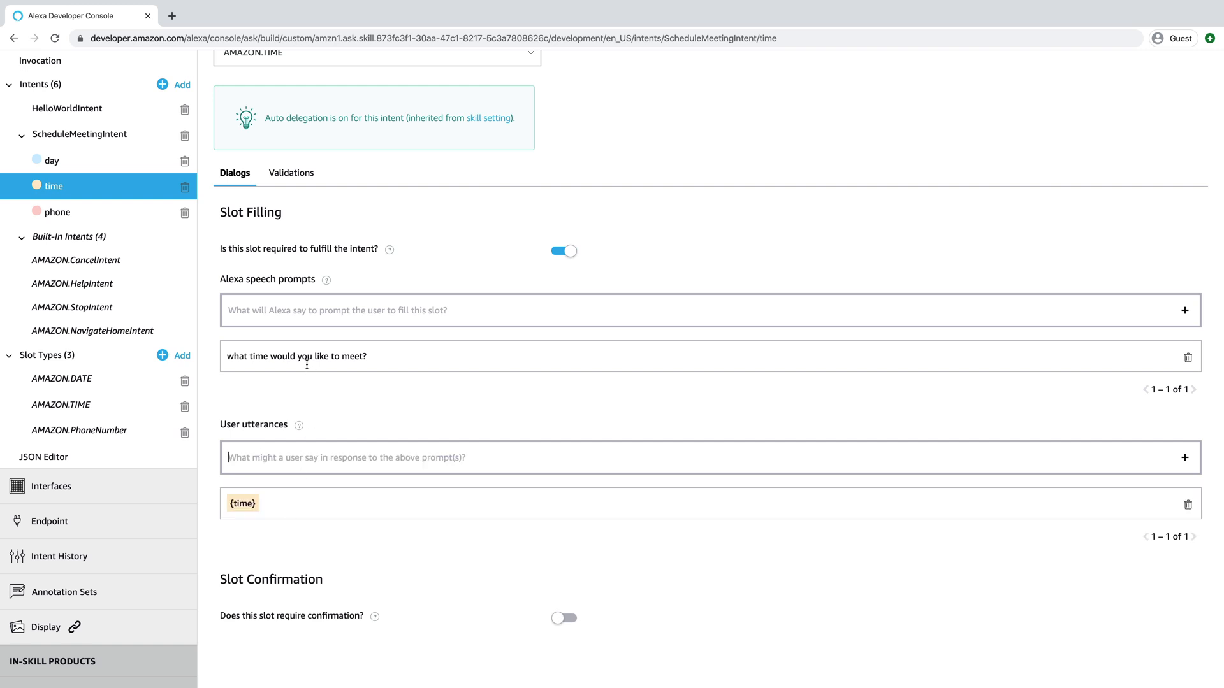
left_click(58, 212)
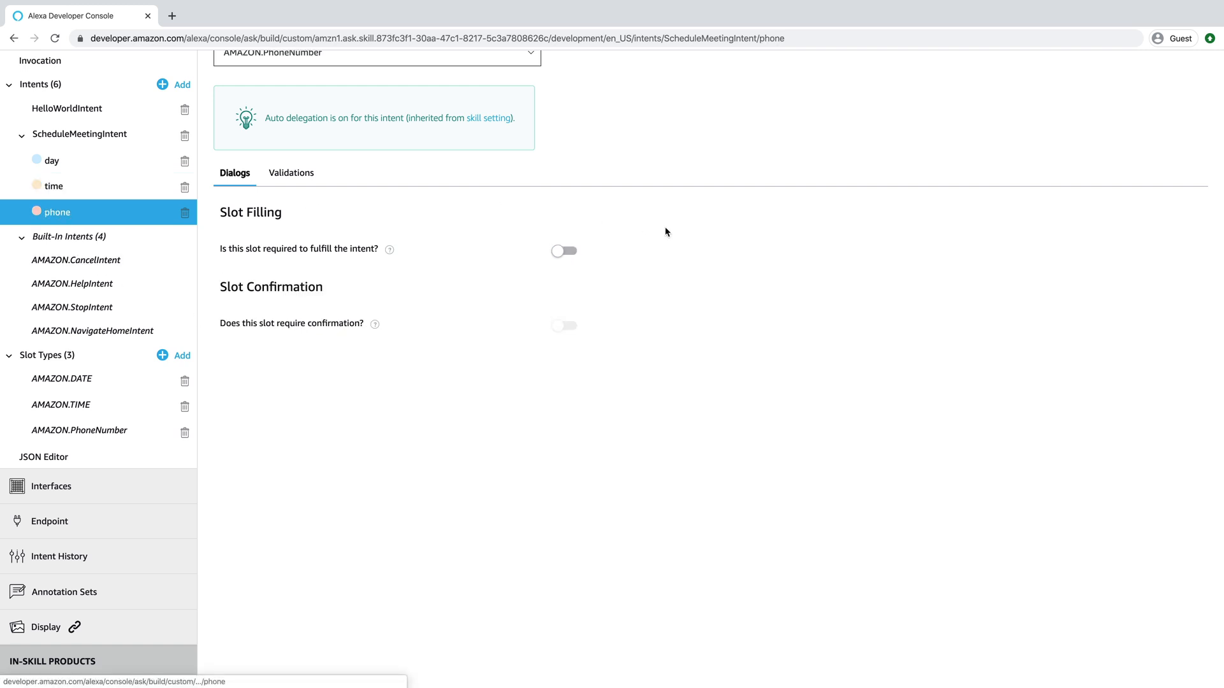
Make the phone slot required, prompting 'I'll confirm the meeting via text. What is your mobile number?' with {phone}
left_click(562, 251)
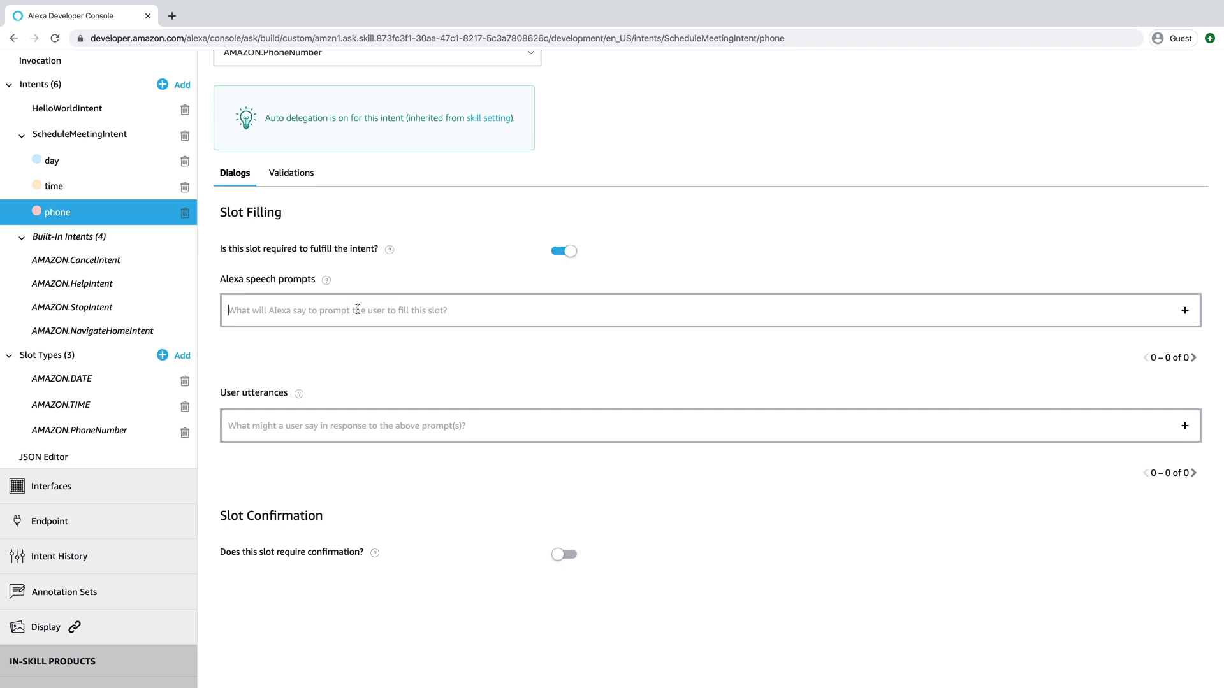
type("I'll confirm the e")
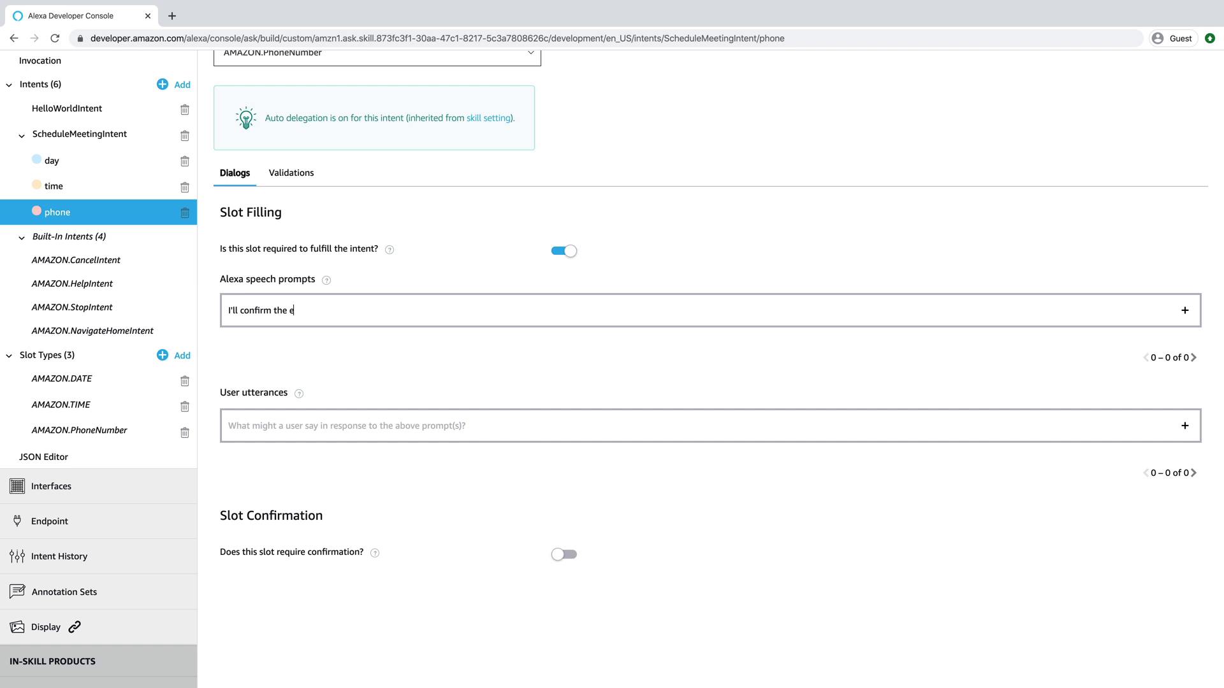
type("meeting via")
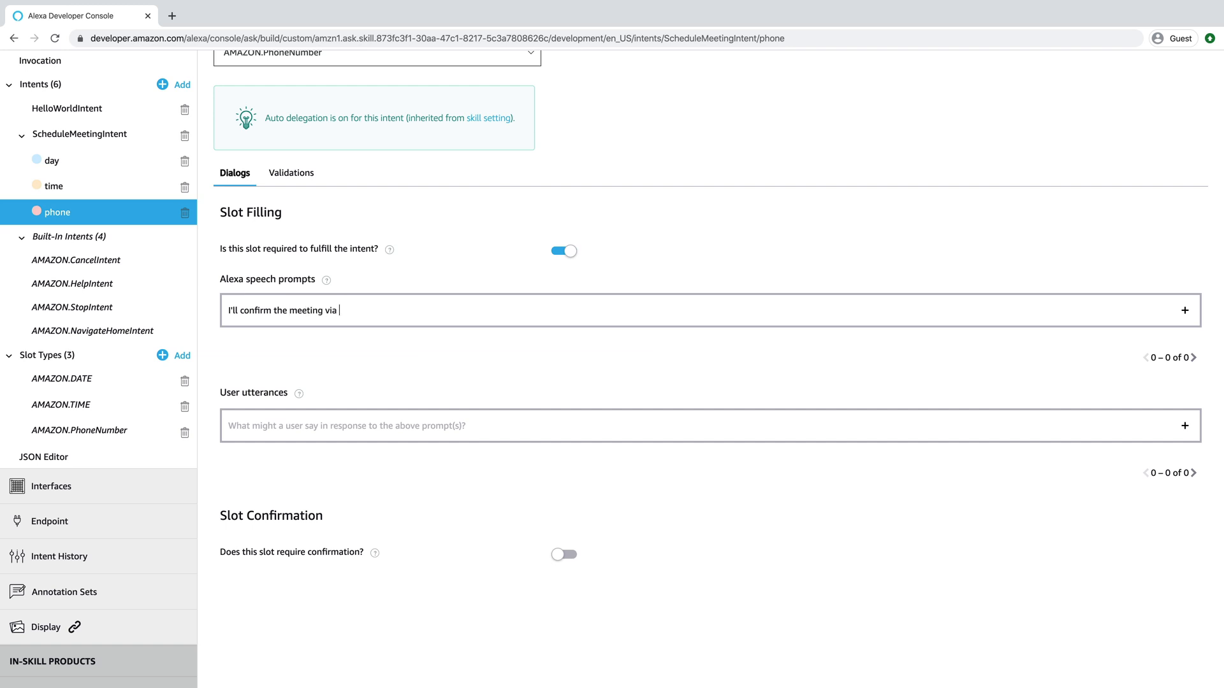
type("text.")
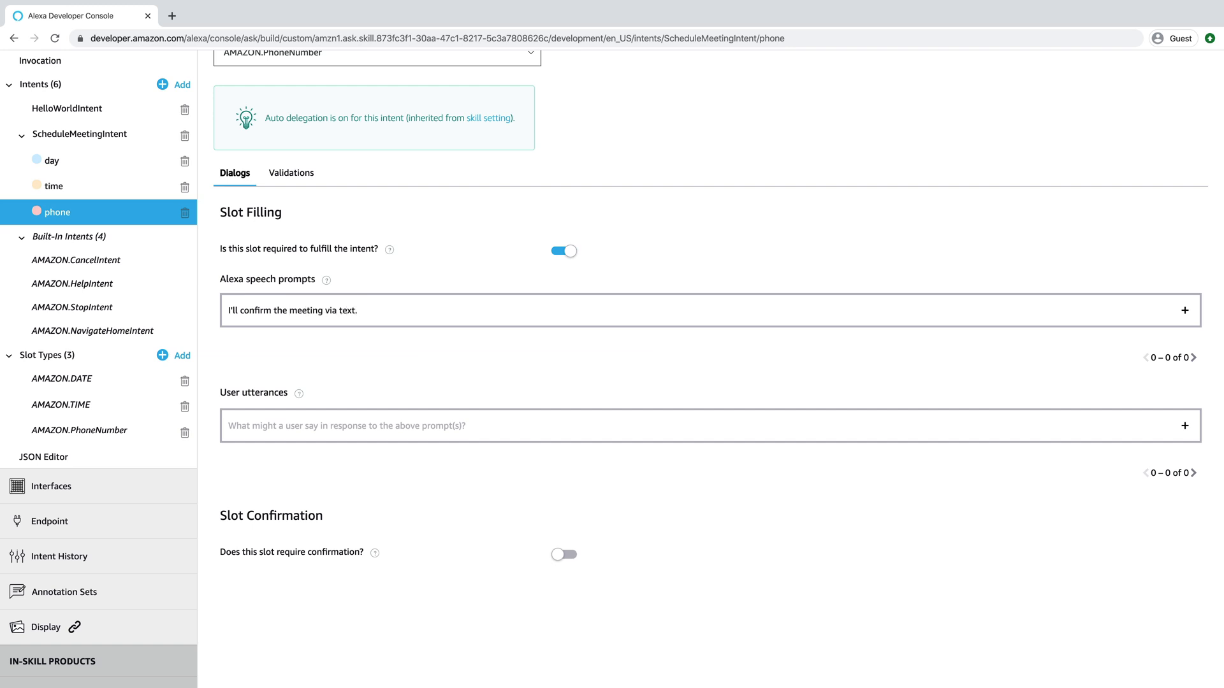
type("What is your")
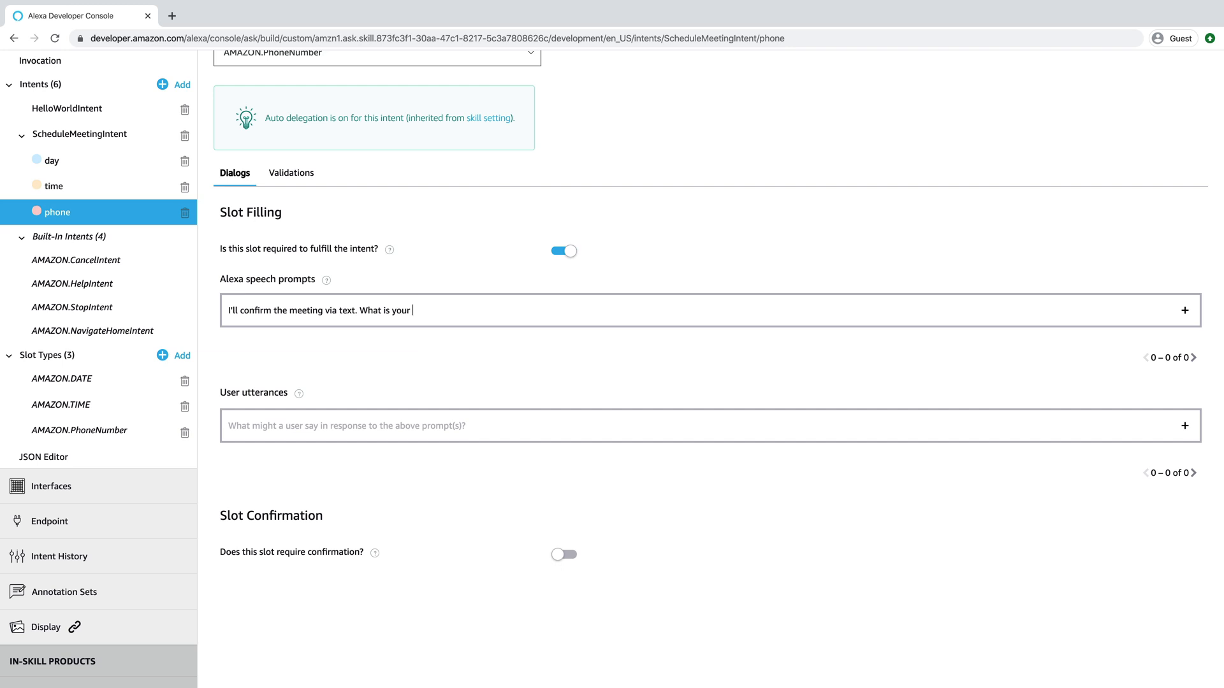
type("mobile nu")
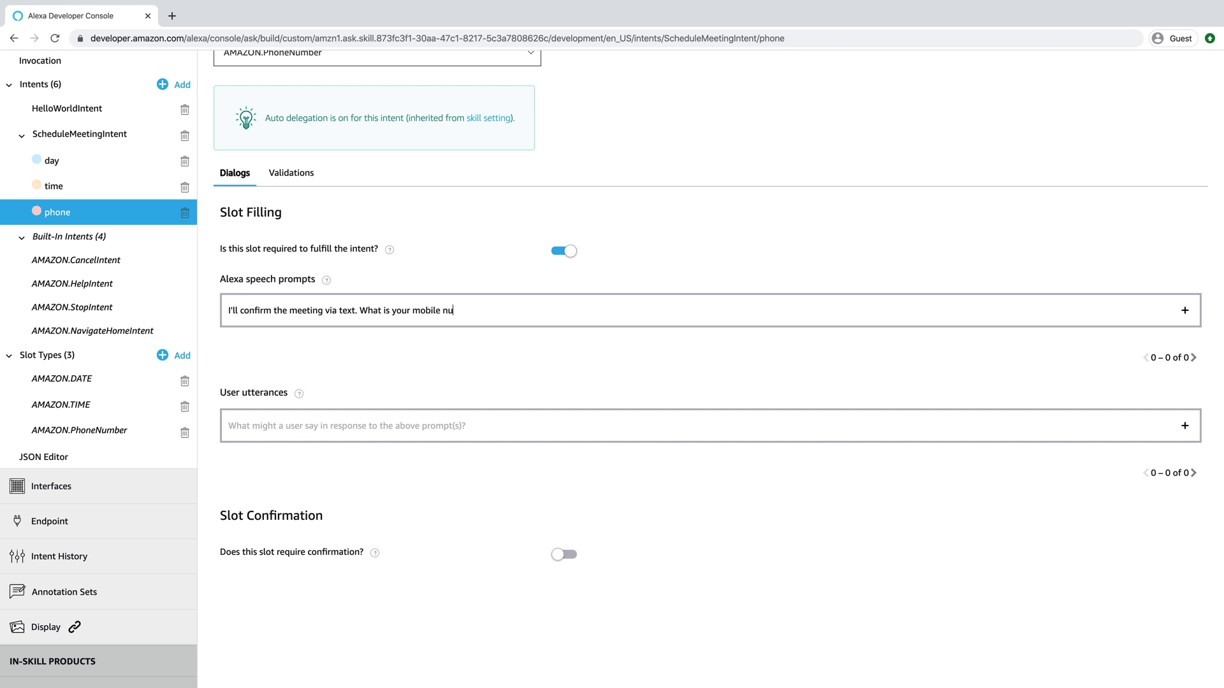
type("mber?")
left_click(710, 424)
type("{")
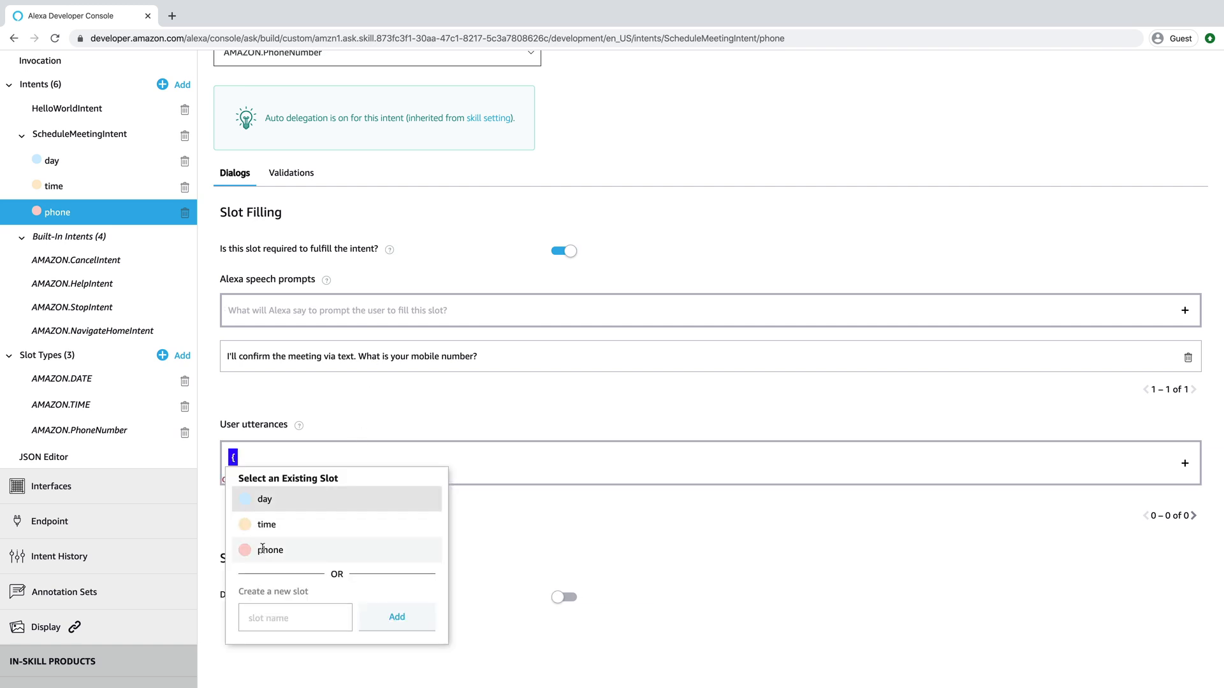
left_click(271, 549)
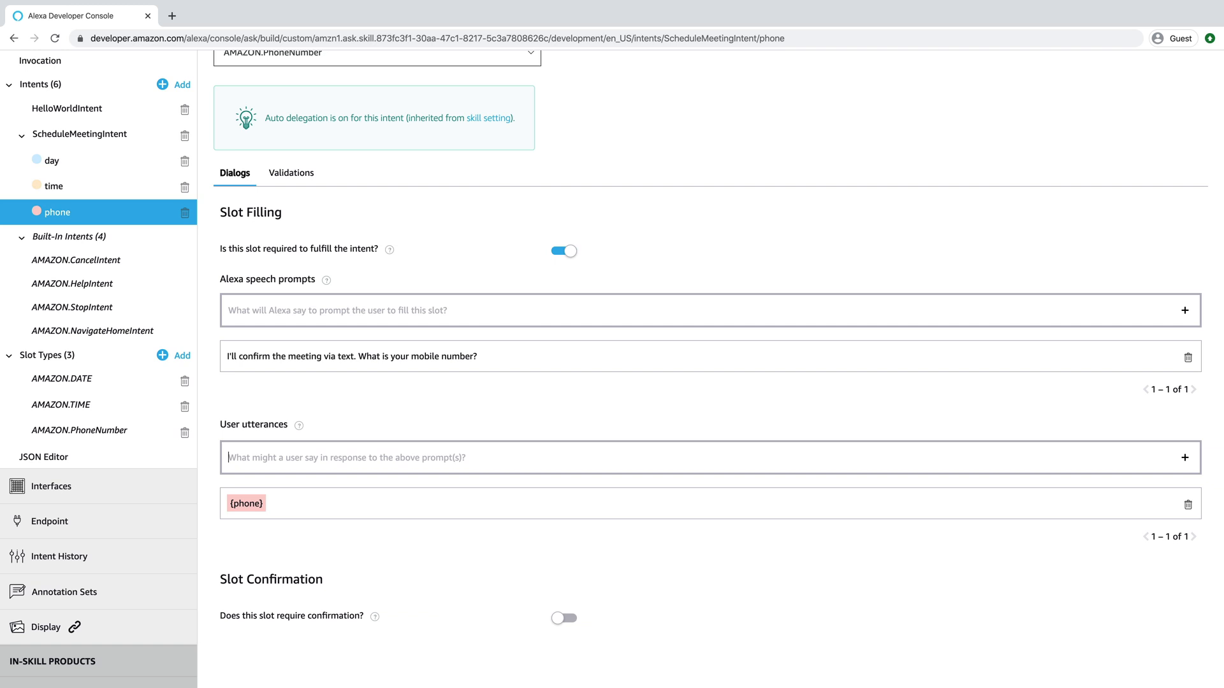
Enable phone slot confirmation asking 'I heard {phone} is that correct?'
scroll("down", 3)
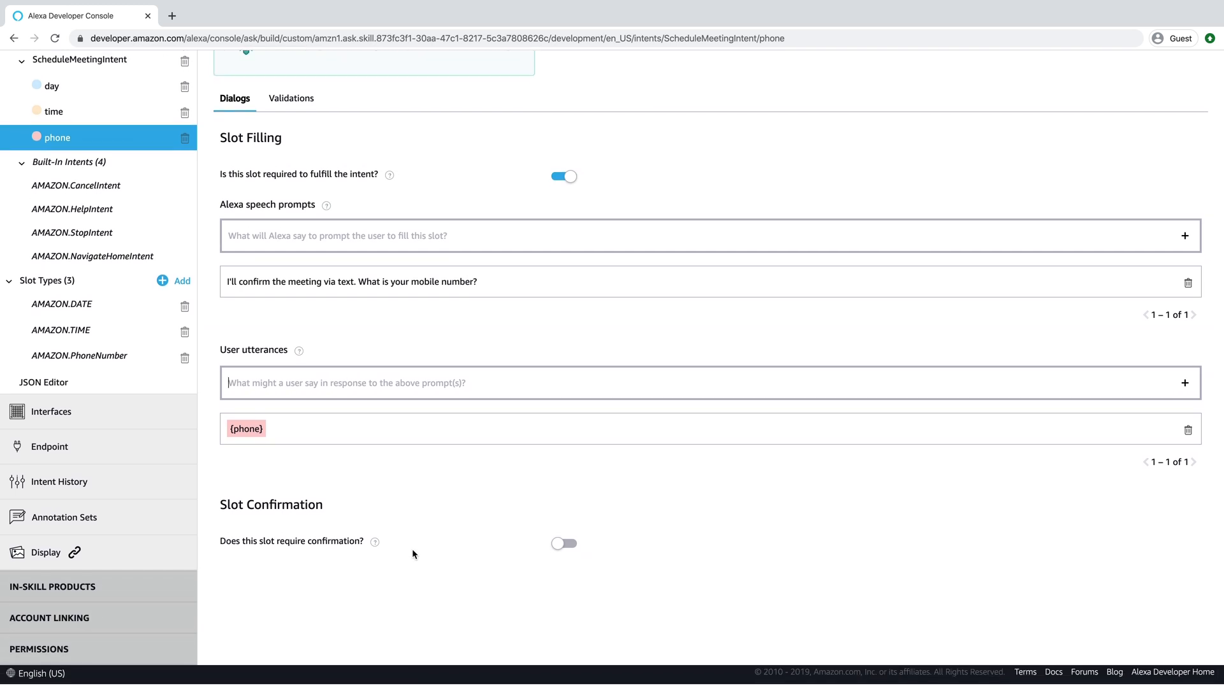
left_click(562, 545)
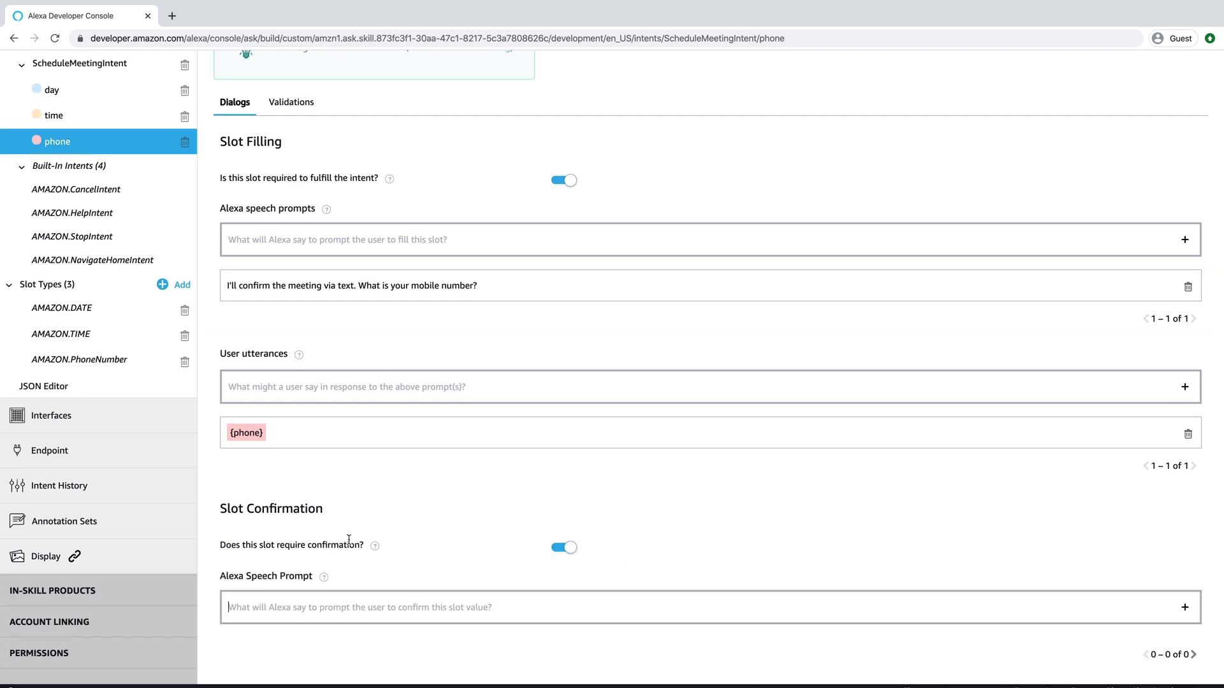
scroll("down", 3)
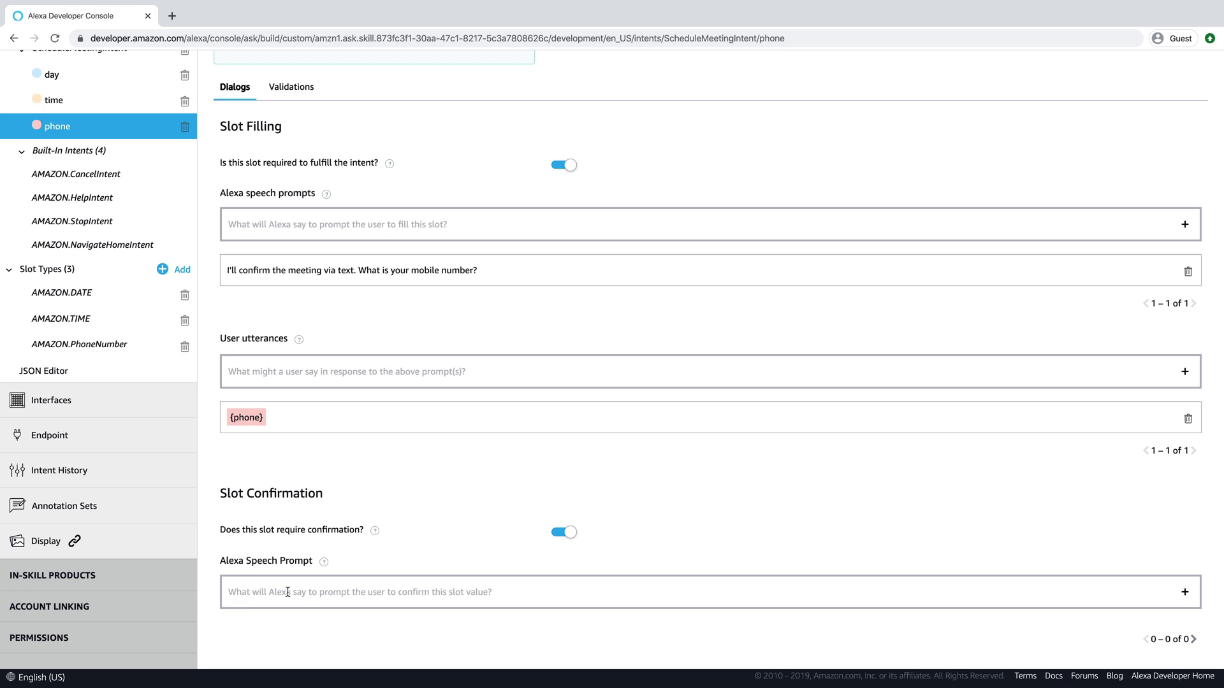
type("I heard")
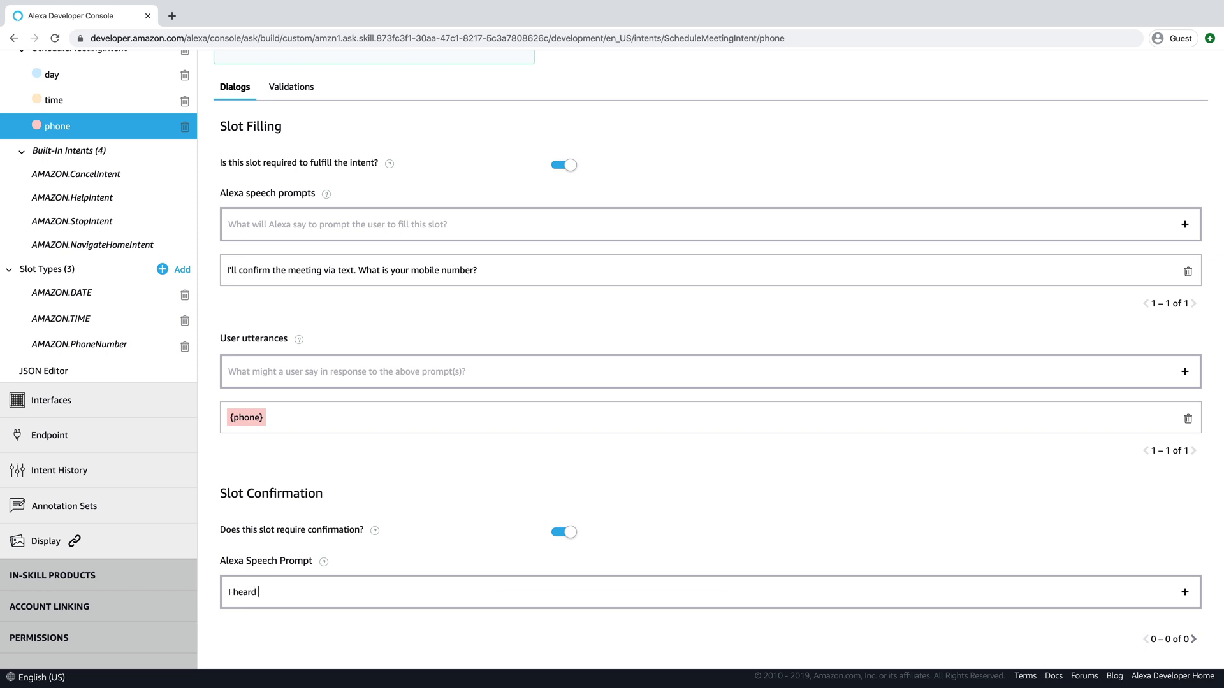
type("{phone} is")
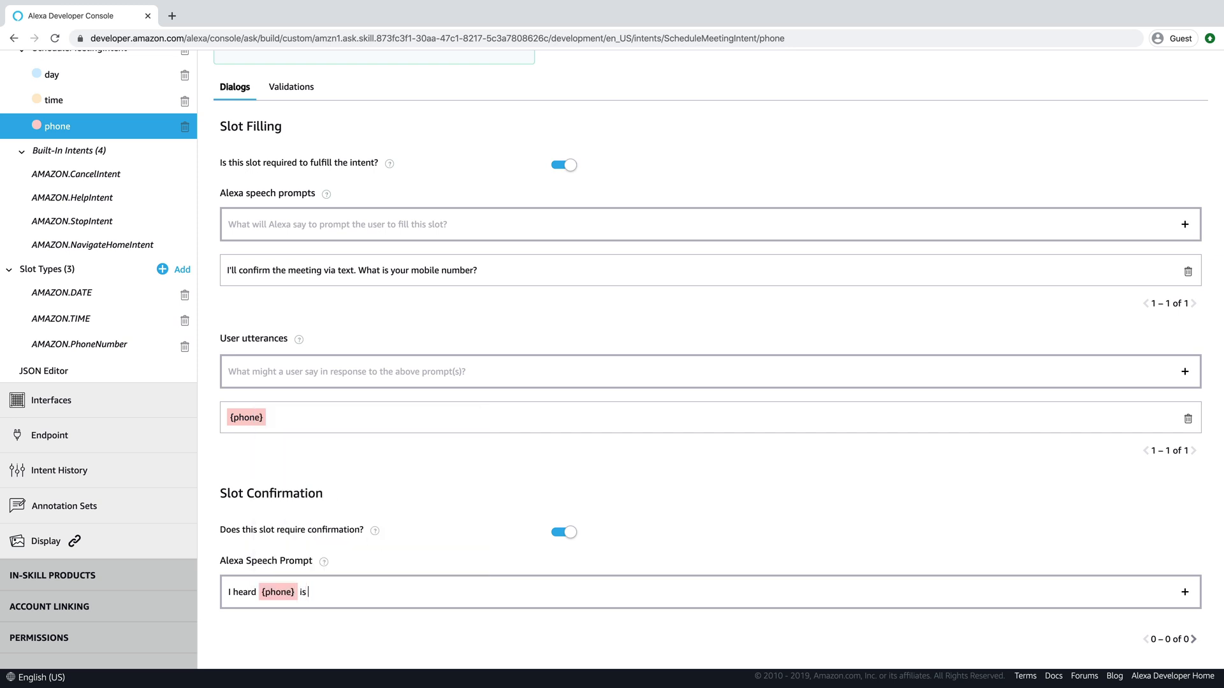
type("that corr")
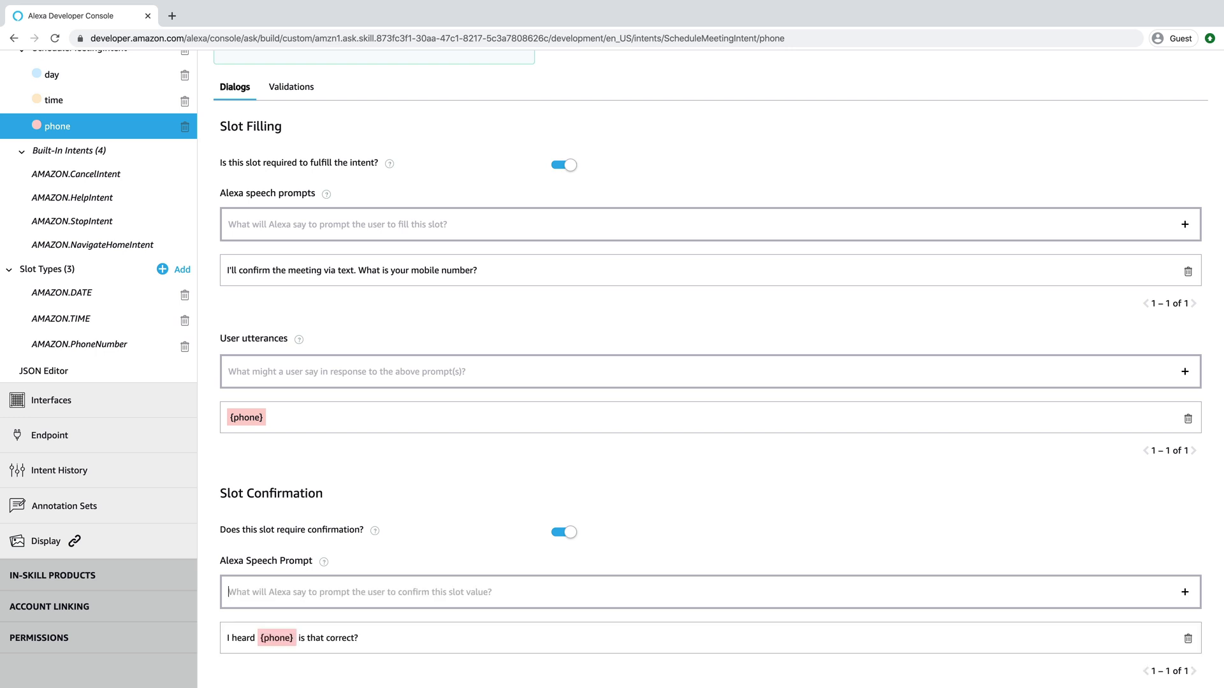
scroll("down", 3)
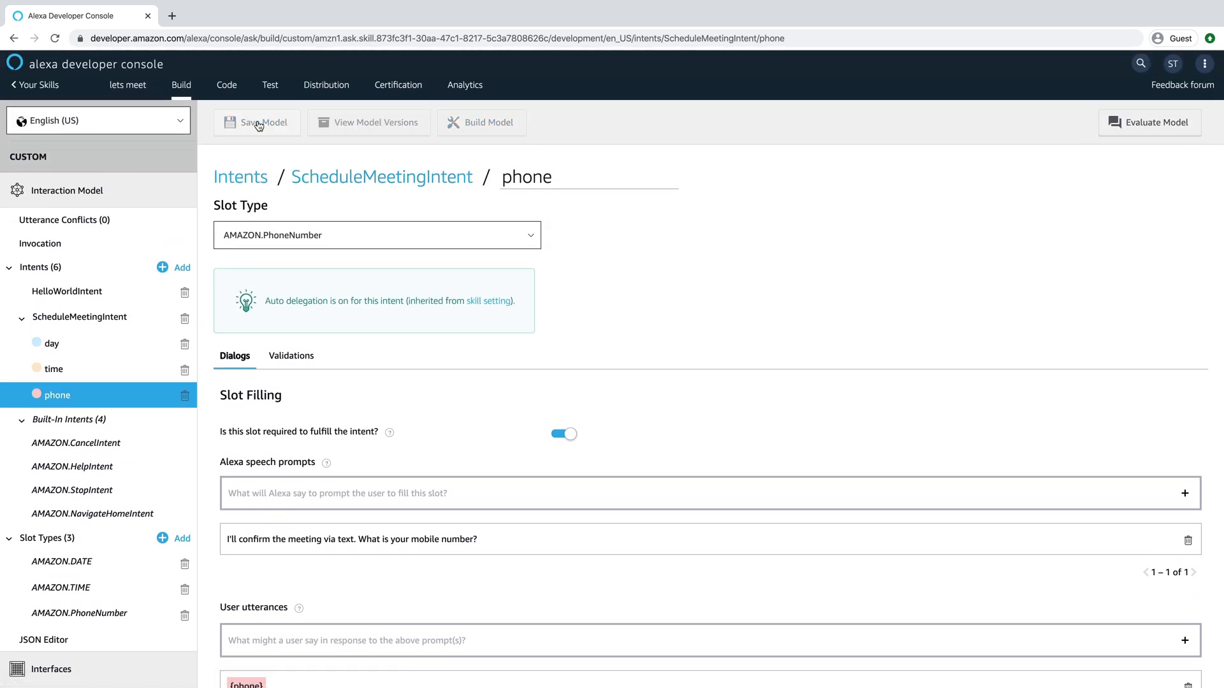
Save and build the interaction model, then switch to the JSON Editor
left_click(257, 122)
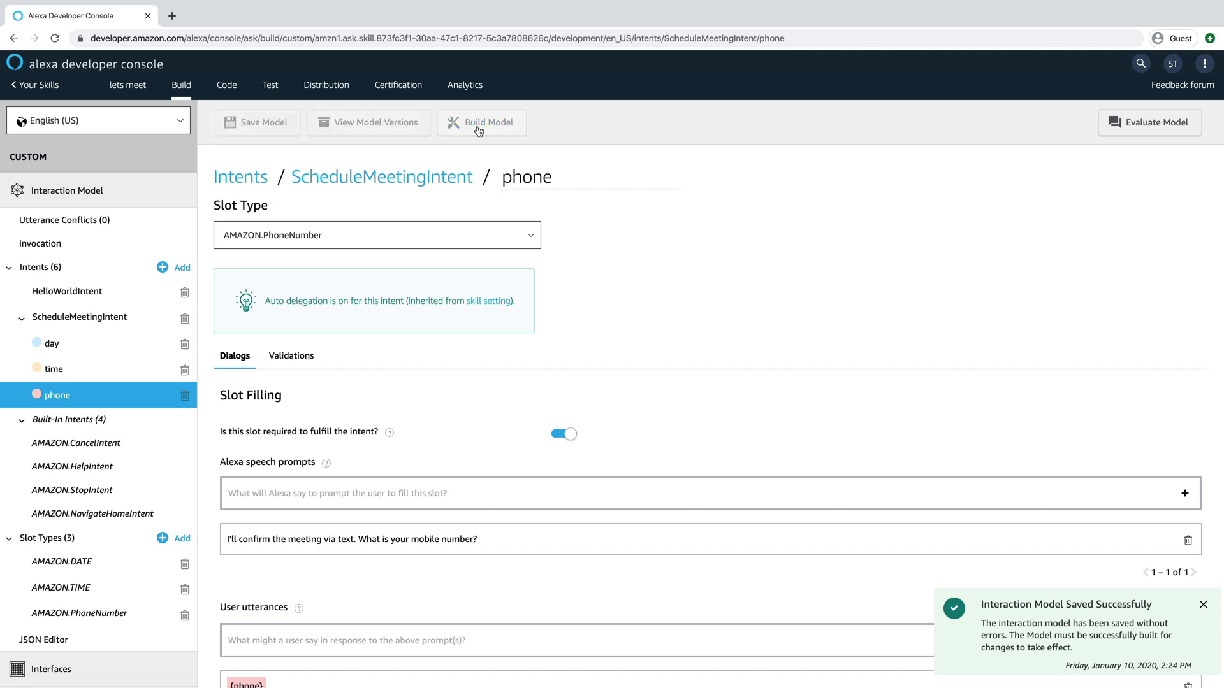
left_click(481, 122)
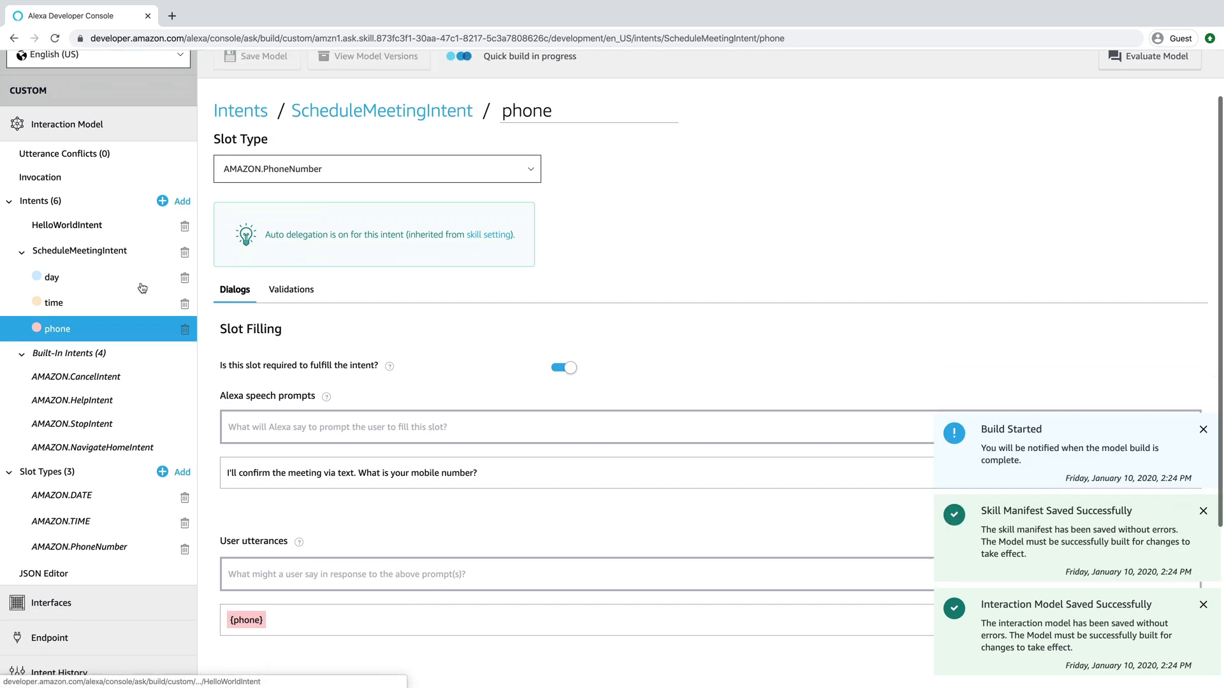
scroll("down", 3)
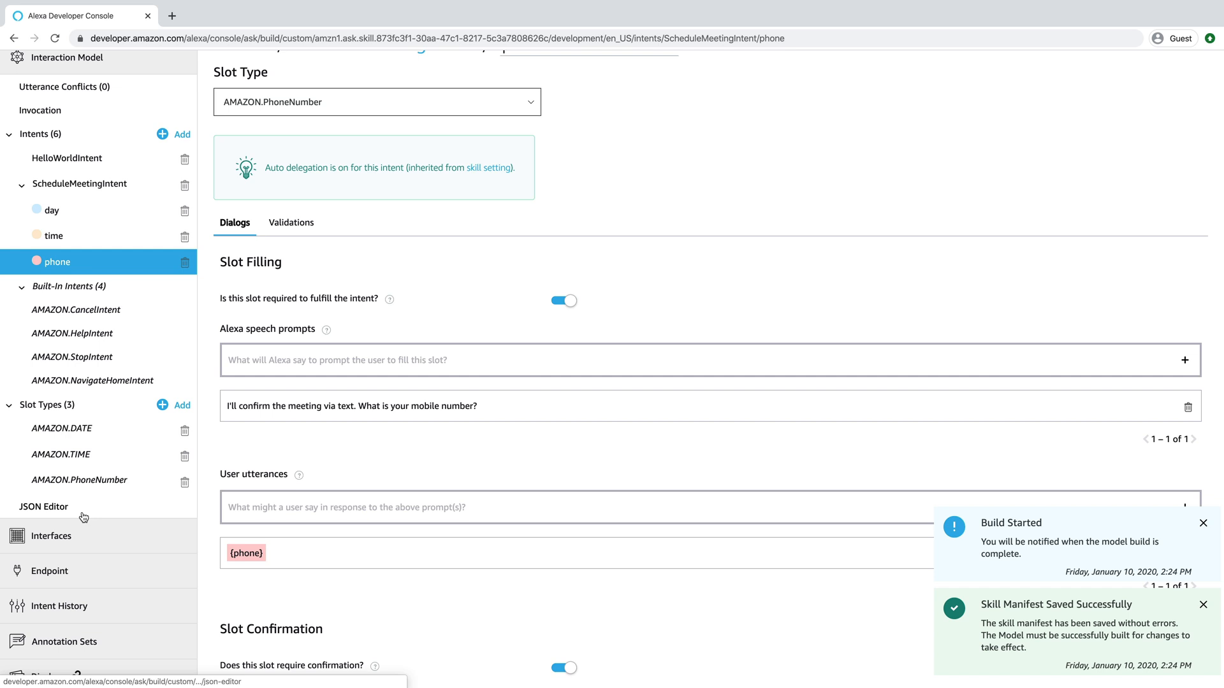
left_click(44, 506)
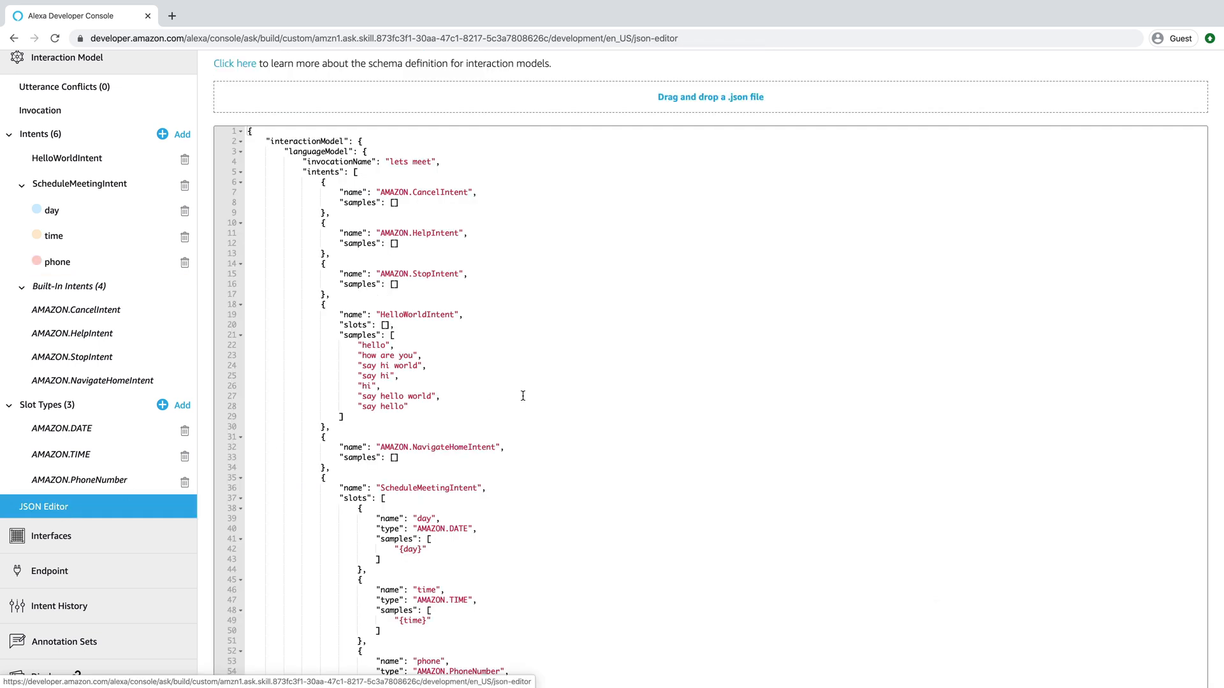
Scroll through the JSON to the dialog section and the day slot's elicitation prompts
scroll("down", 3)
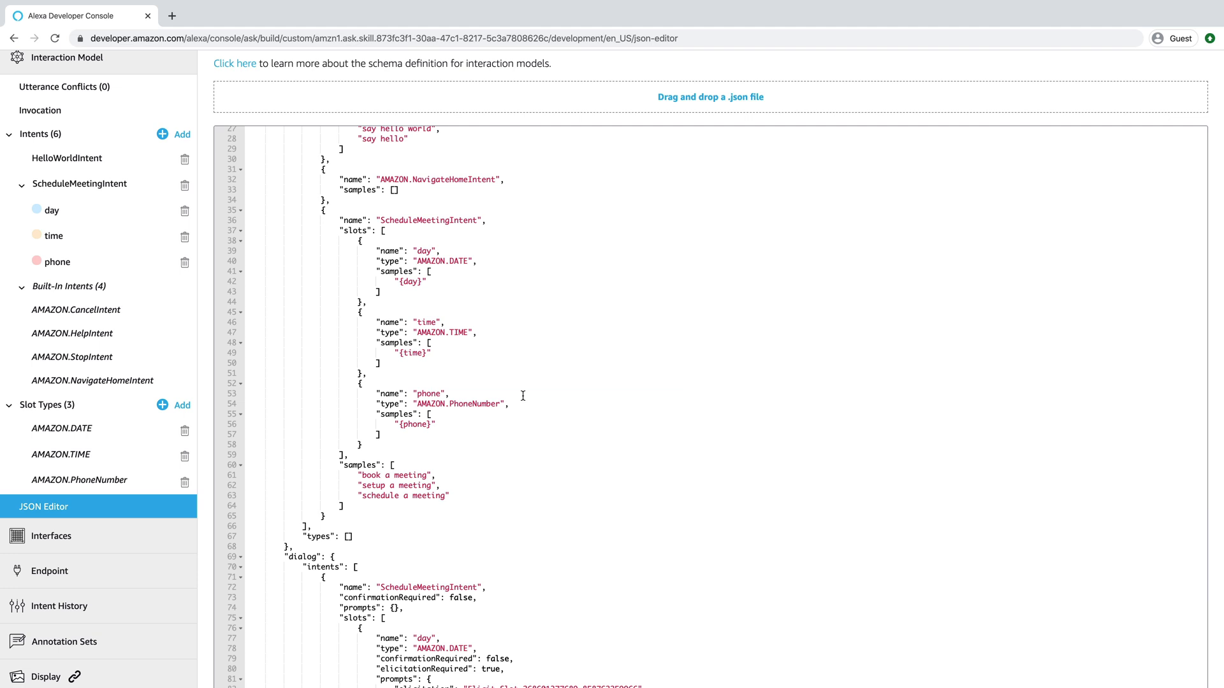
left_click(428, 221)
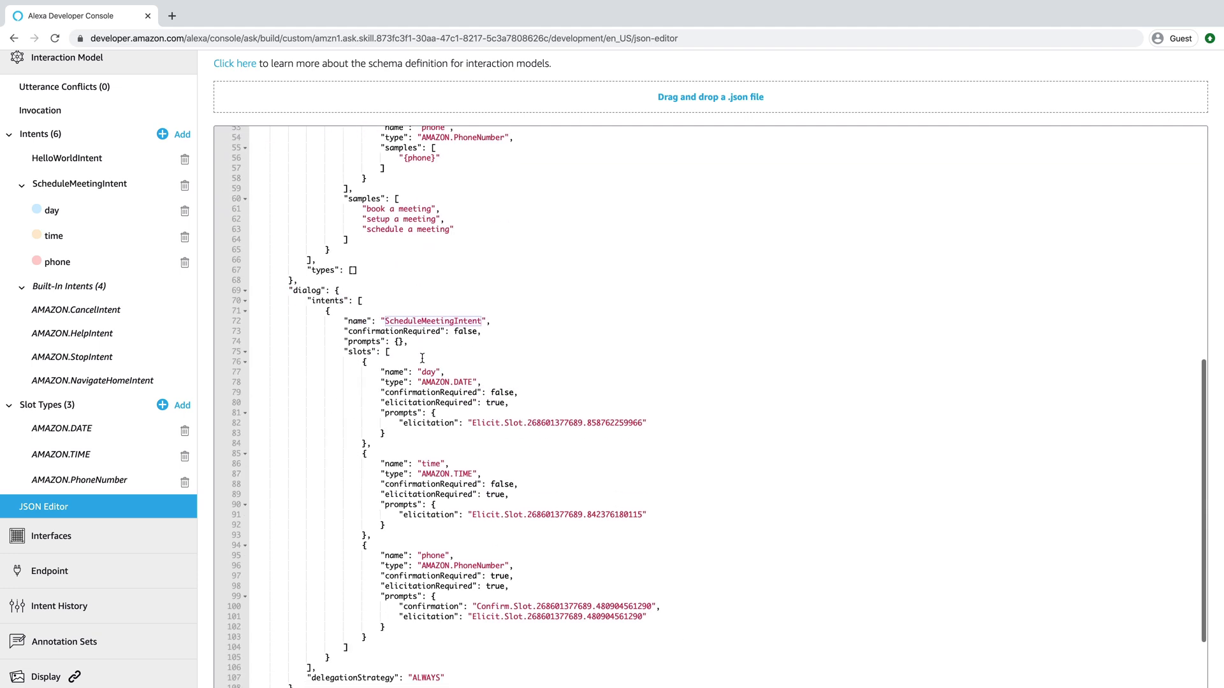
scroll("down", 3)
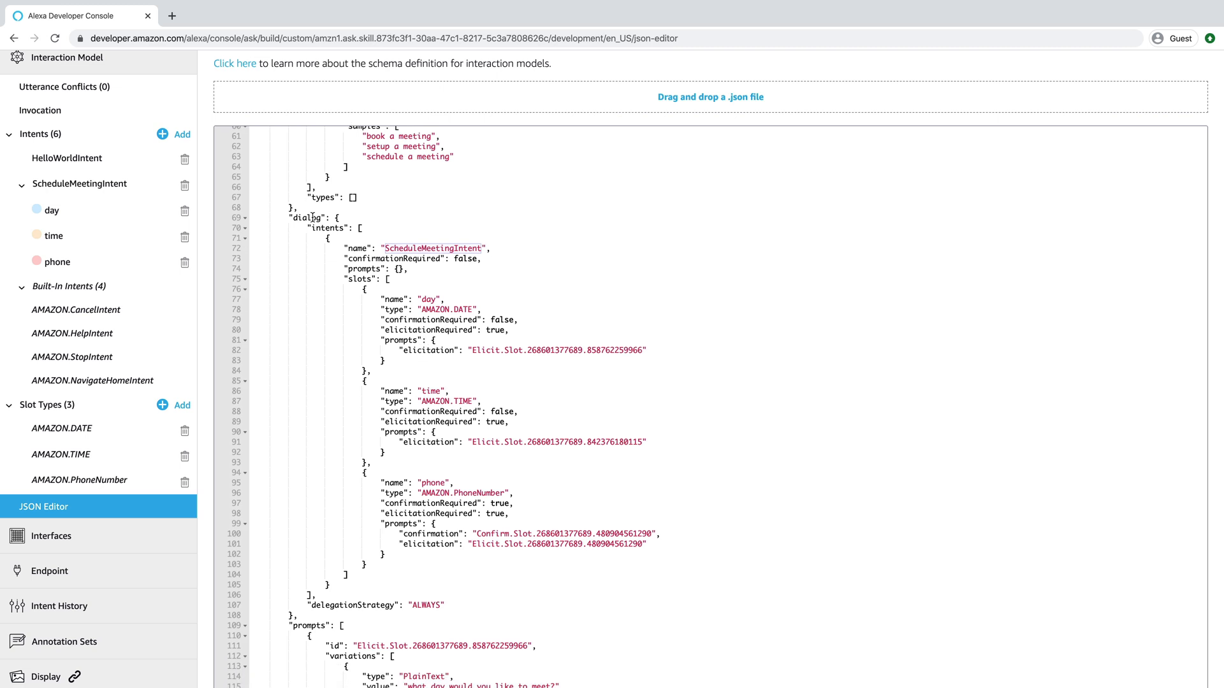
double_click(307, 217)
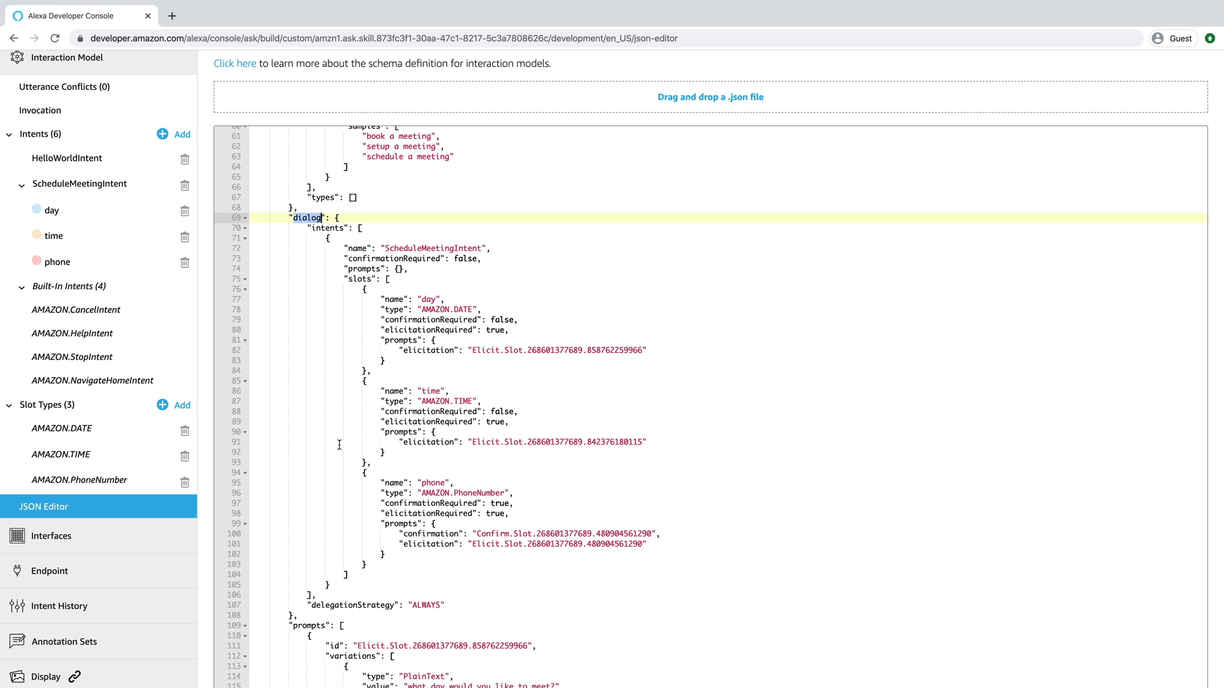
scroll("down", 3)
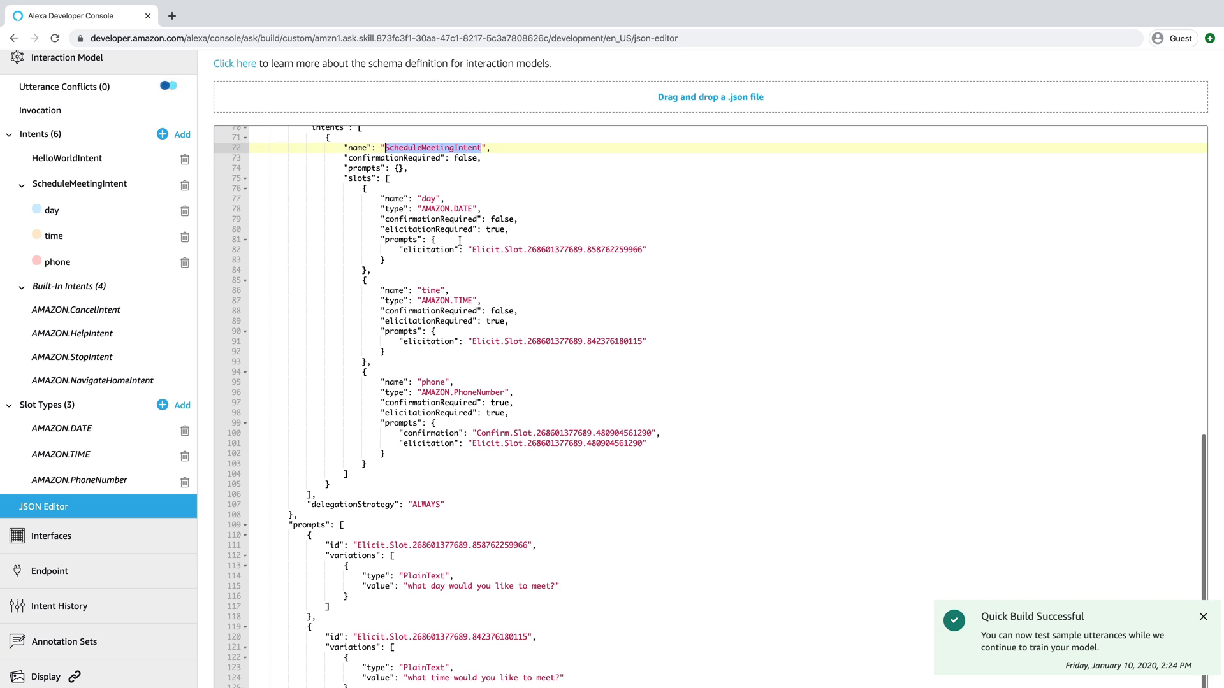
scroll("down", 3)
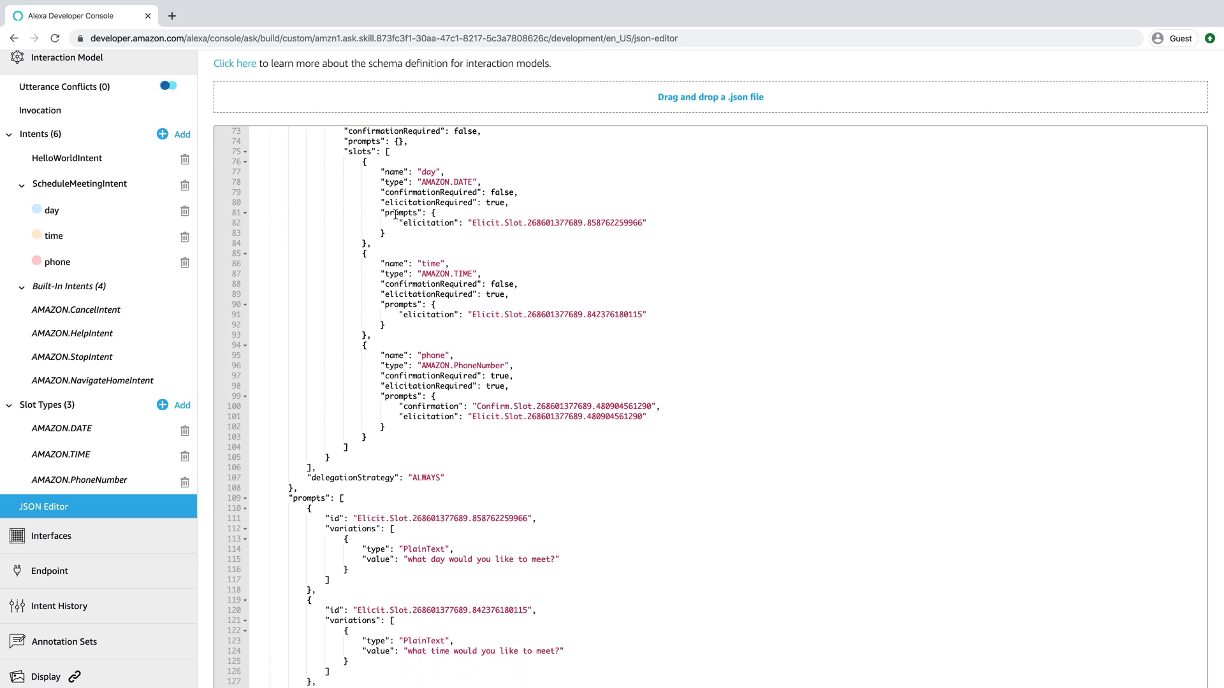
double_click(427, 222)
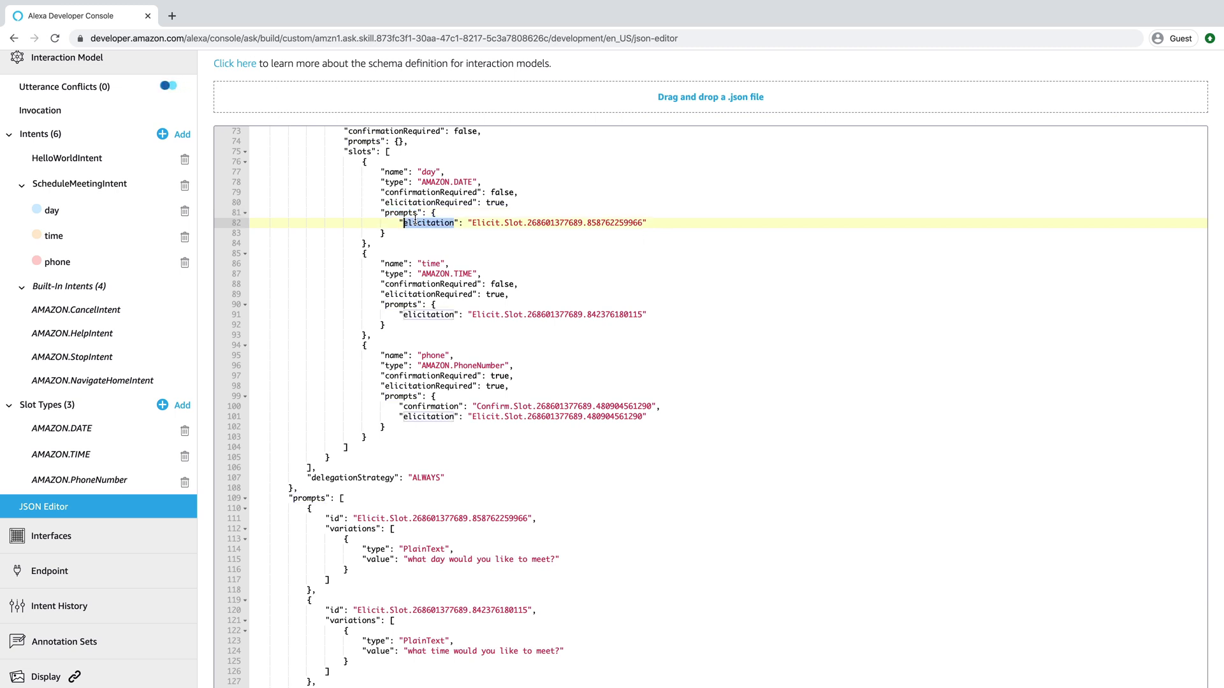
scroll("down", 3)
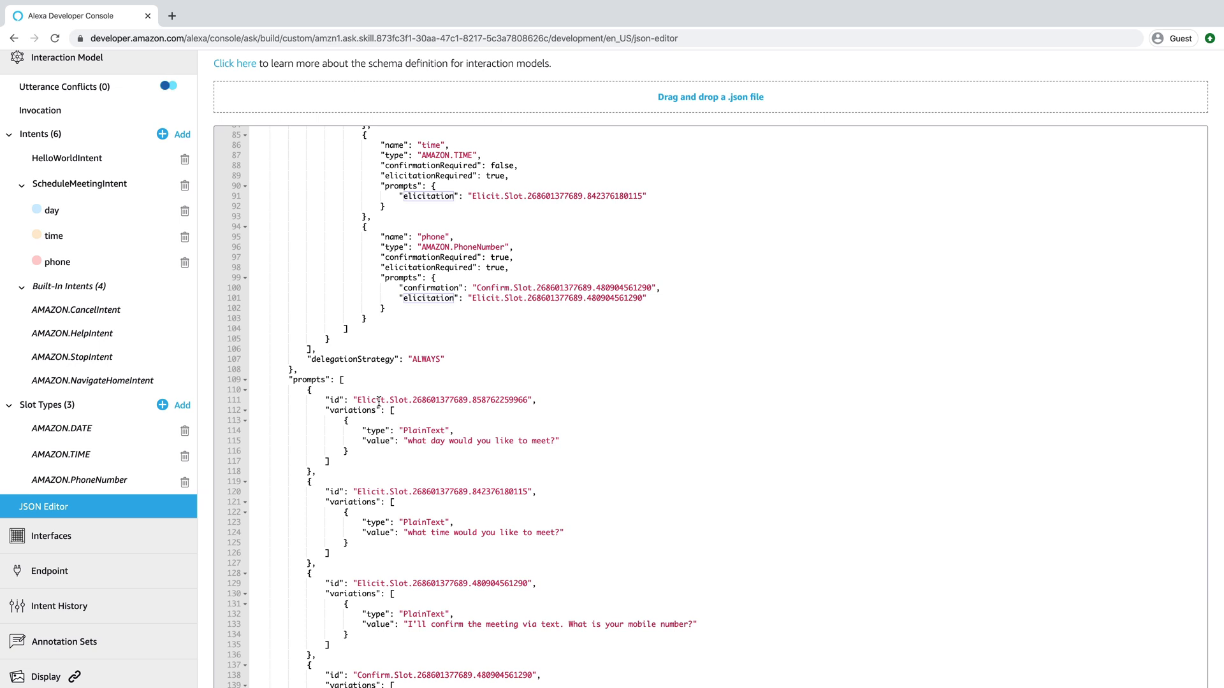
mouse_move(537, 446)
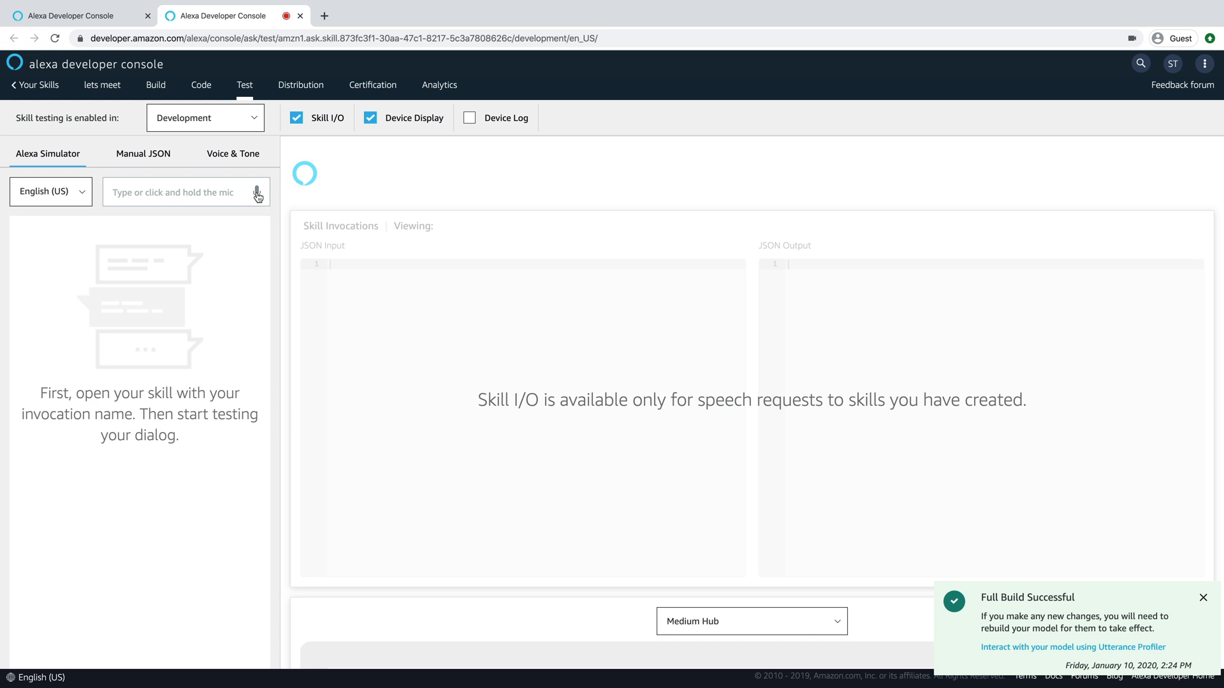
mouse_move(257, 193)
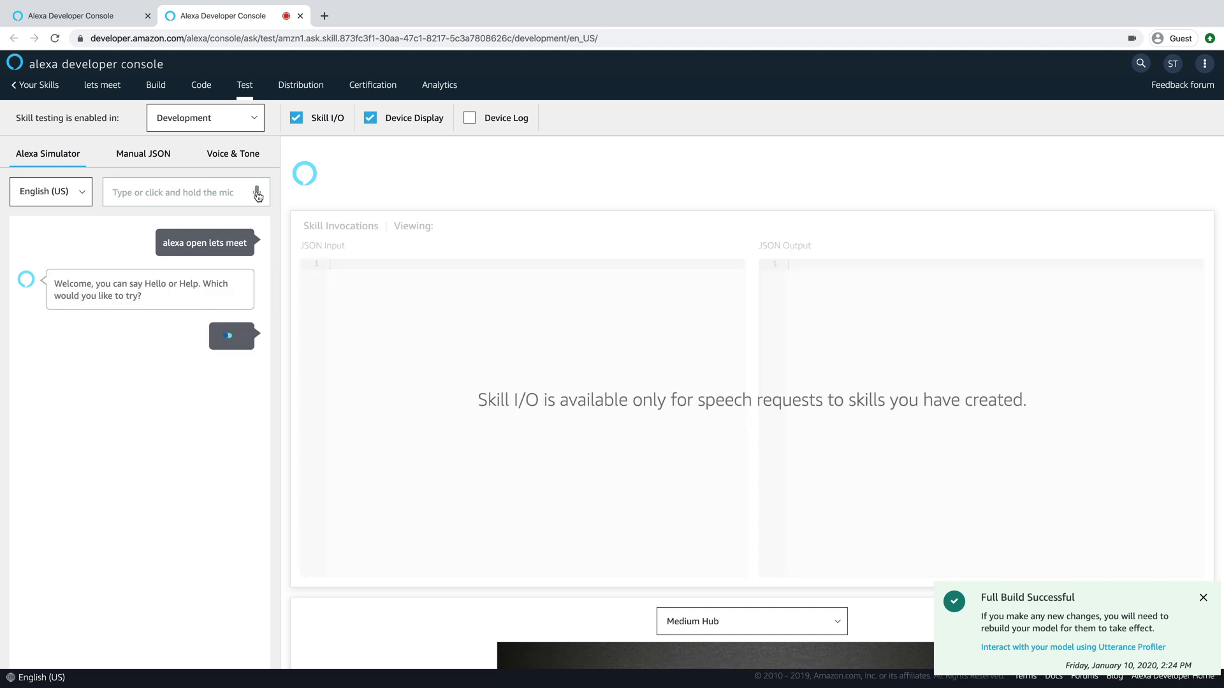
Answer the simulator with 'schedule a meeting', 'tomorrow' and 'noon'
type("schedule a meeting")
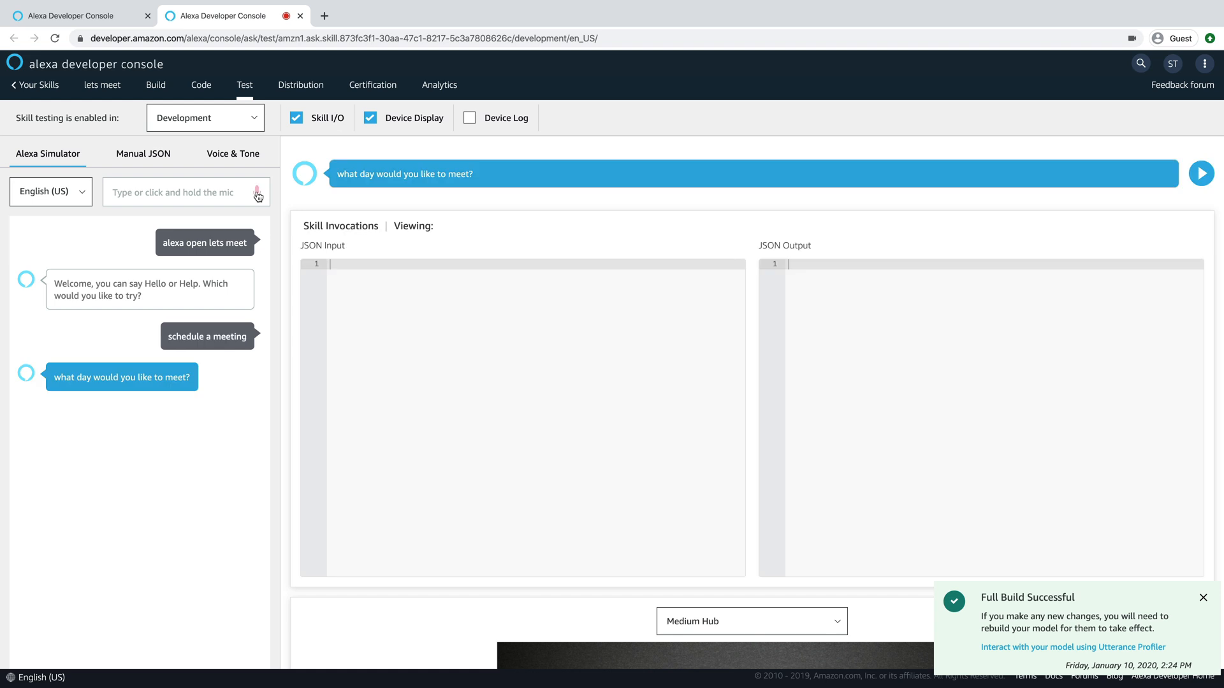
type("tomorrow")
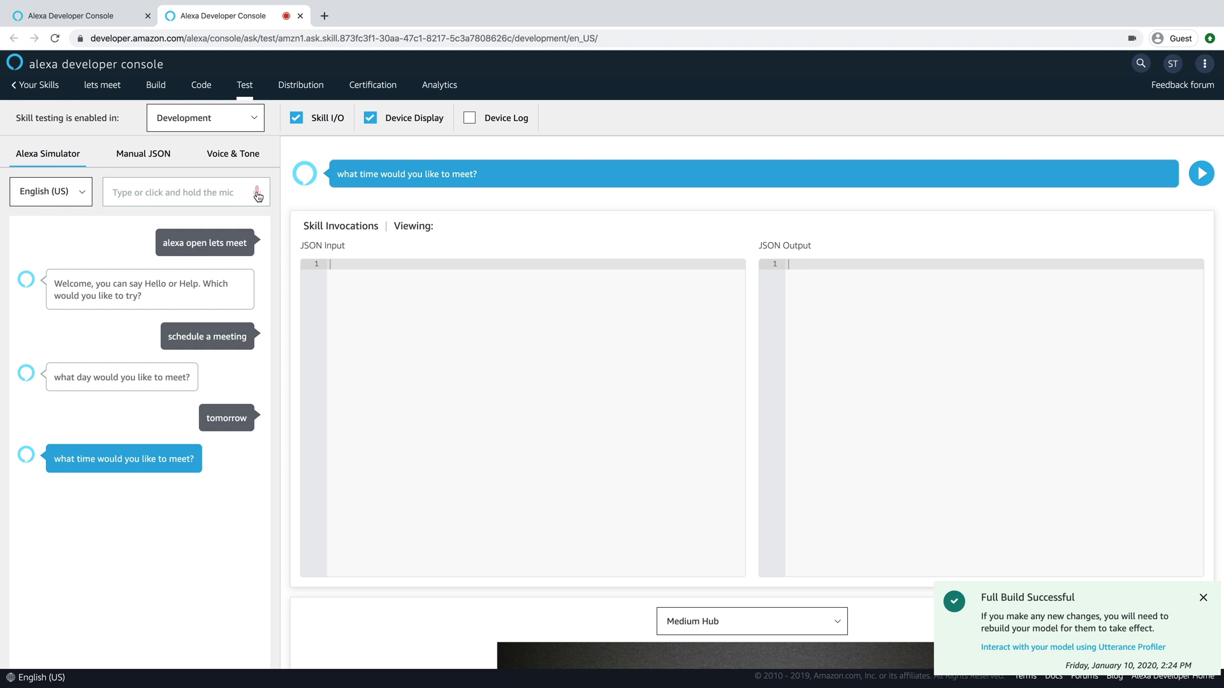
type("noon")
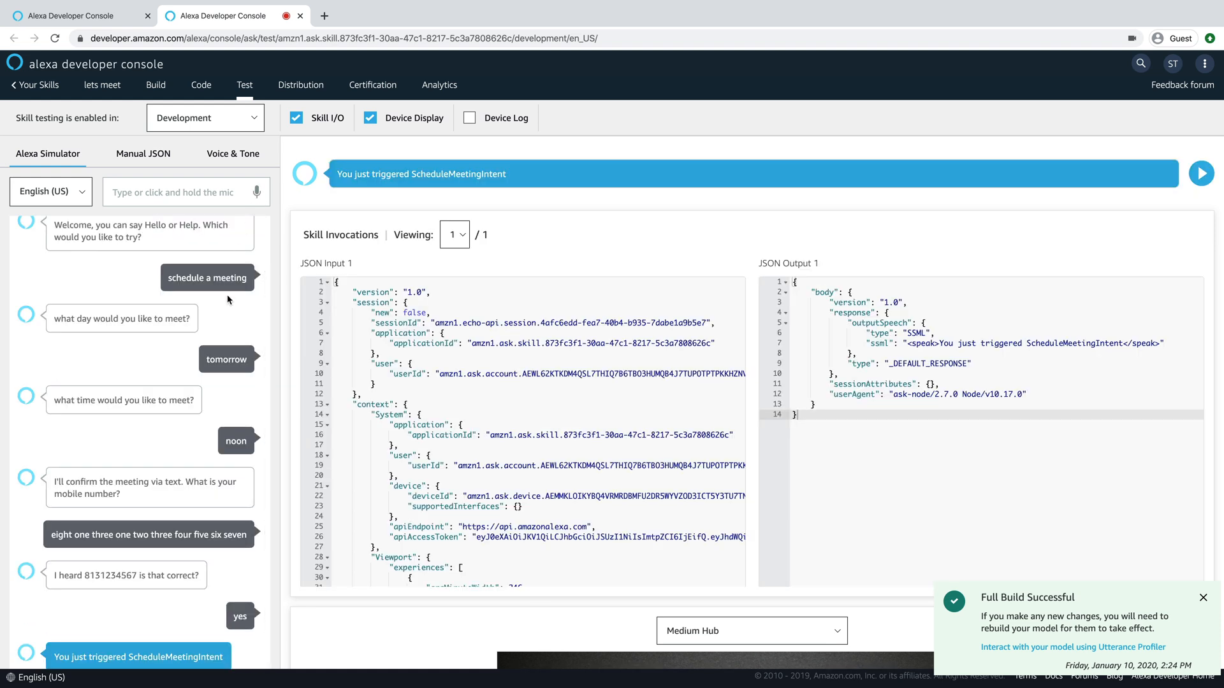
mouse_move(227, 305)
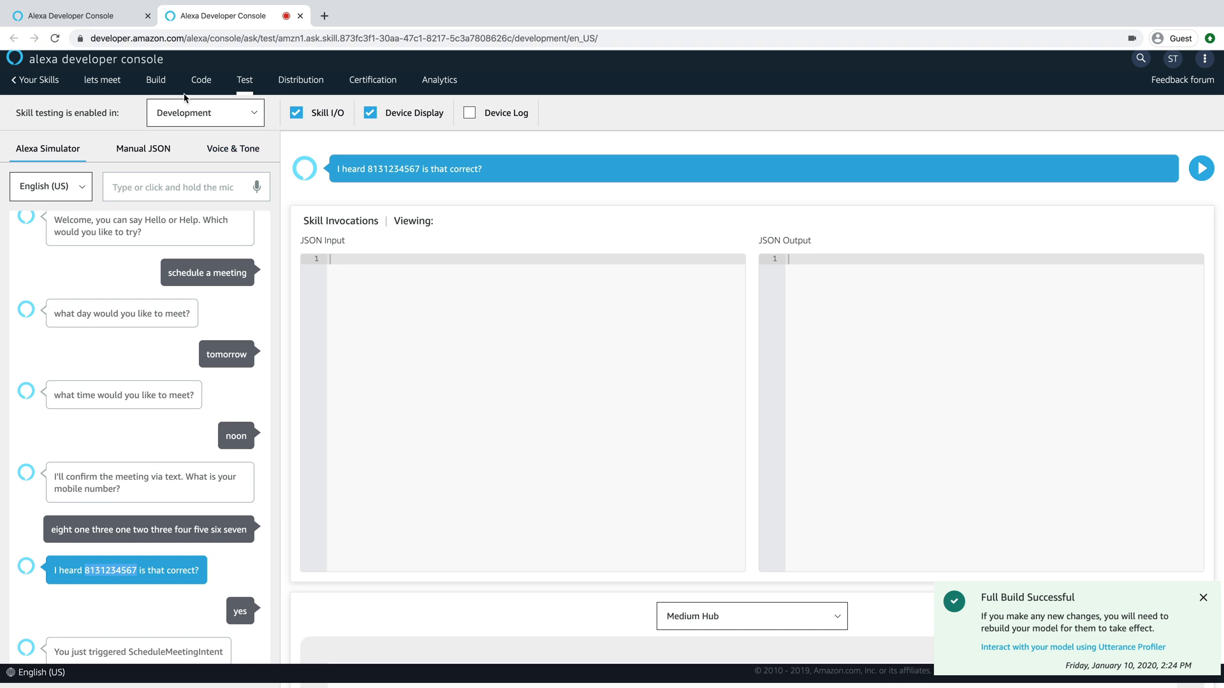
Return to the Build tab and reopen the phone slot of ScheduleMeetingIntent
left_click(156, 79)
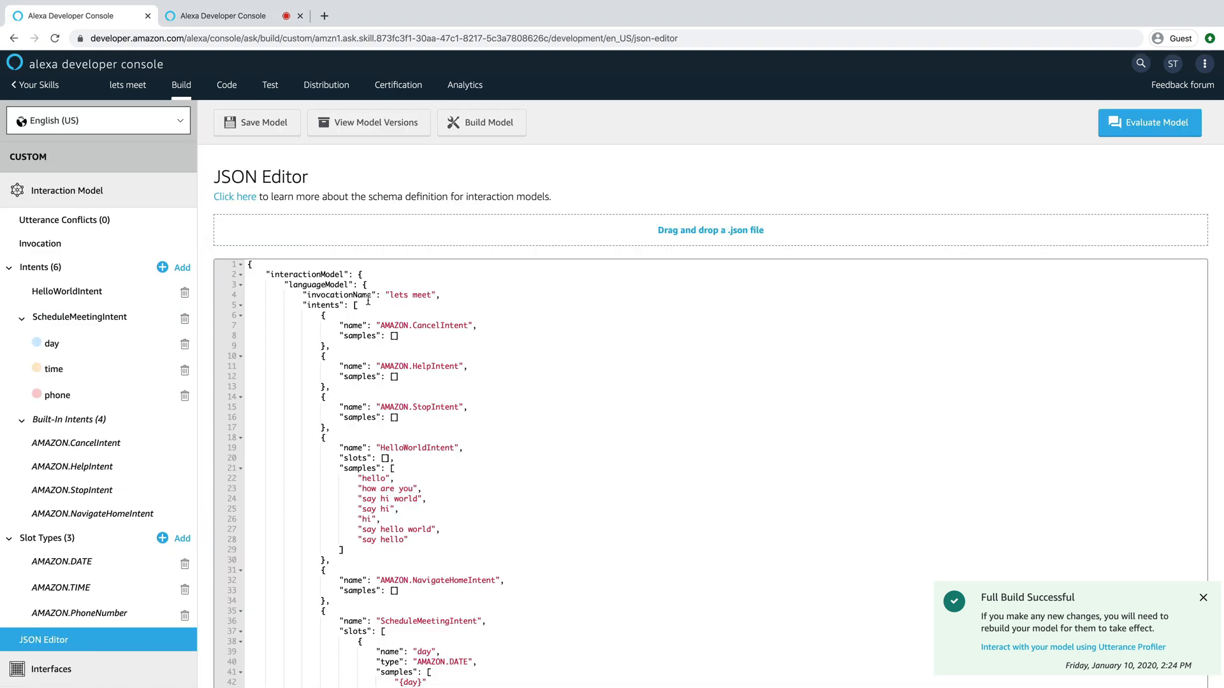
scroll("down", 3)
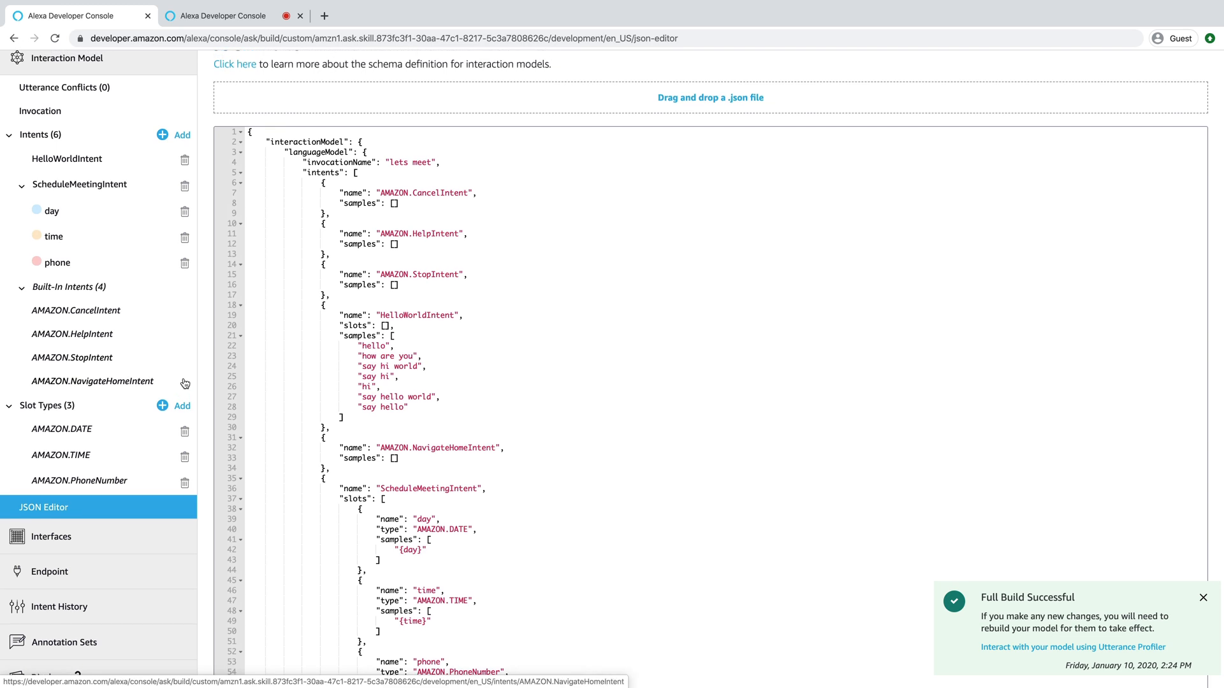
left_click(79, 480)
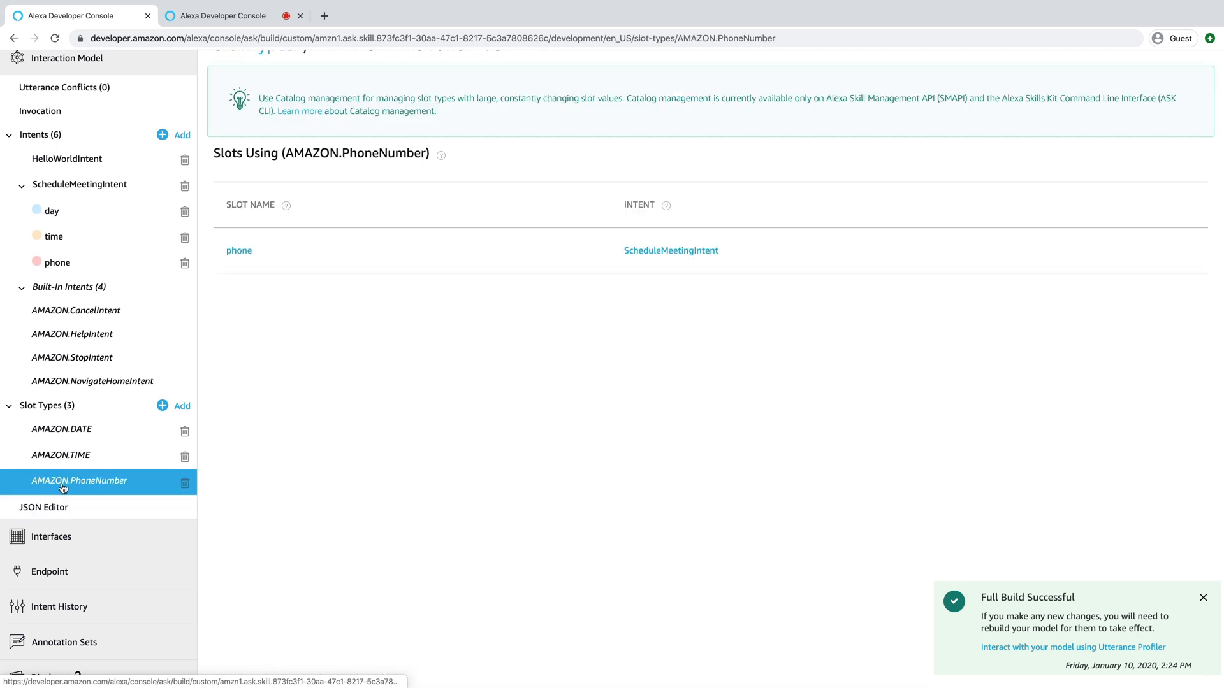
mouse_move(57, 262)
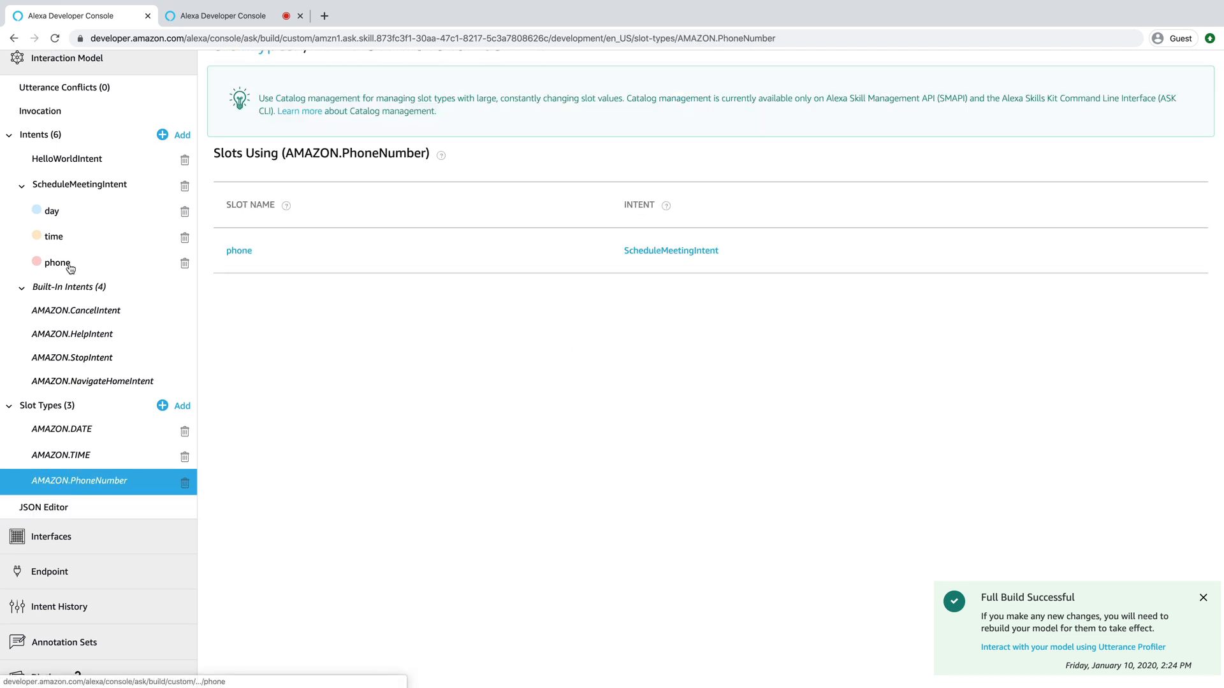
left_click(56, 263)
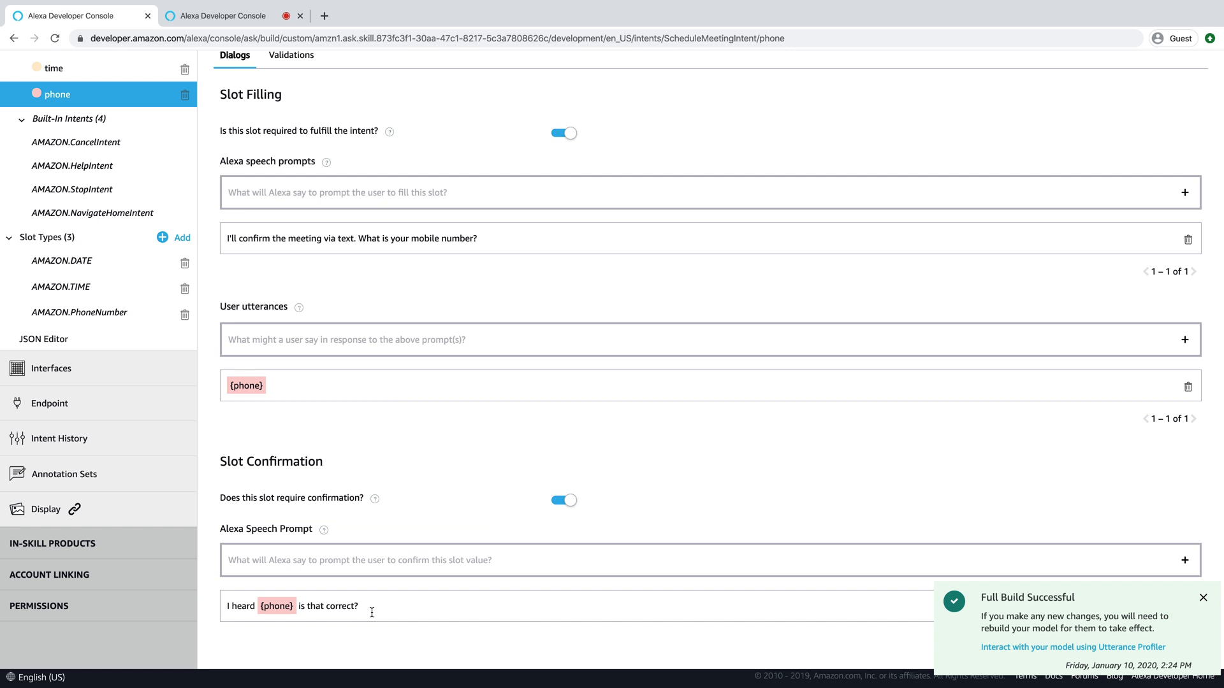
Wrap {phone} in <speak> and <say-as interpret-as="telephone"> tags in the confirmation prompt
type("<s")
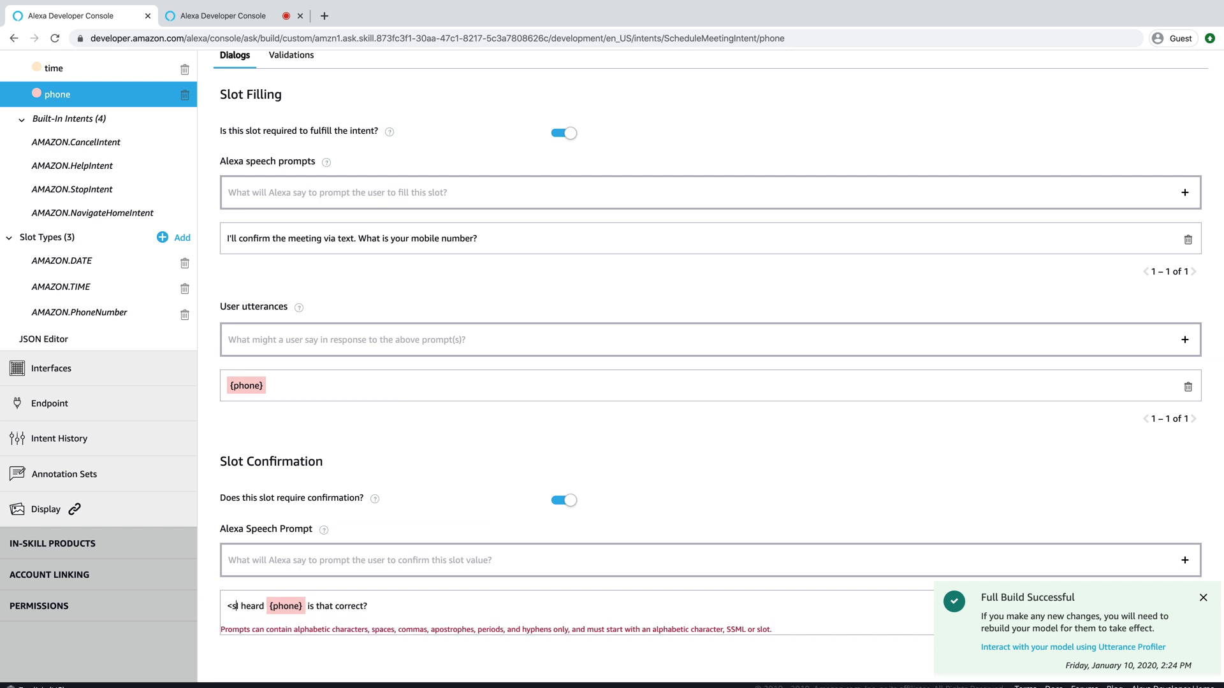
type("peak>")
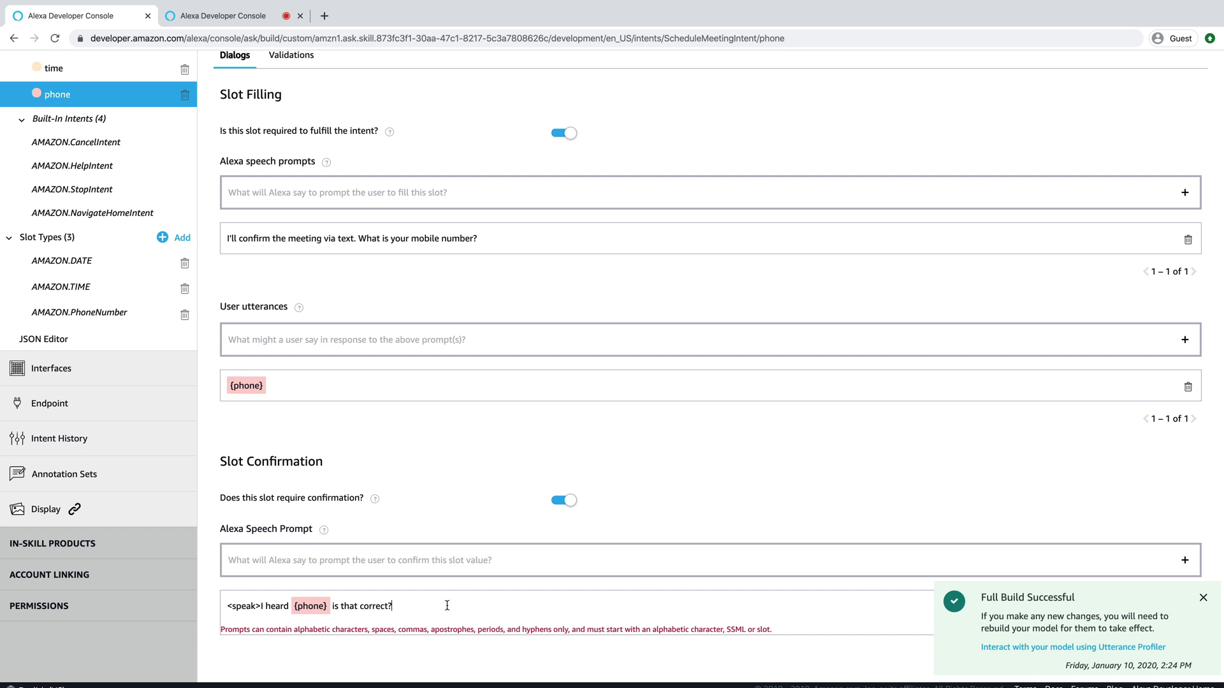
type("</speak>")
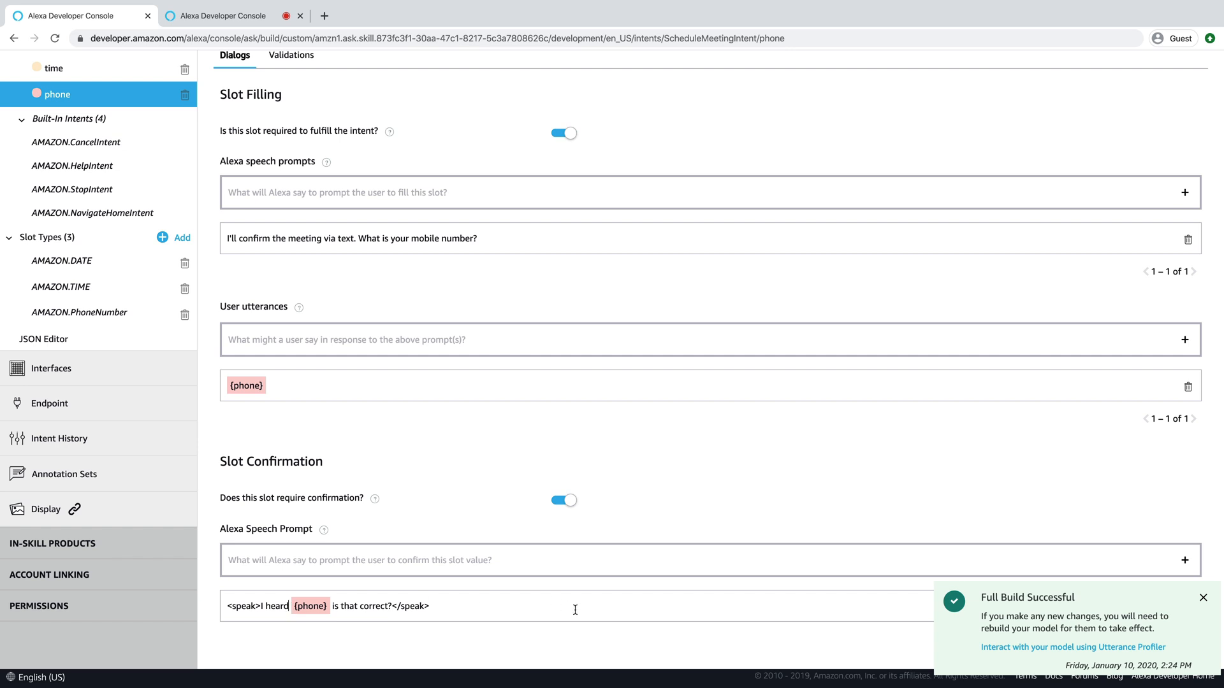
mouse_move(575, 609)
type("<say-as it")
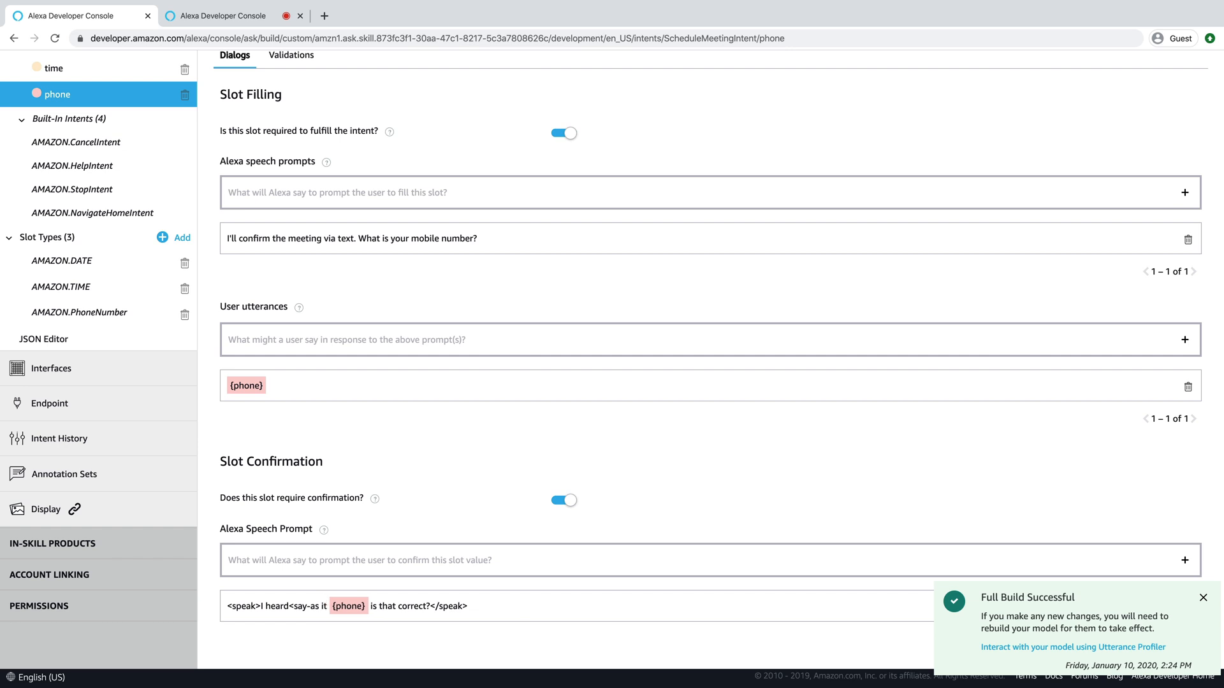
type("interperet-as=\"")
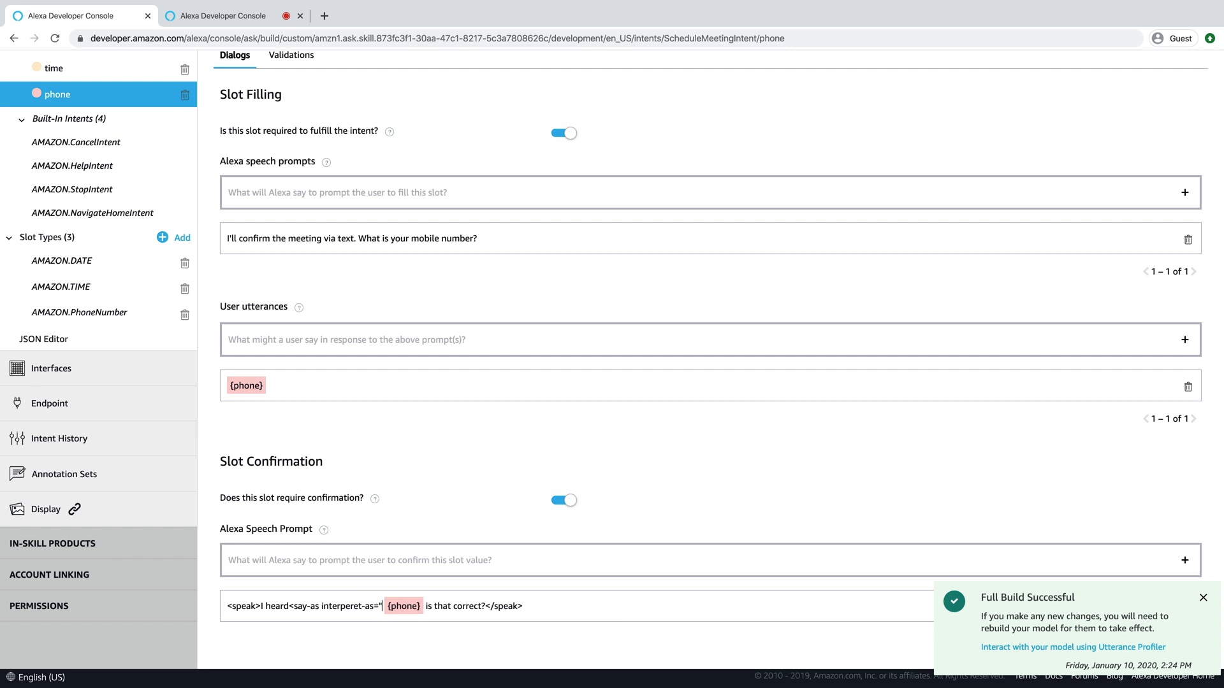
type("phone")
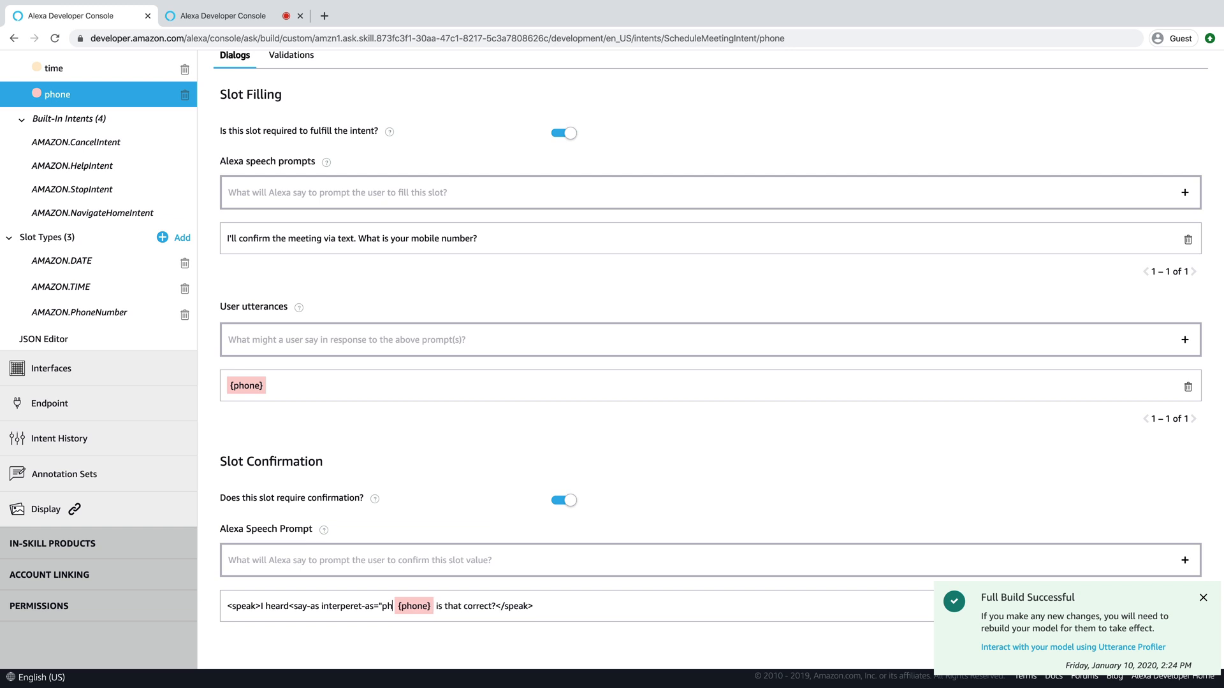
type("tepe")
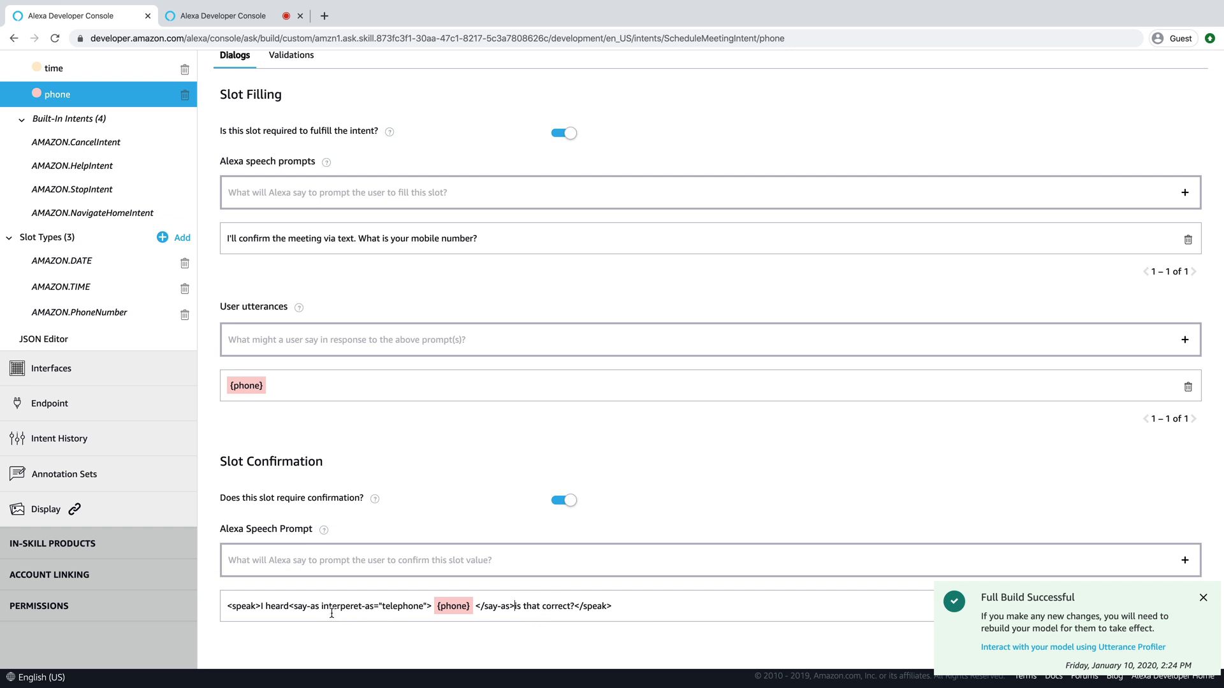
mouse_move(353, 608)
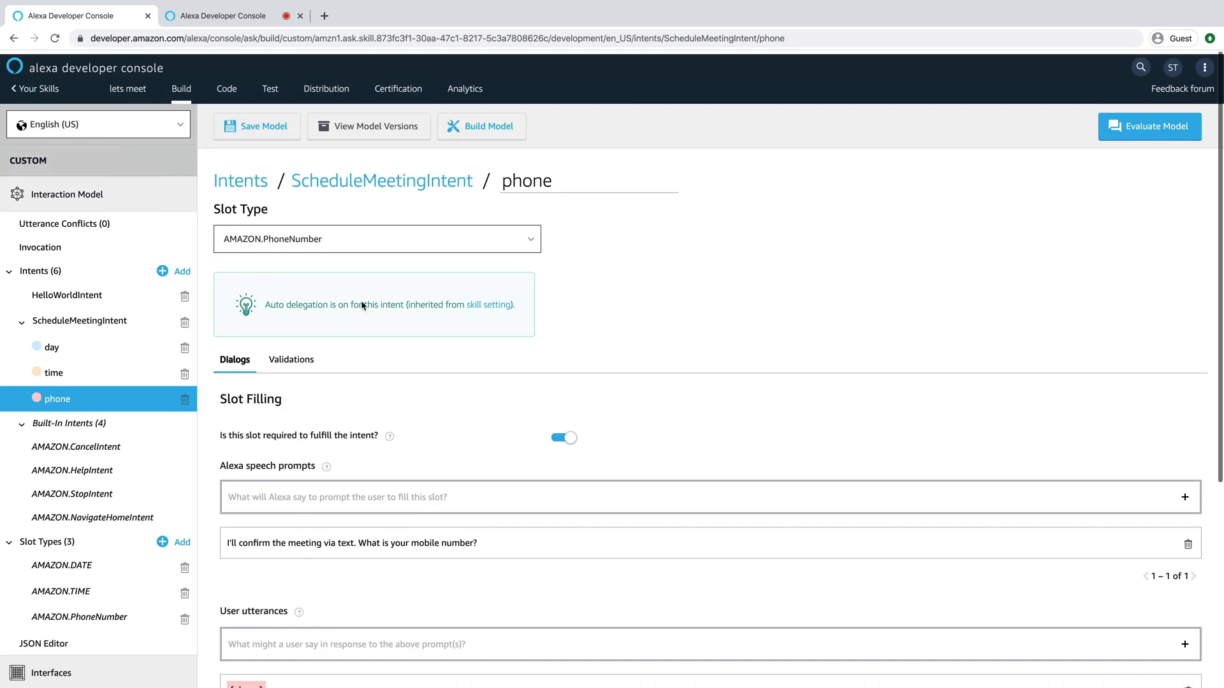
Save the interaction model and kick off a rebuild for the phone confirmation change
left_click(266, 122)
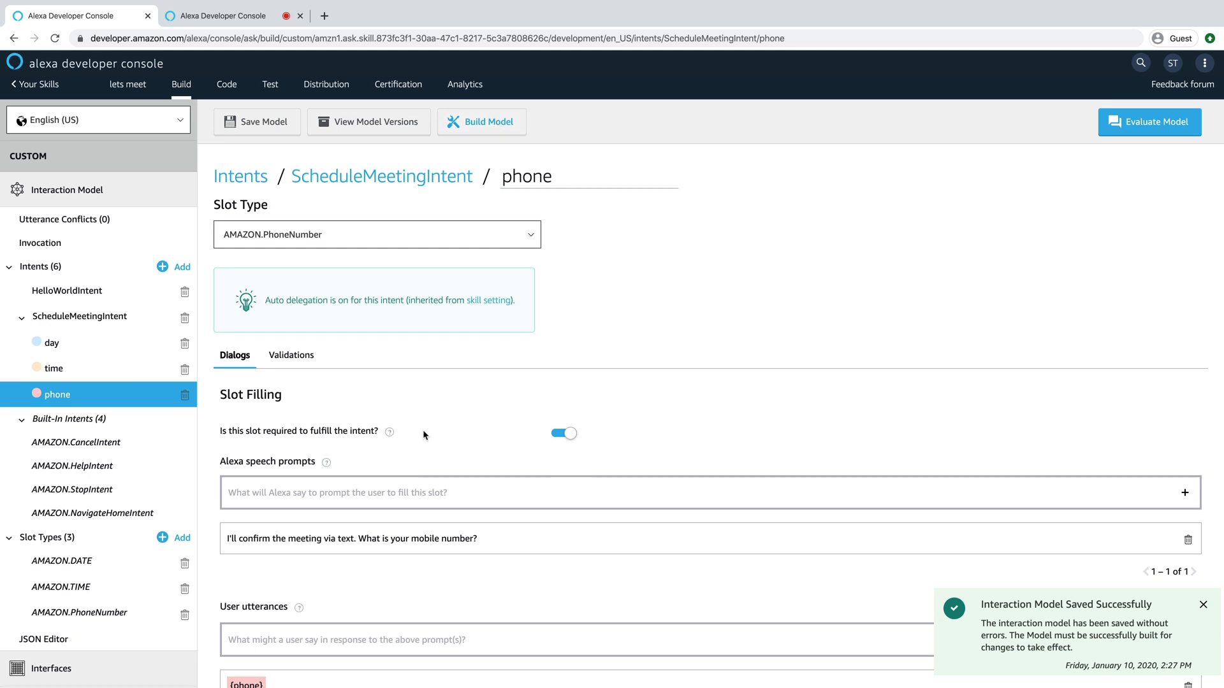
scroll("down", 3)
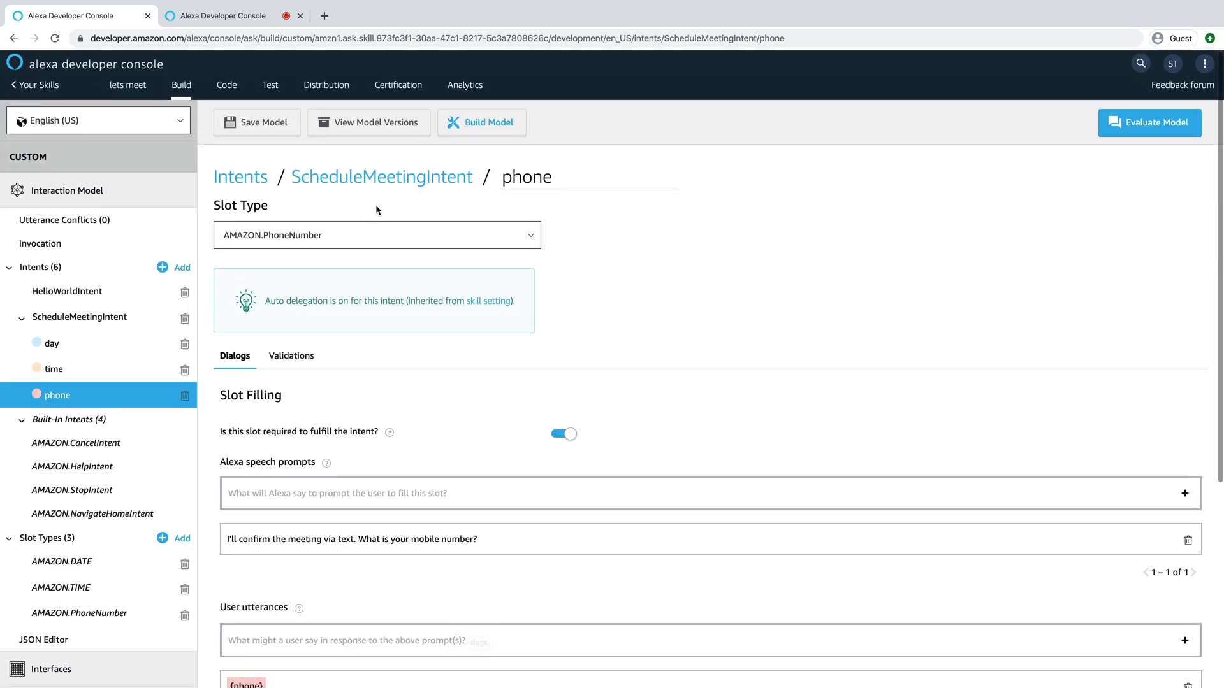
left_click(487, 122)
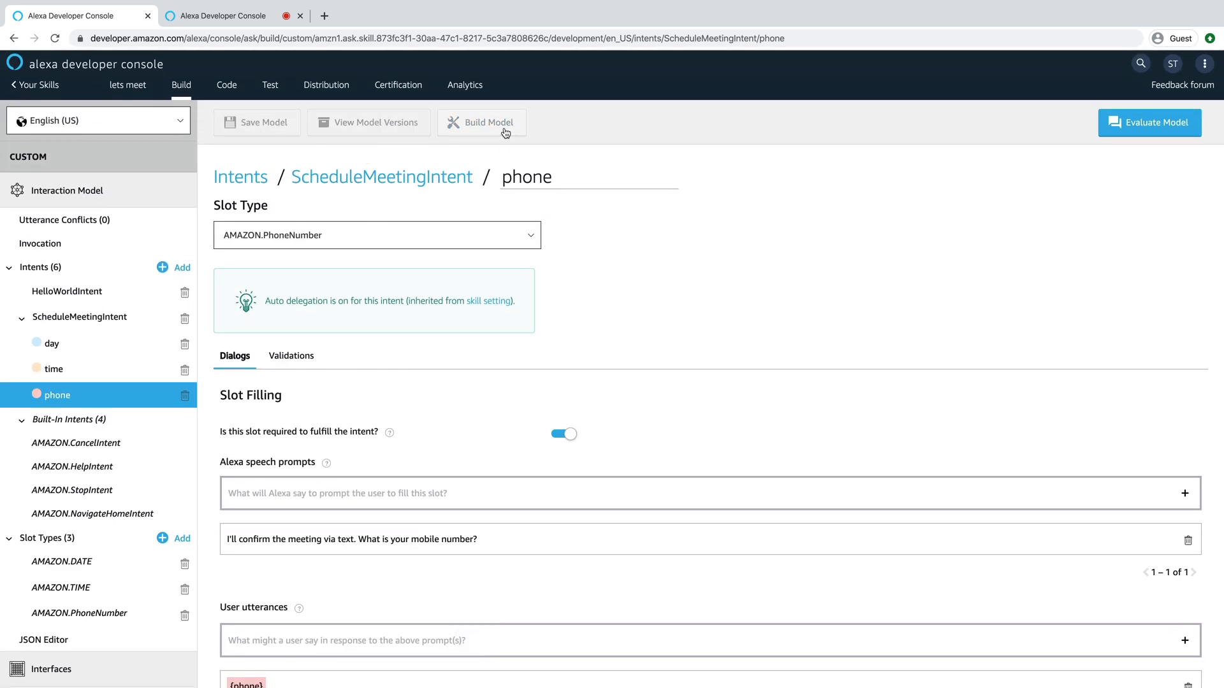
left_click(480, 123)
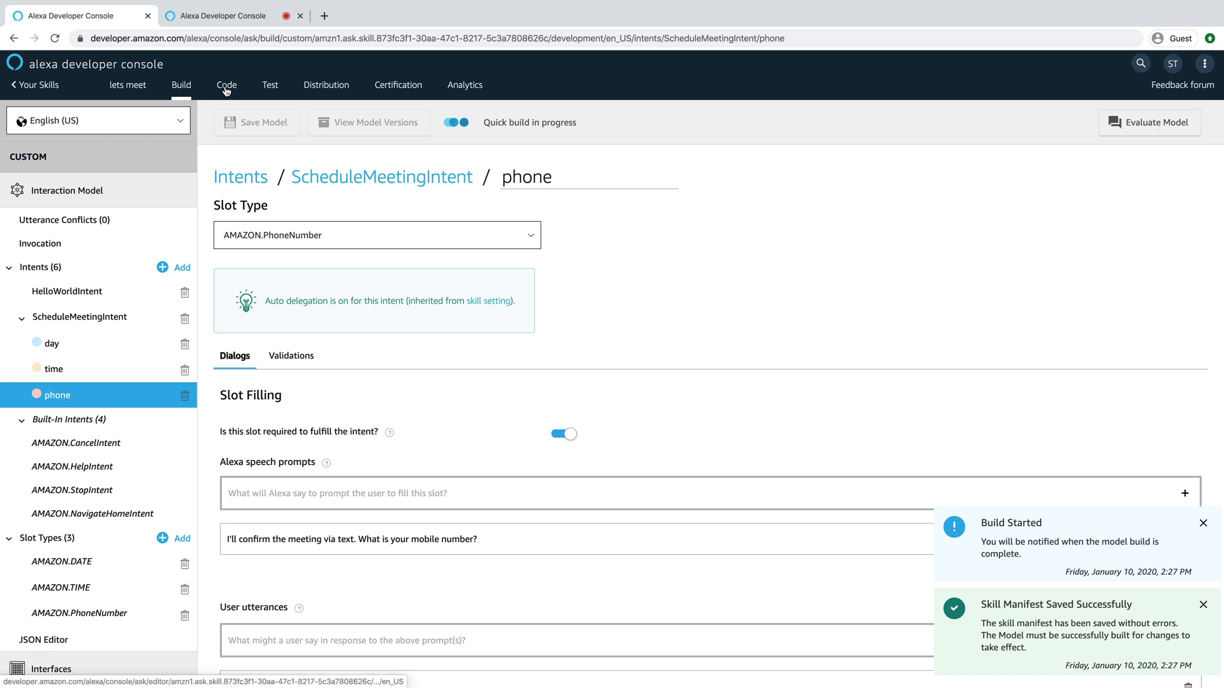
Rewrite the LaunchRequest speakOutput in index.js to invite scheduling a meeting, then save the code
left_click(227, 84)
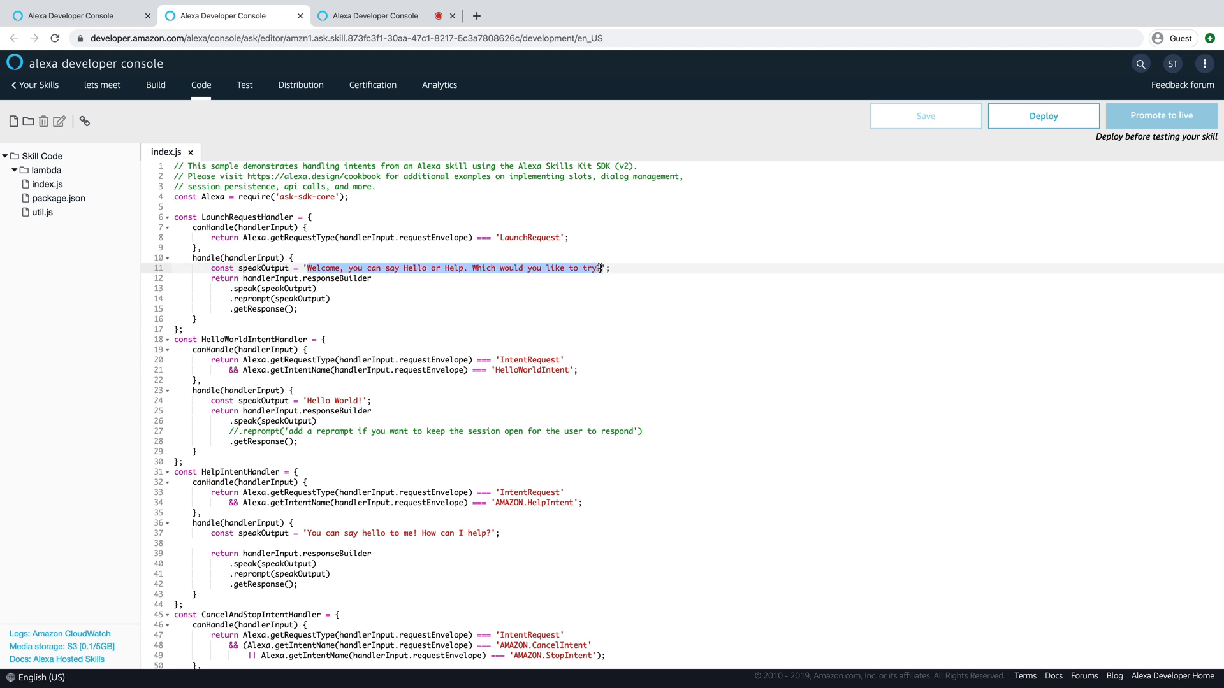
mouse_move(748, 349)
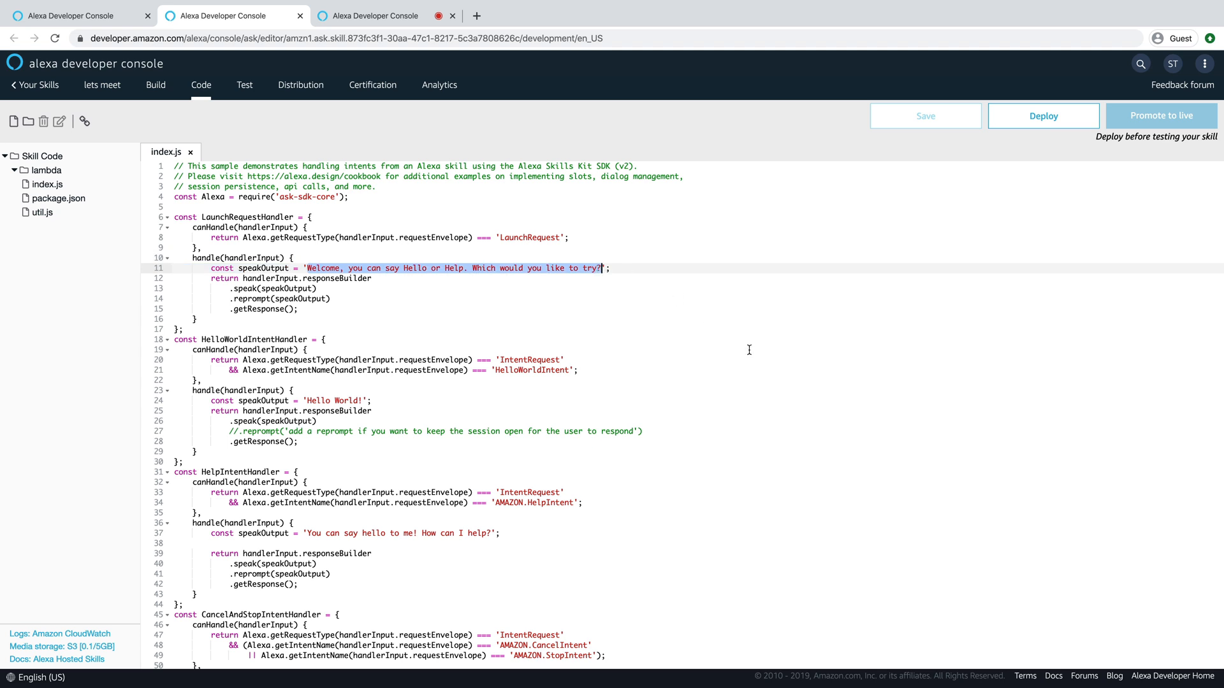
type("To schedu';")
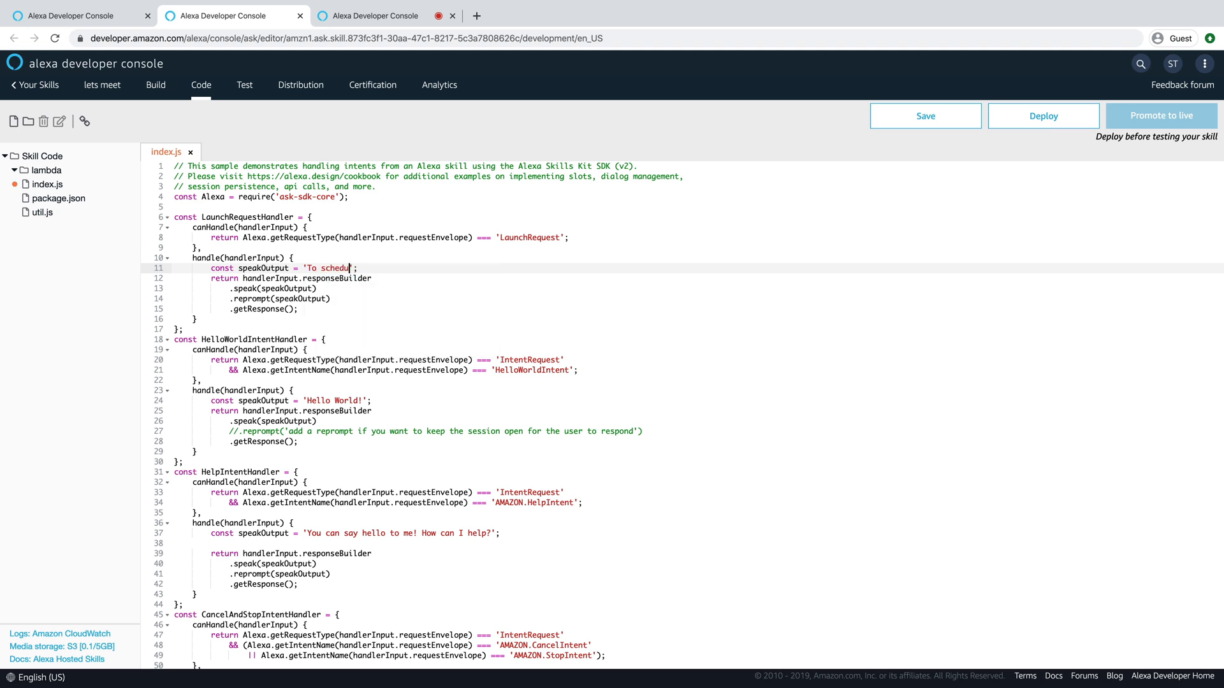
key("Backspace")
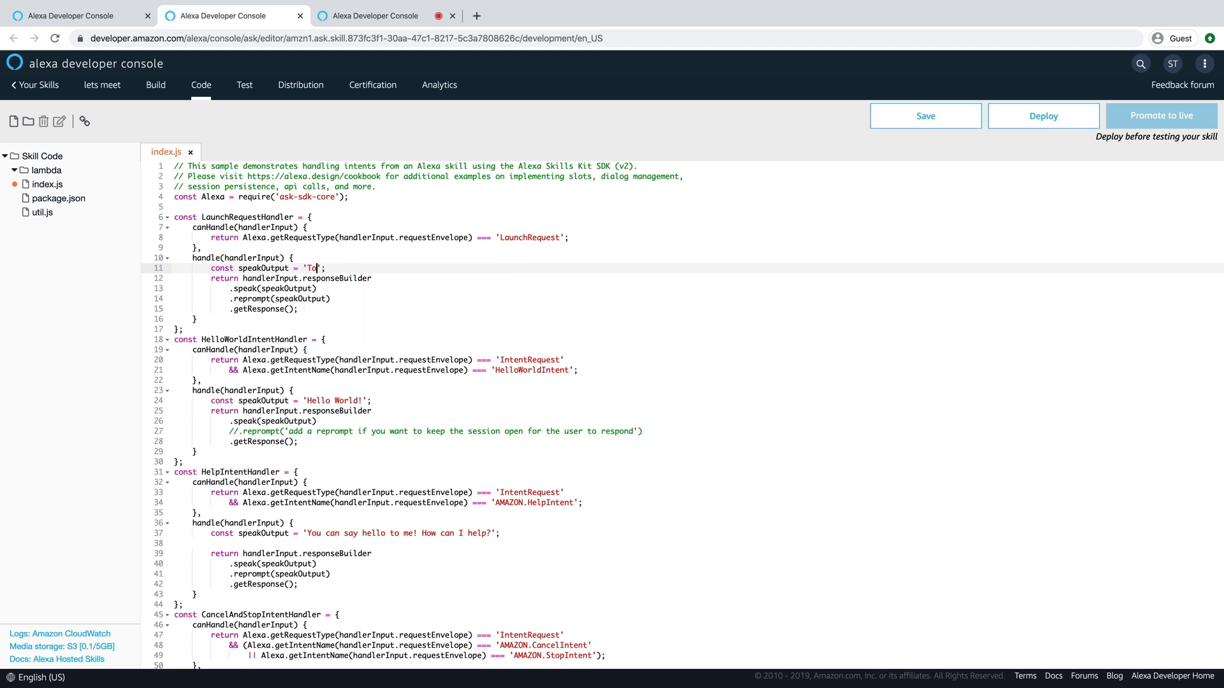
type("Hello you can")
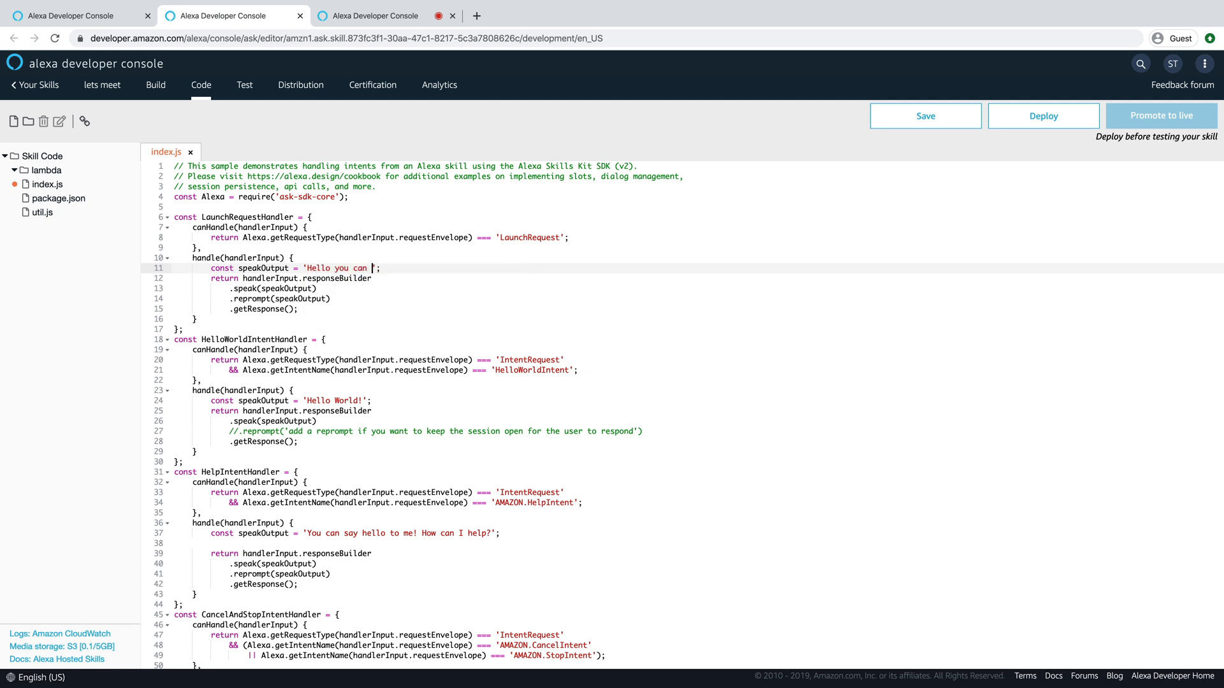
type("scheu")
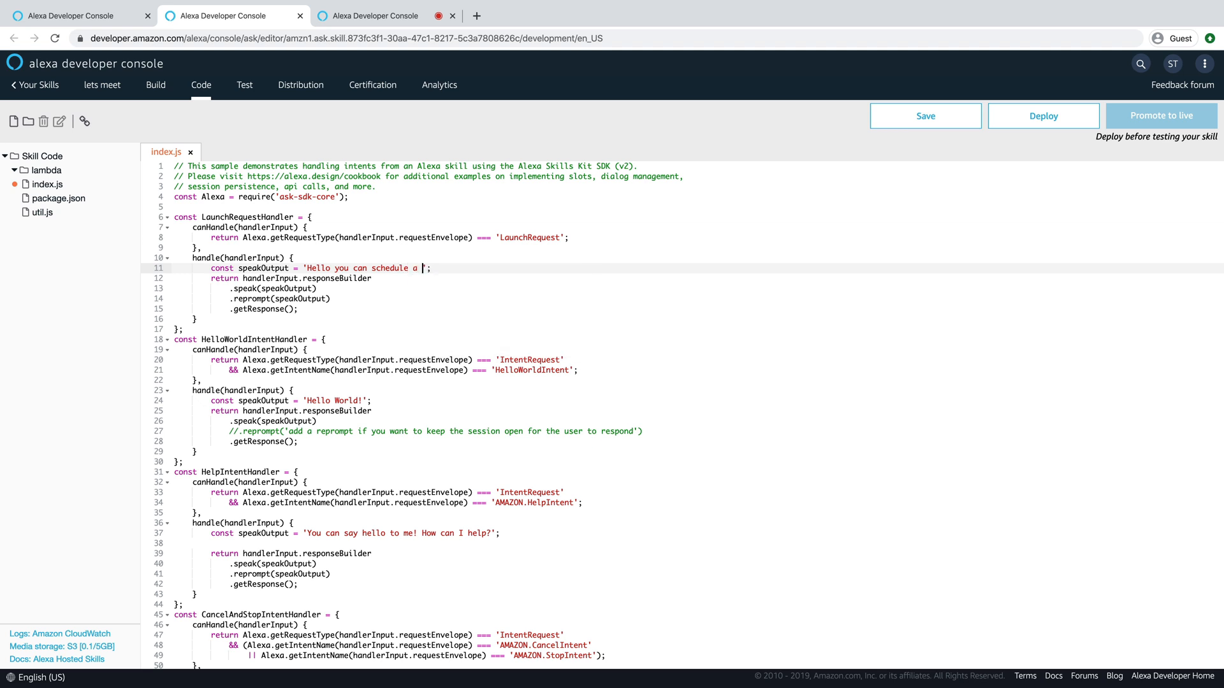
type("meeting")
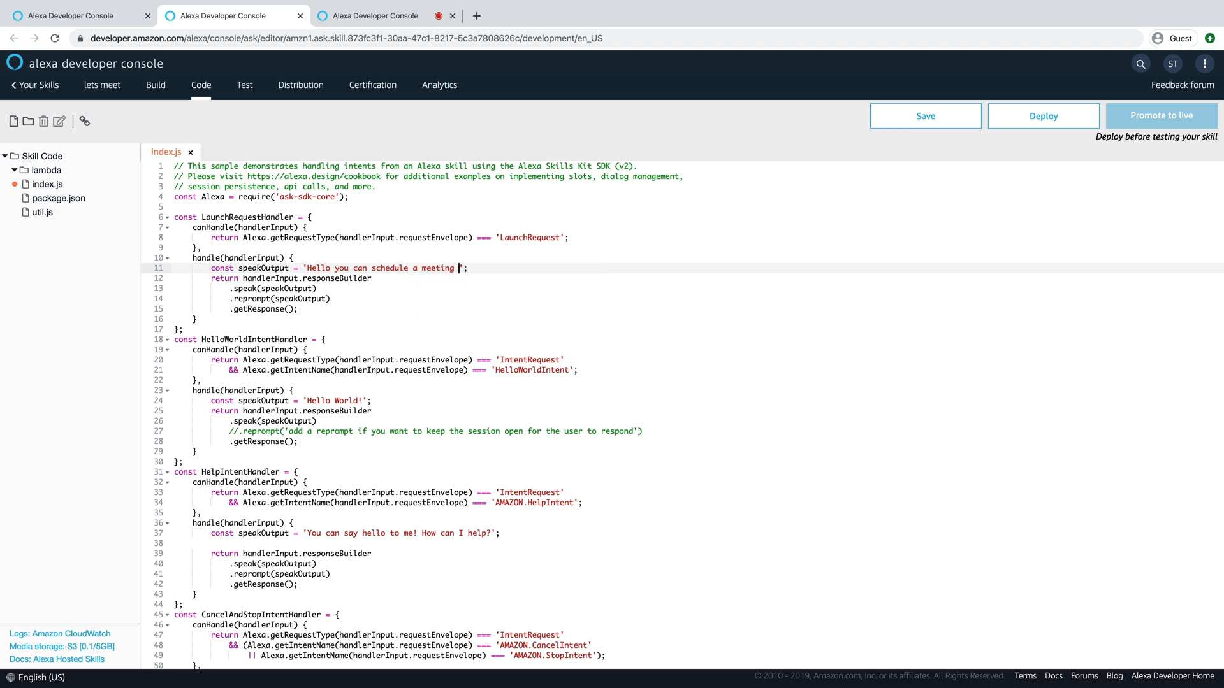
type(".")
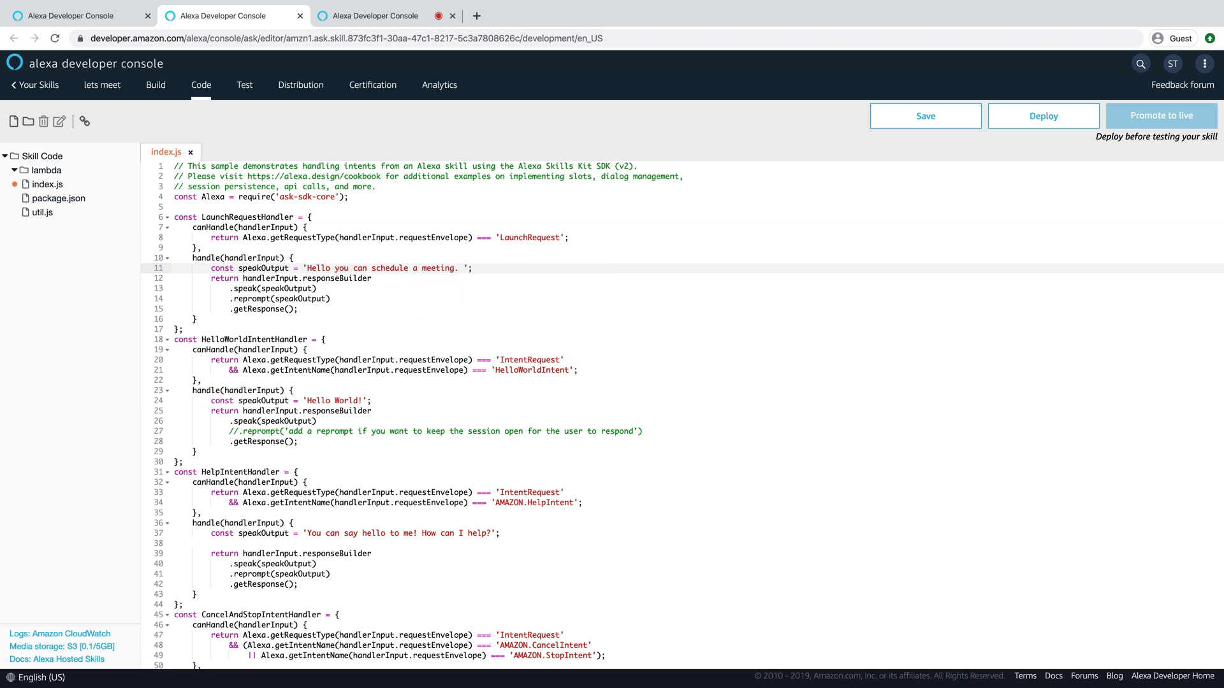
type("Jus")
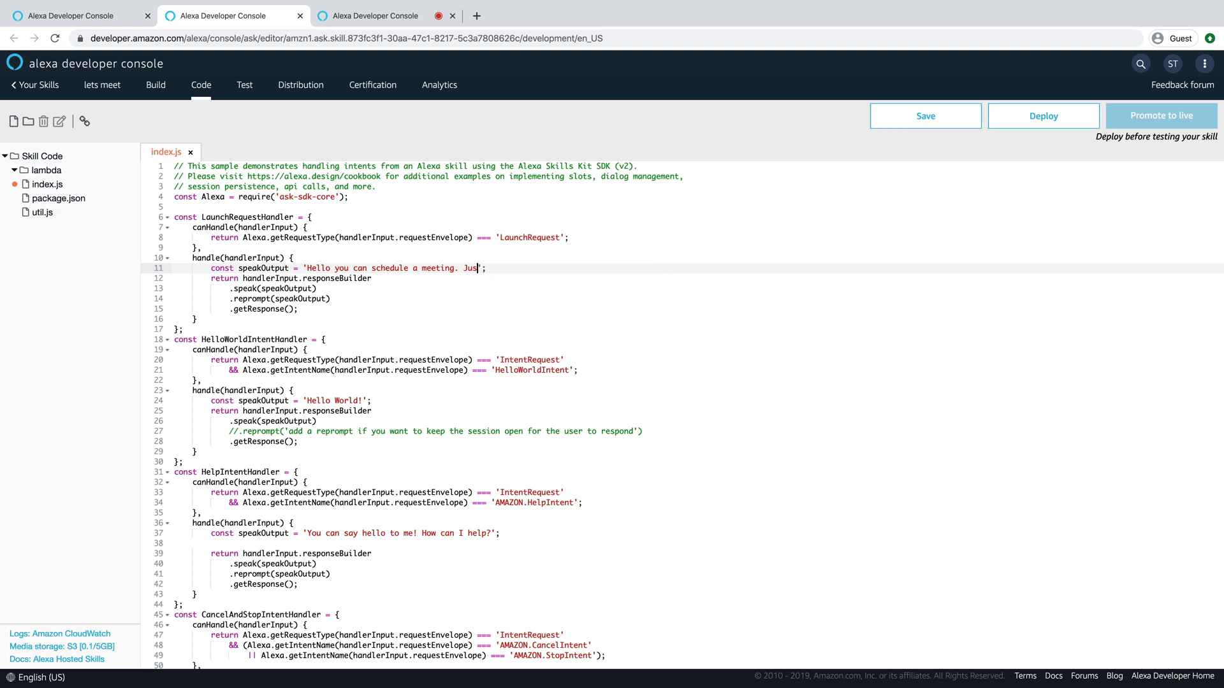
type("say schedule a meeting.")
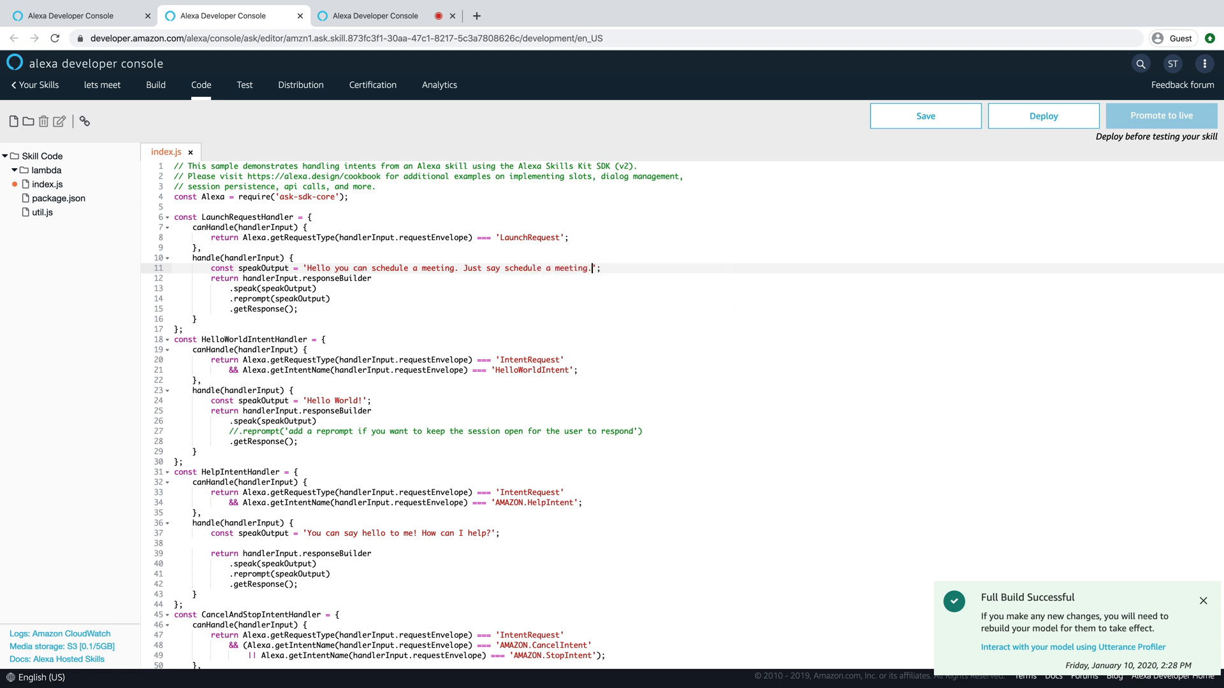
left_click(924, 116)
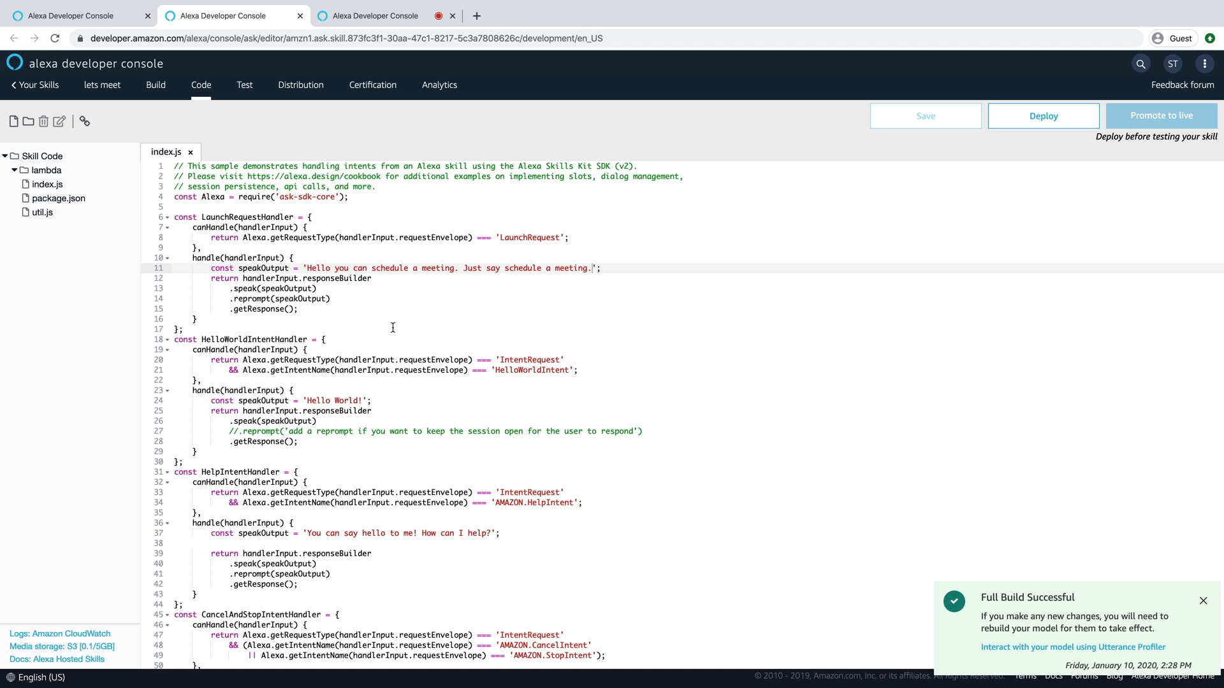
mouse_move(367, 319)
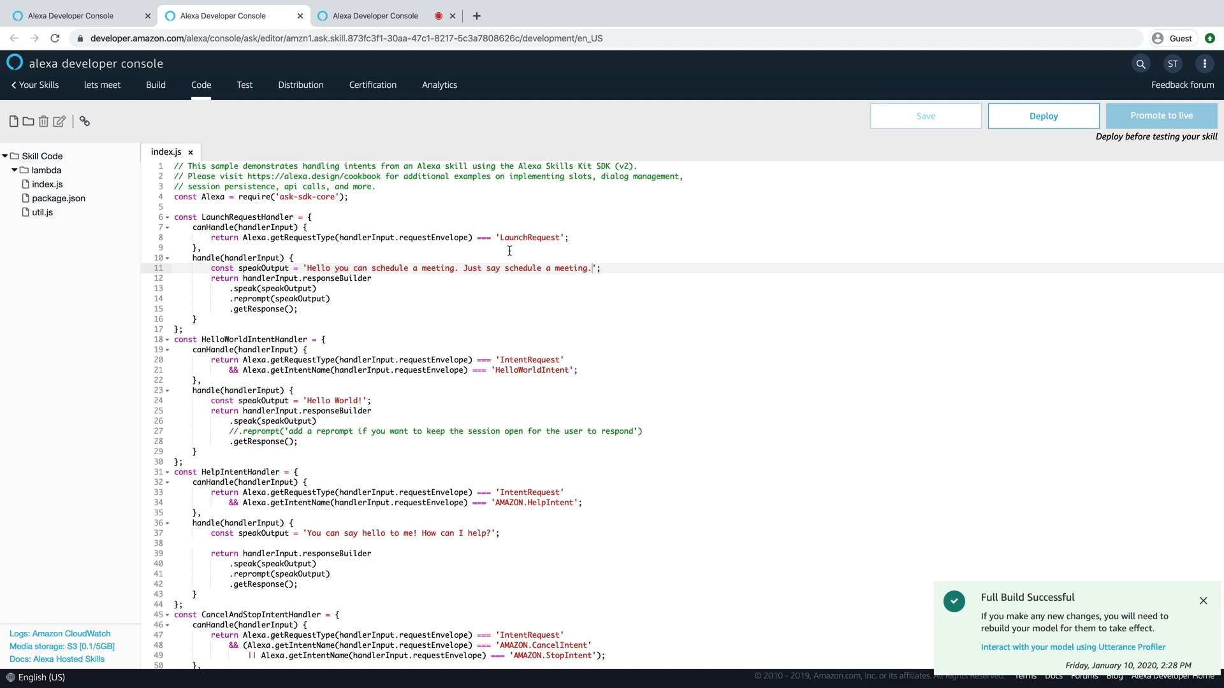
Reset the Alexa Simulator and start a fresh conversation with 'open lets meet'
left_click(1042, 116)
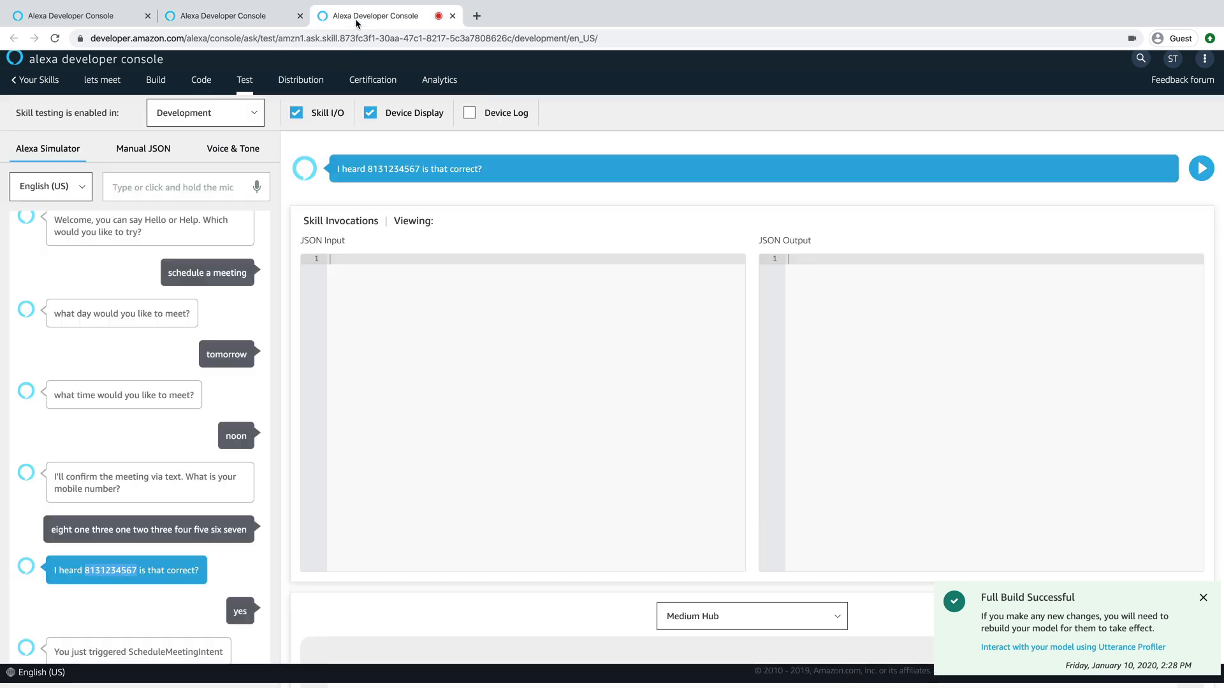
mouse_move(347, 451)
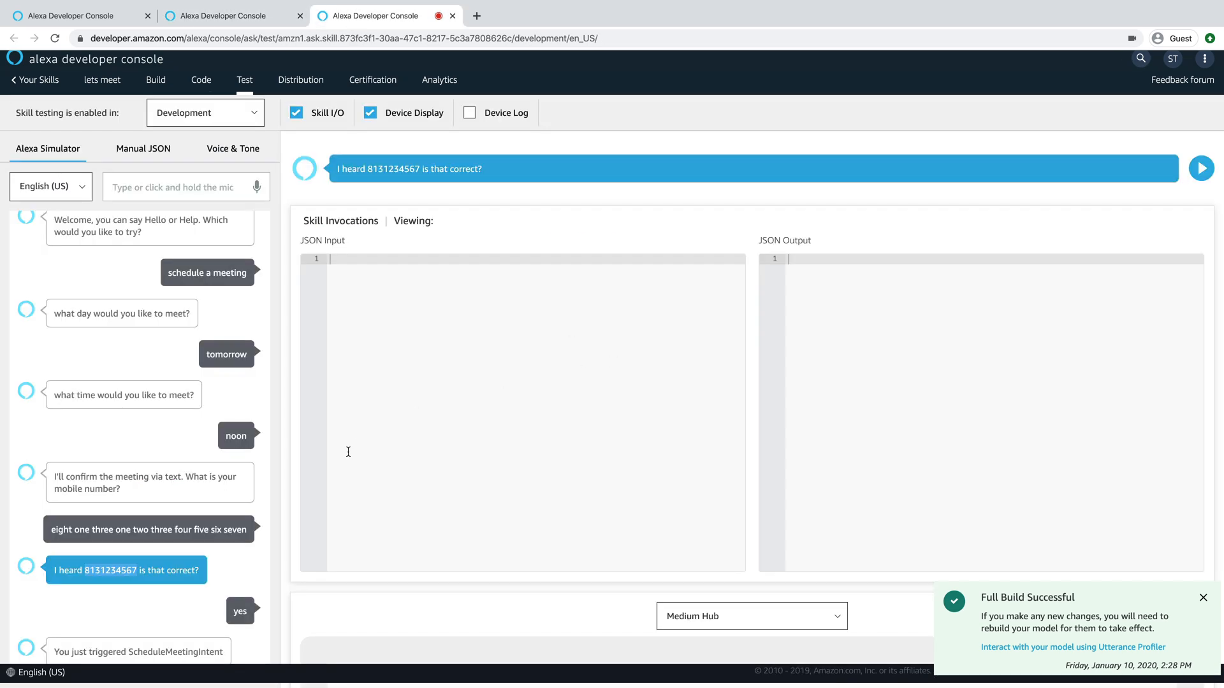
mouse_move(210, 284)
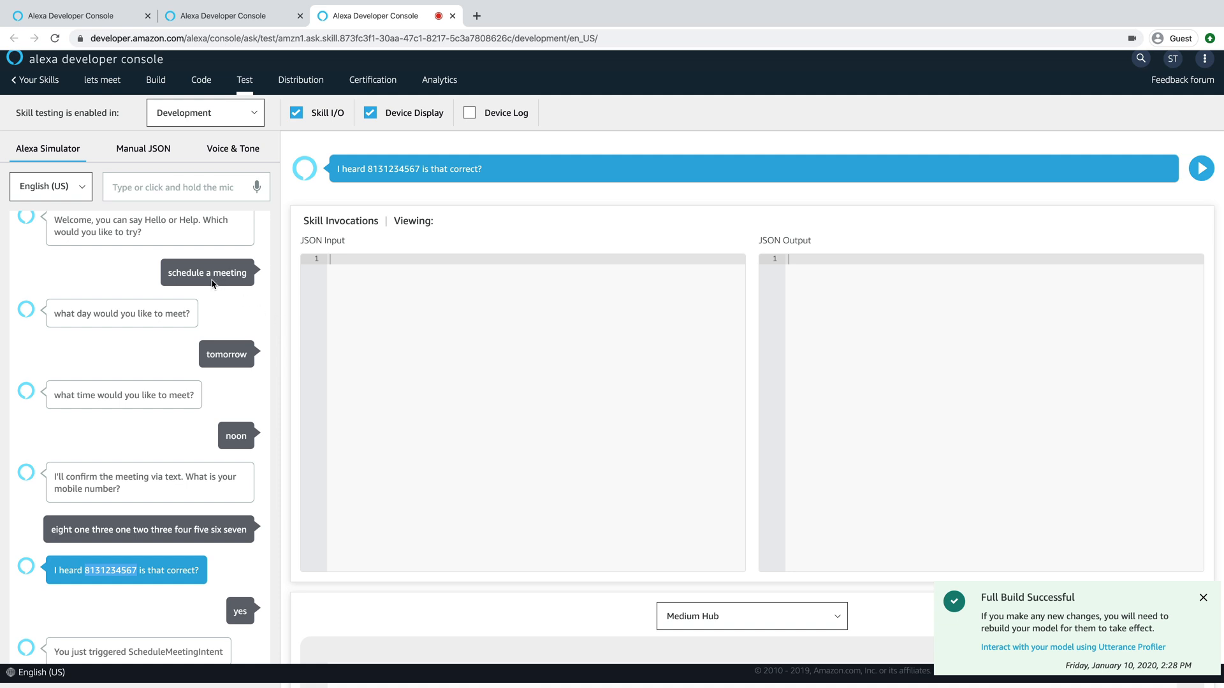
mouse_move(227, 121)
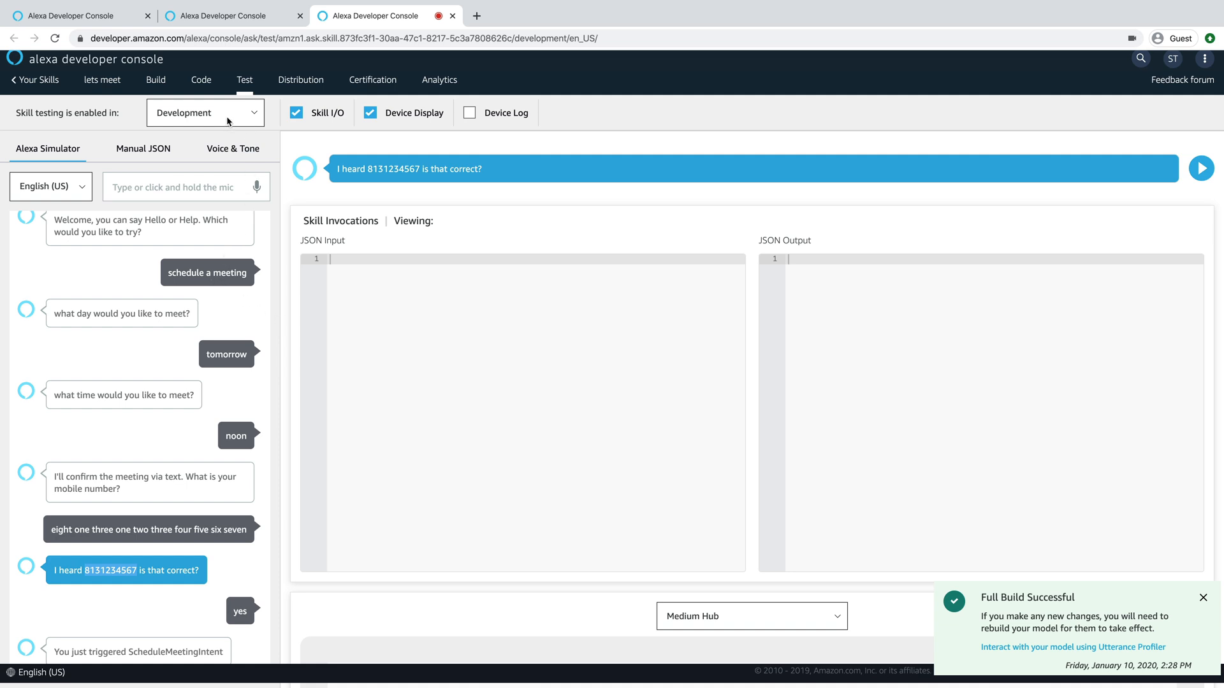
left_click(204, 112)
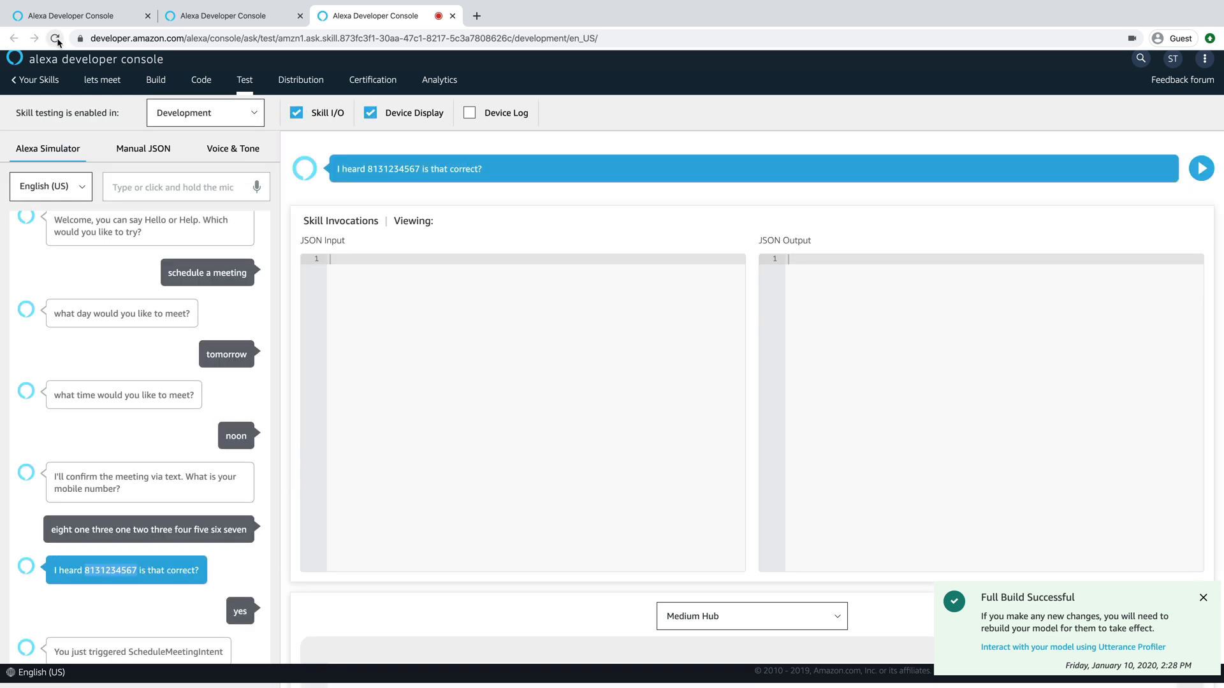
left_click(54, 38)
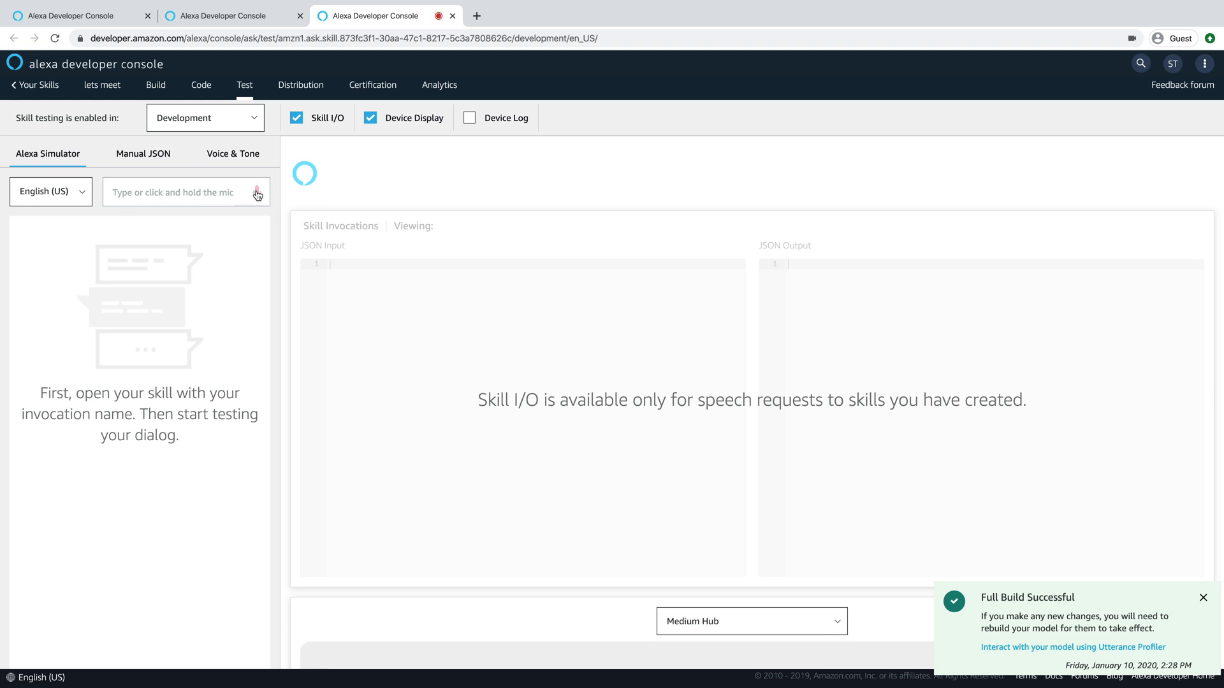
left_click(256, 193)
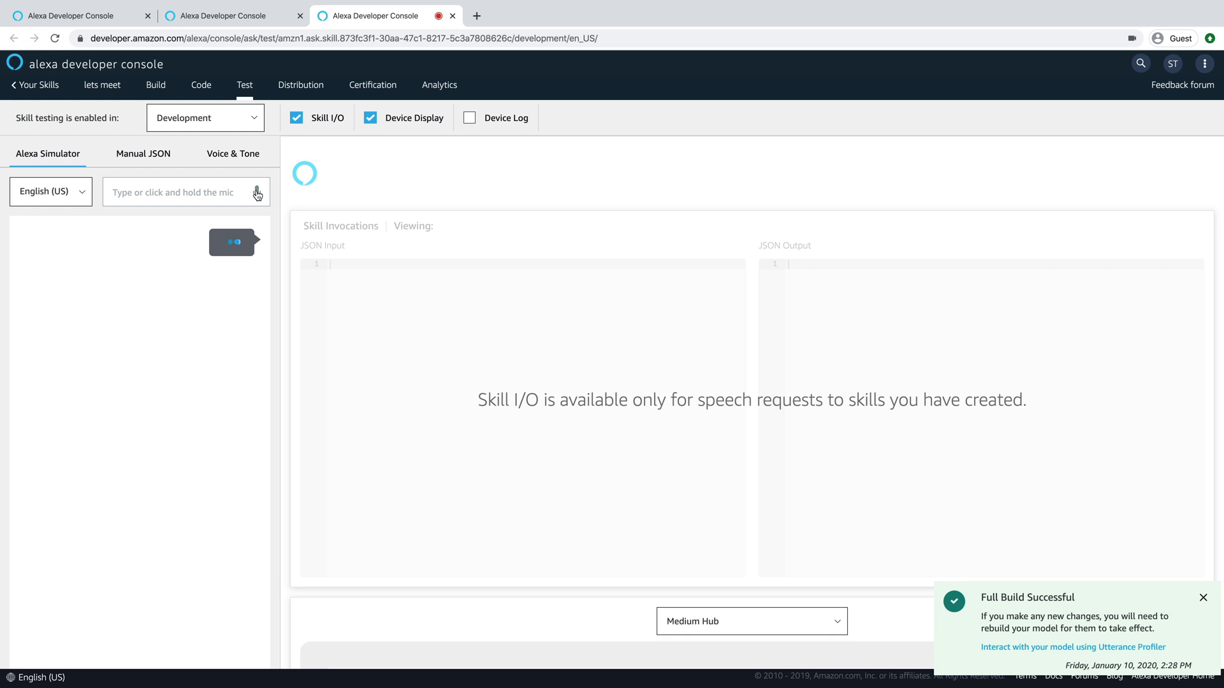
type("open lets meet")
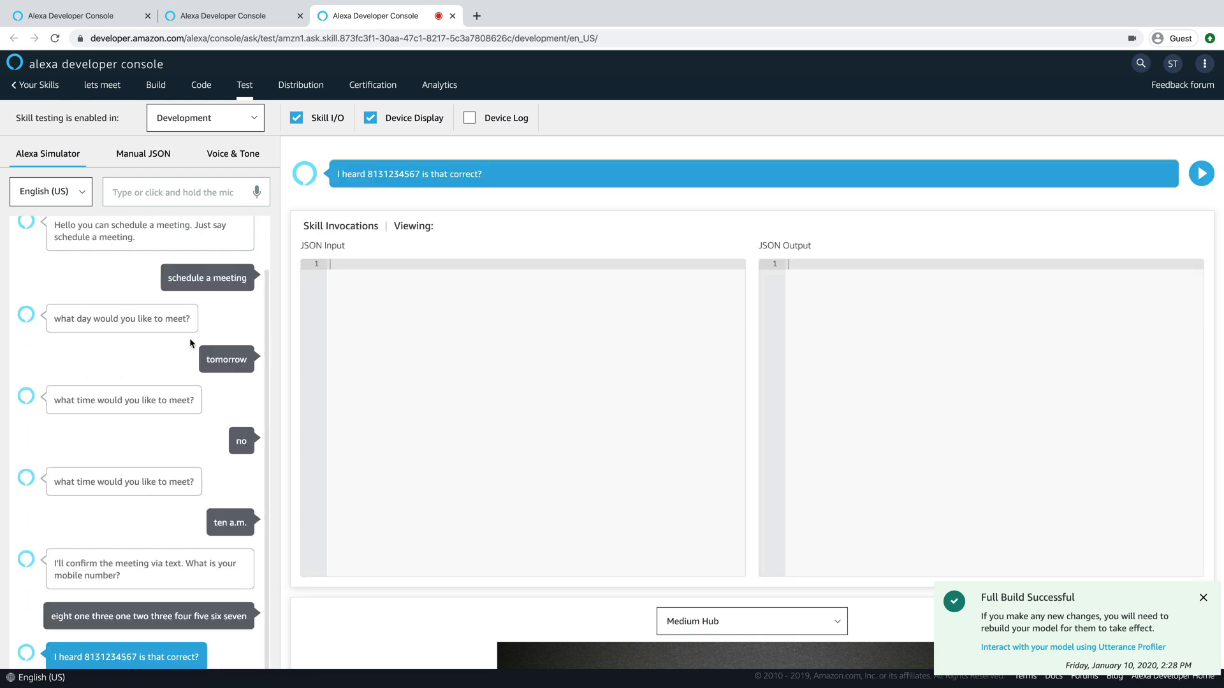
mouse_move(184, 370)
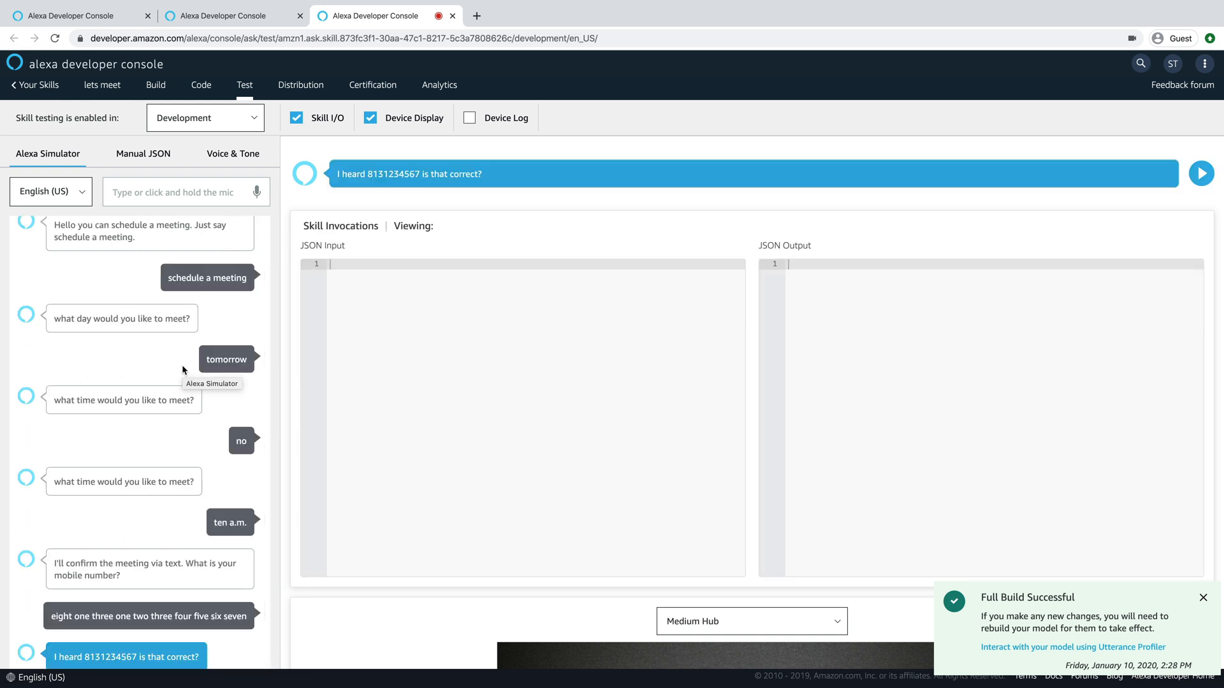
mouse_move(256, 199)
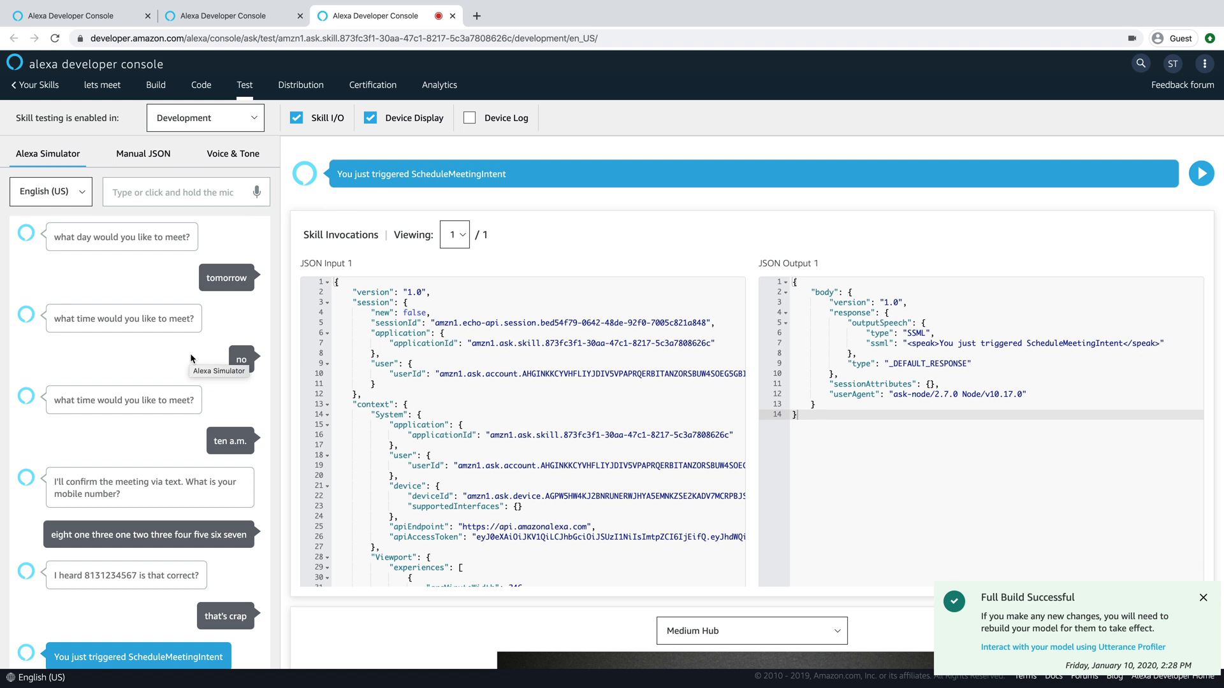
mouse_move(121, 286)
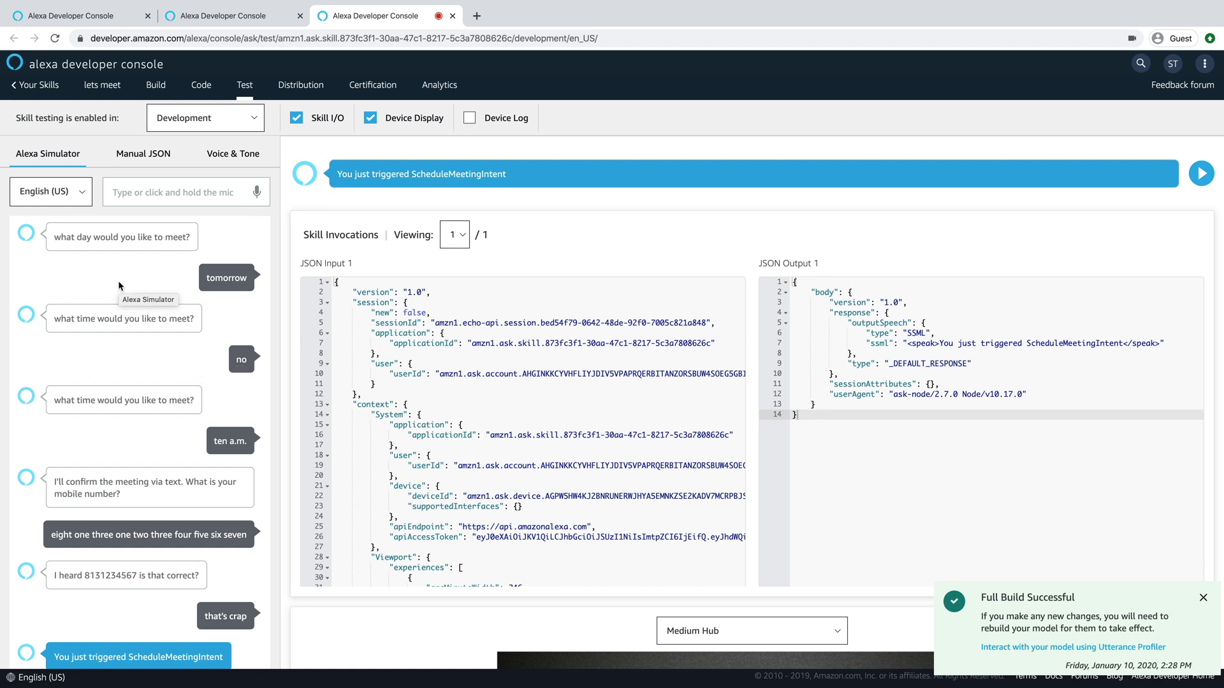